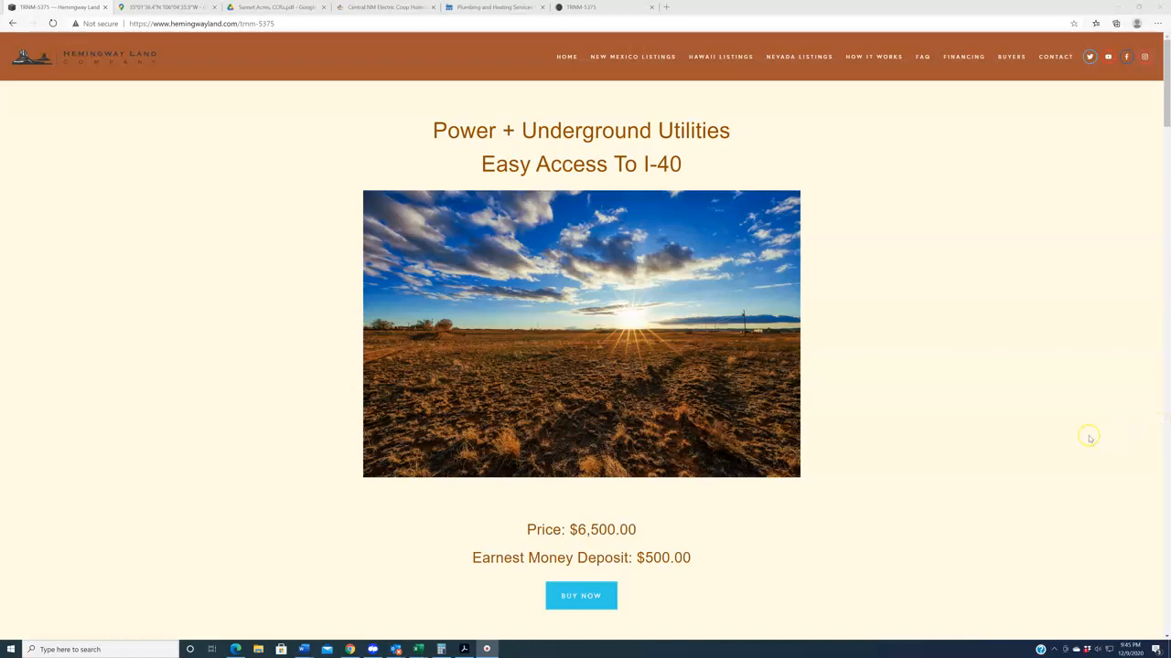
- Scroll through the TRNM-5375 details table, return to the top, and view the parcel in Google Maps
scroll("down", 3)
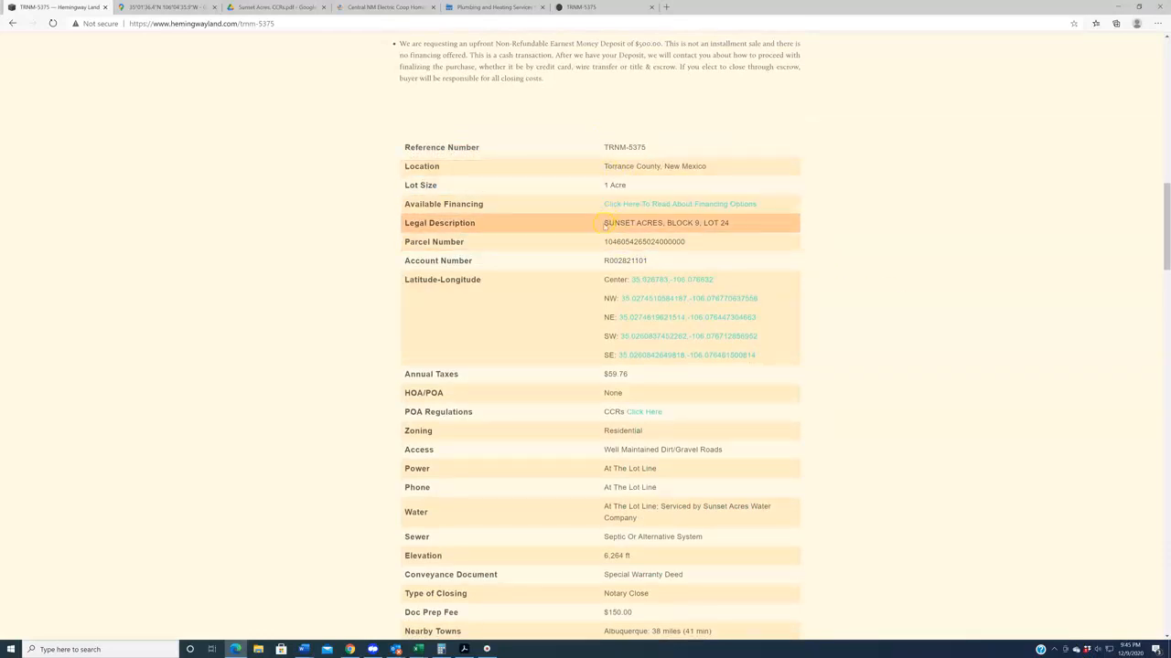
double_click(633, 223)
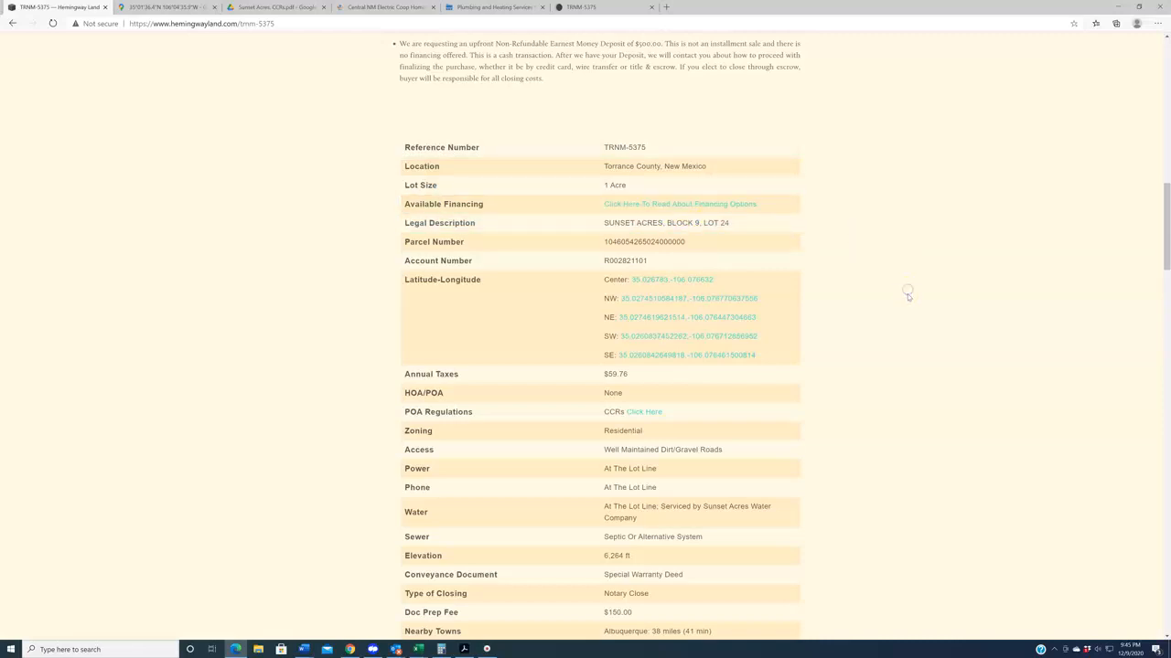
mouse_move(907, 300)
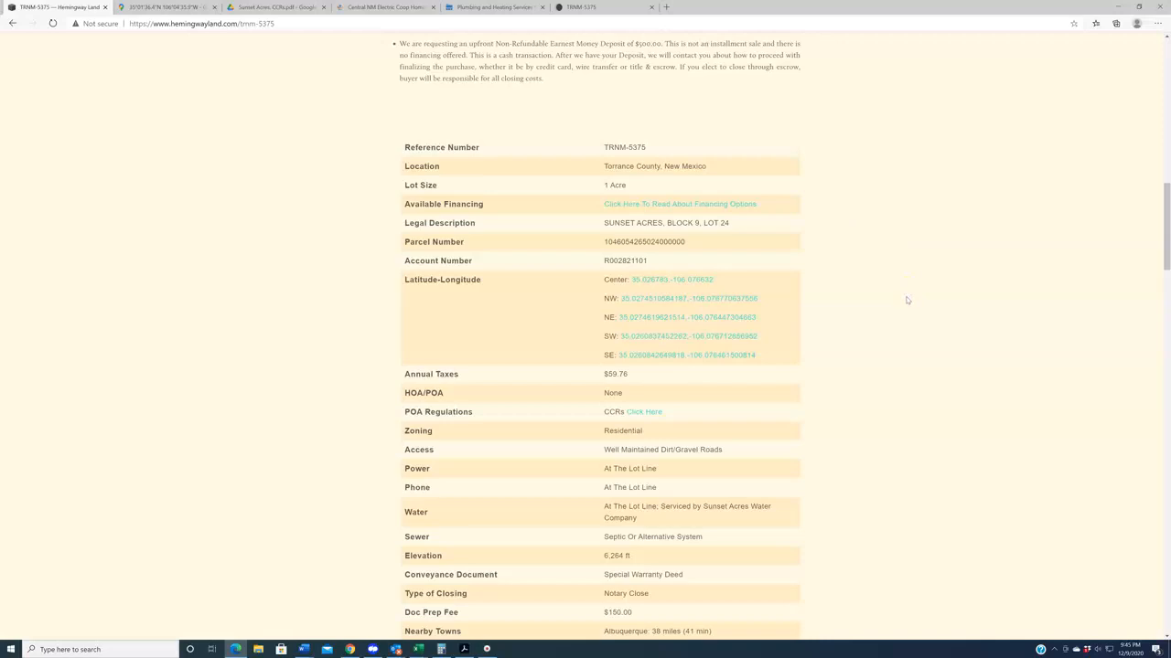
double_click(615, 185)
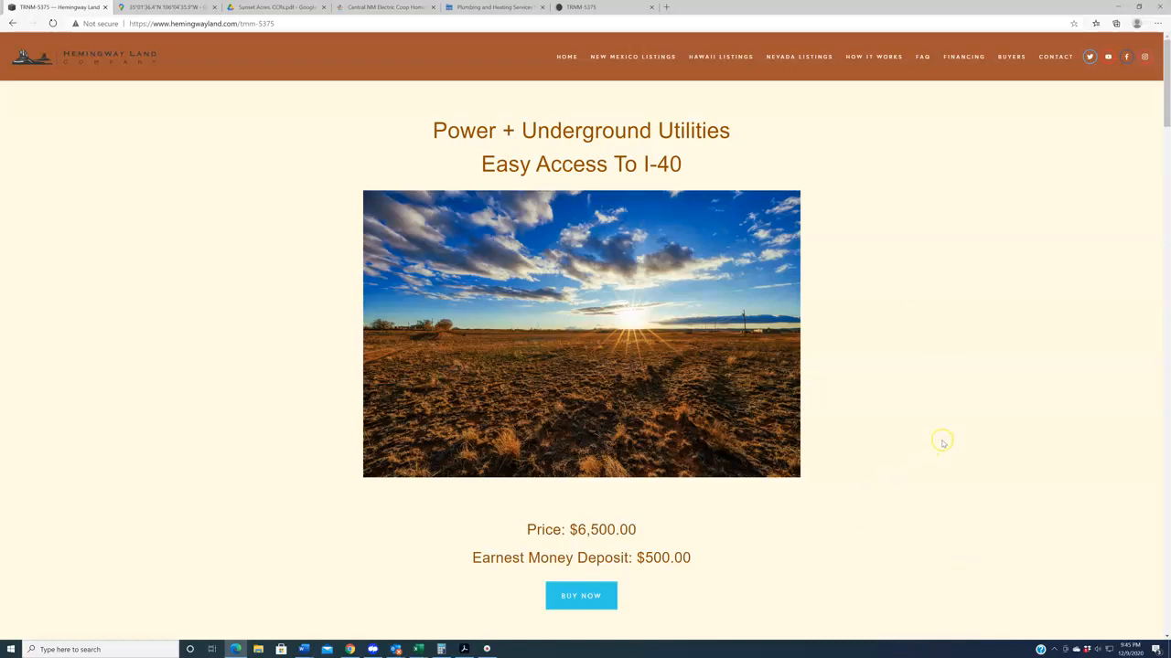
scroll("down", 3)
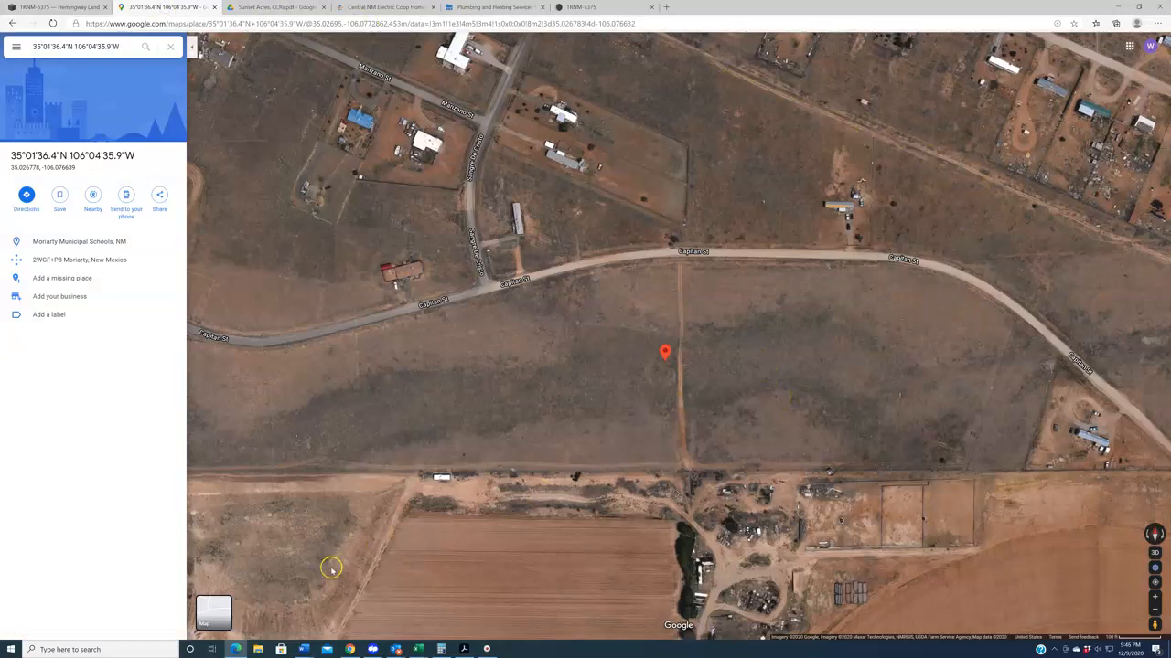
- Switch Google Maps to street view and zoom to show the parcel east of Albuquerque near Moriarty
left_click(212, 613)
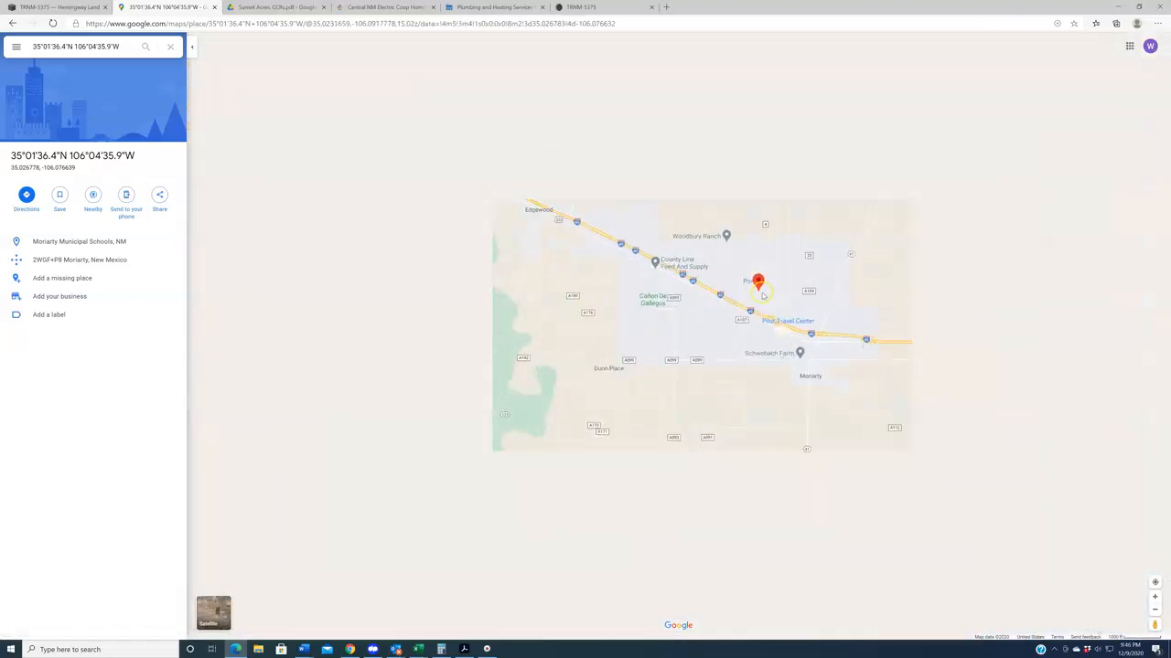
scroll("down", 3)
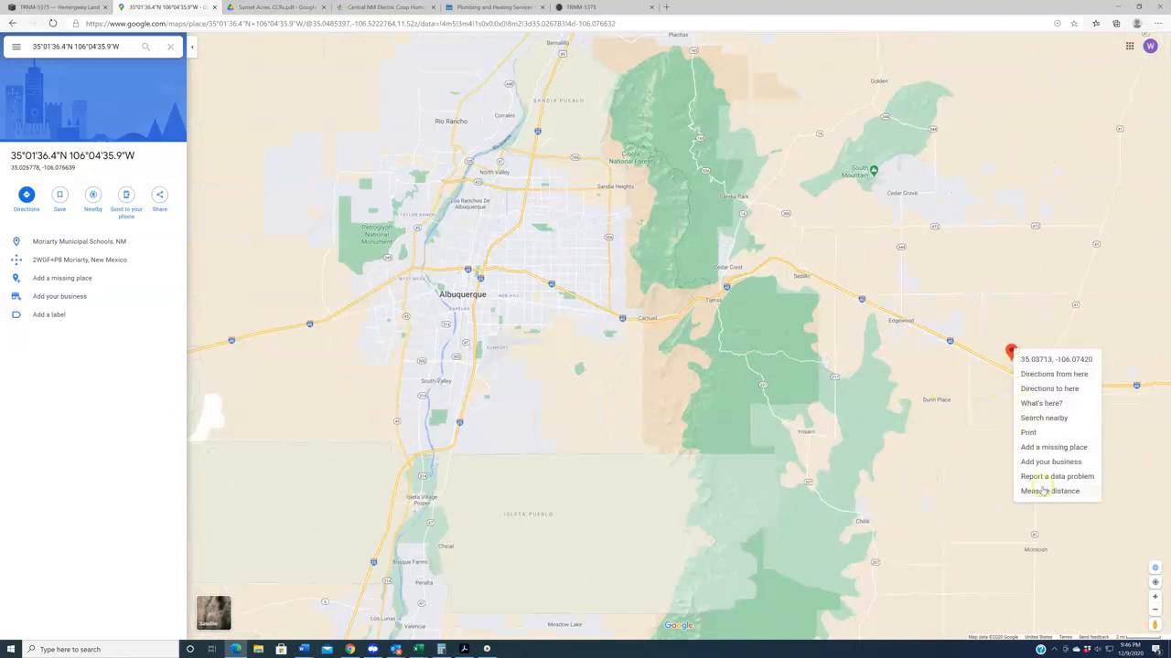
left_click(1050, 490)
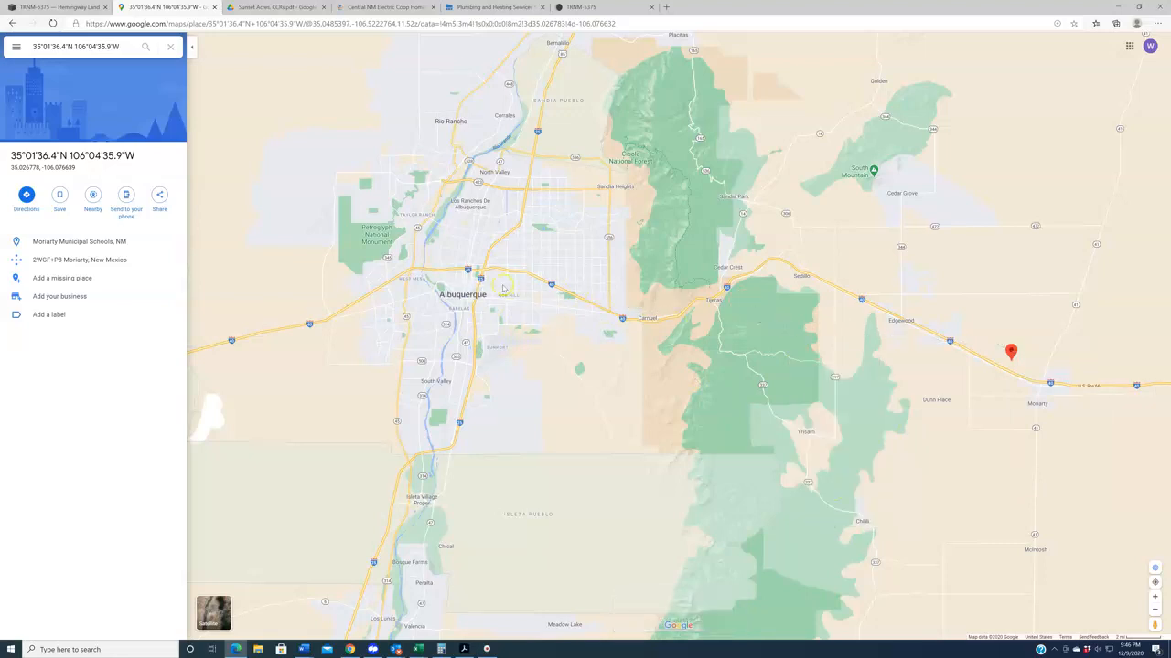
mouse_move(1024, 328)
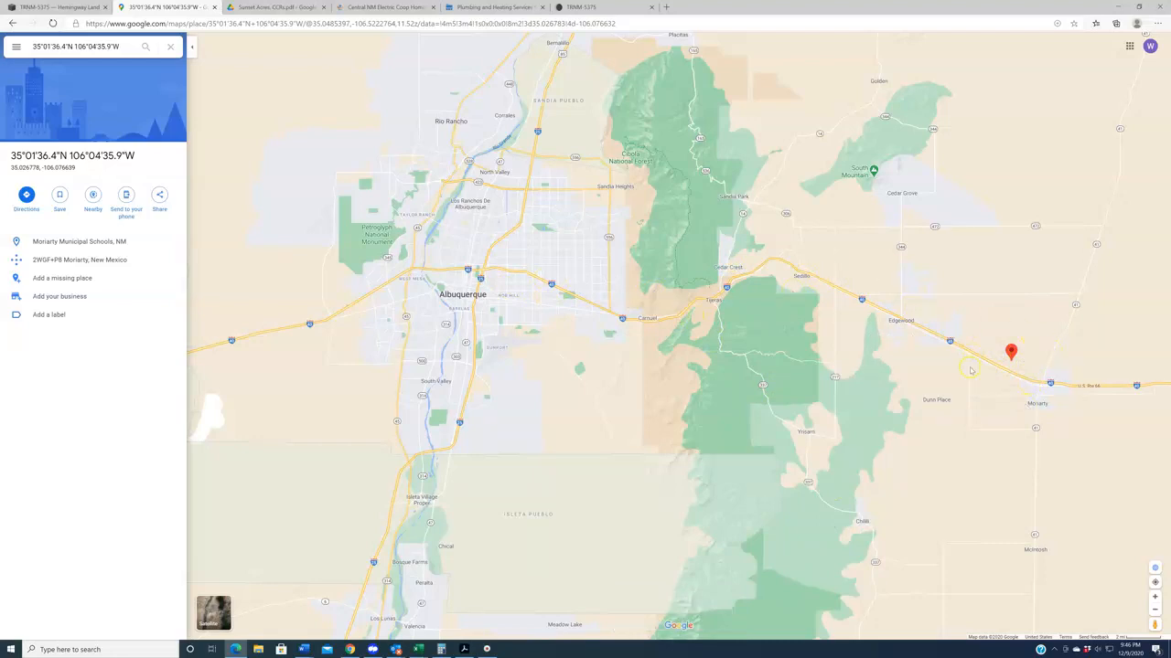
mouse_move(1017, 419)
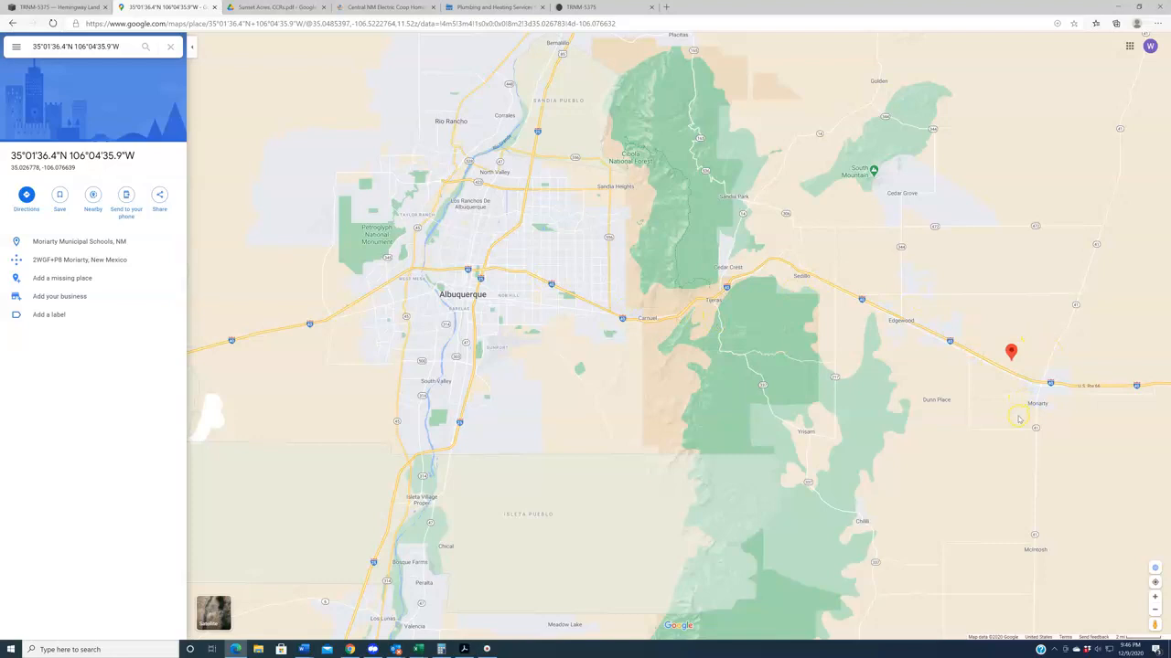
mouse_move(1010, 419)
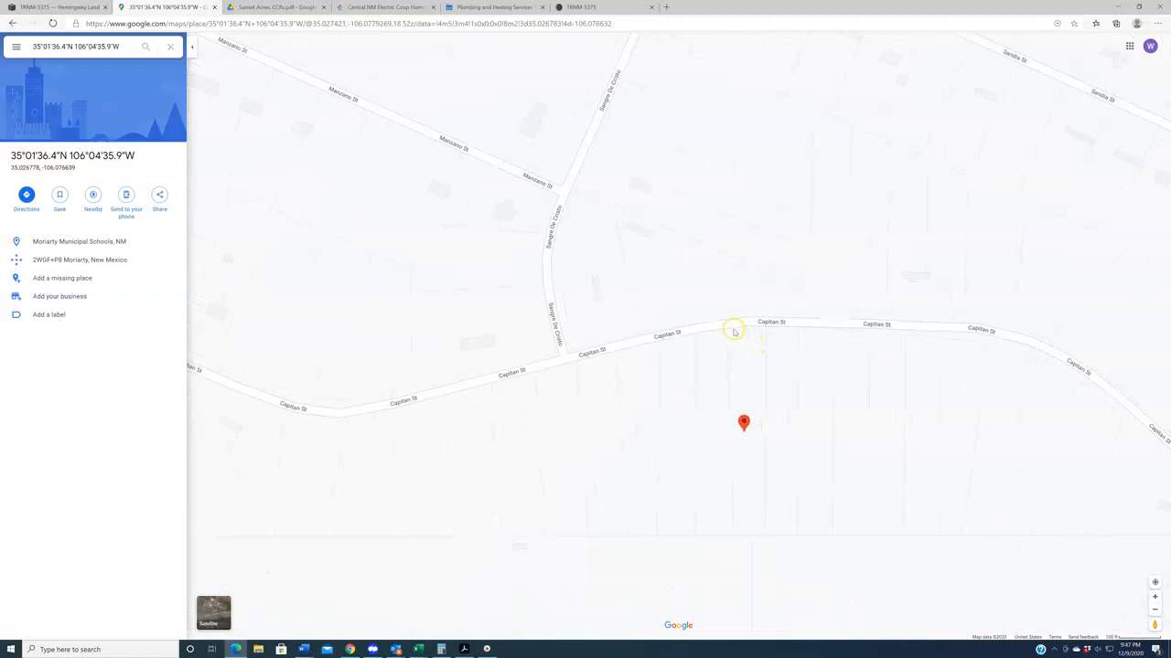
mouse_move(741, 527)
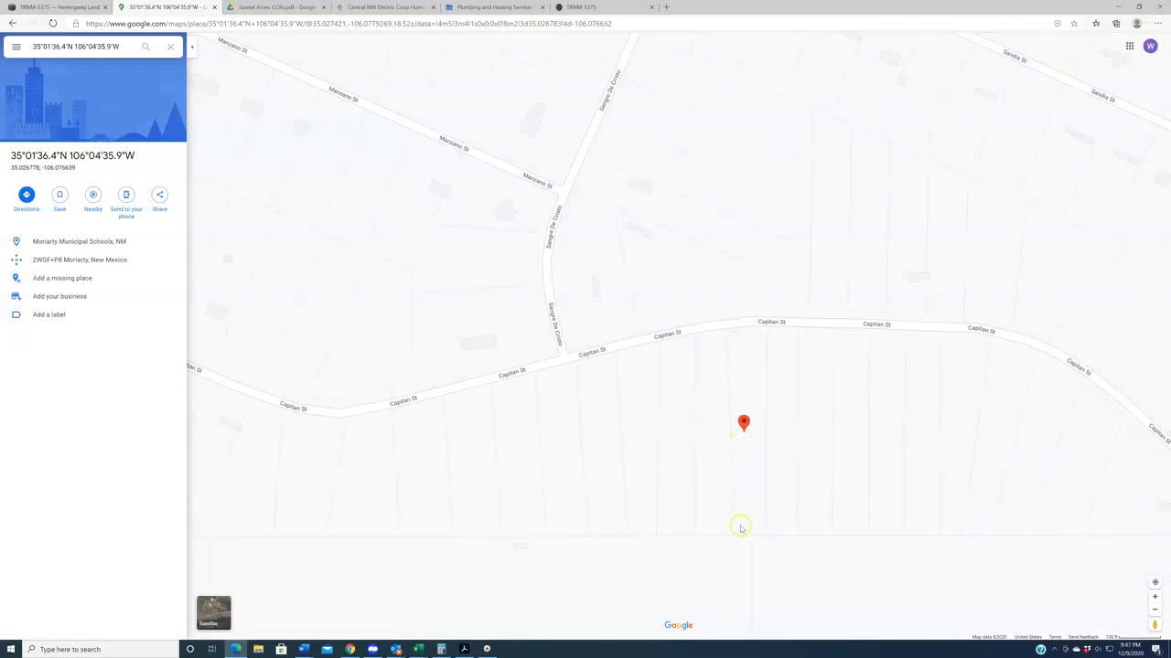
mouse_move(754, 531)
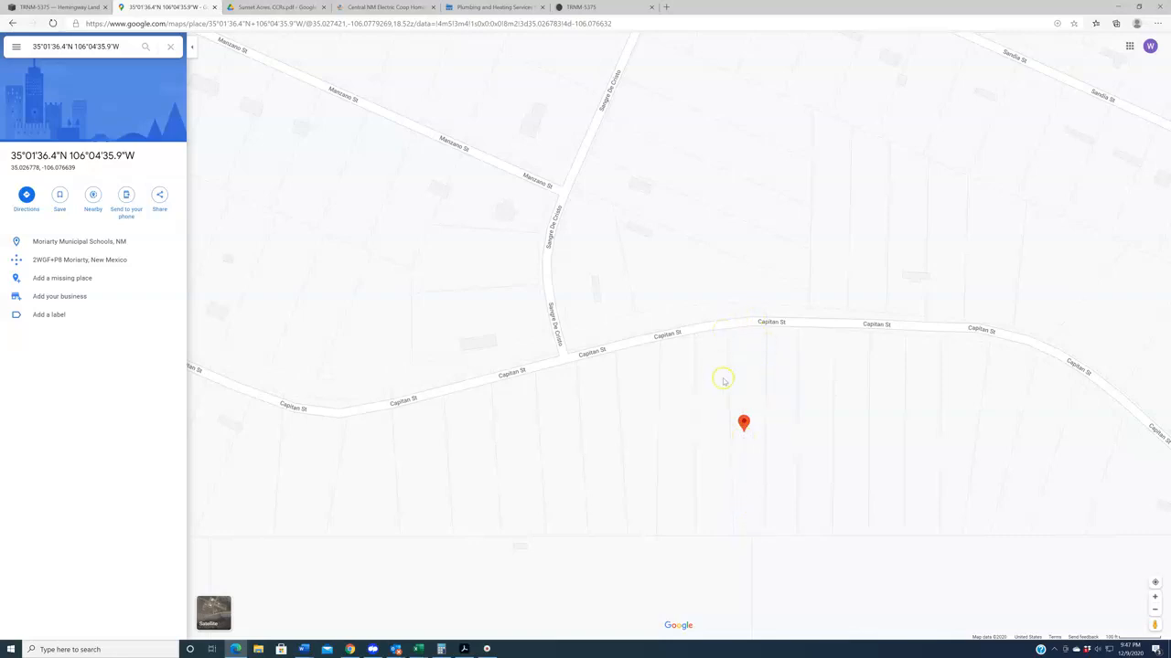
- Enlarge the aerial photo with the lot outlined in the listing gallery, then return to the Maps tab
left_click(59, 7)
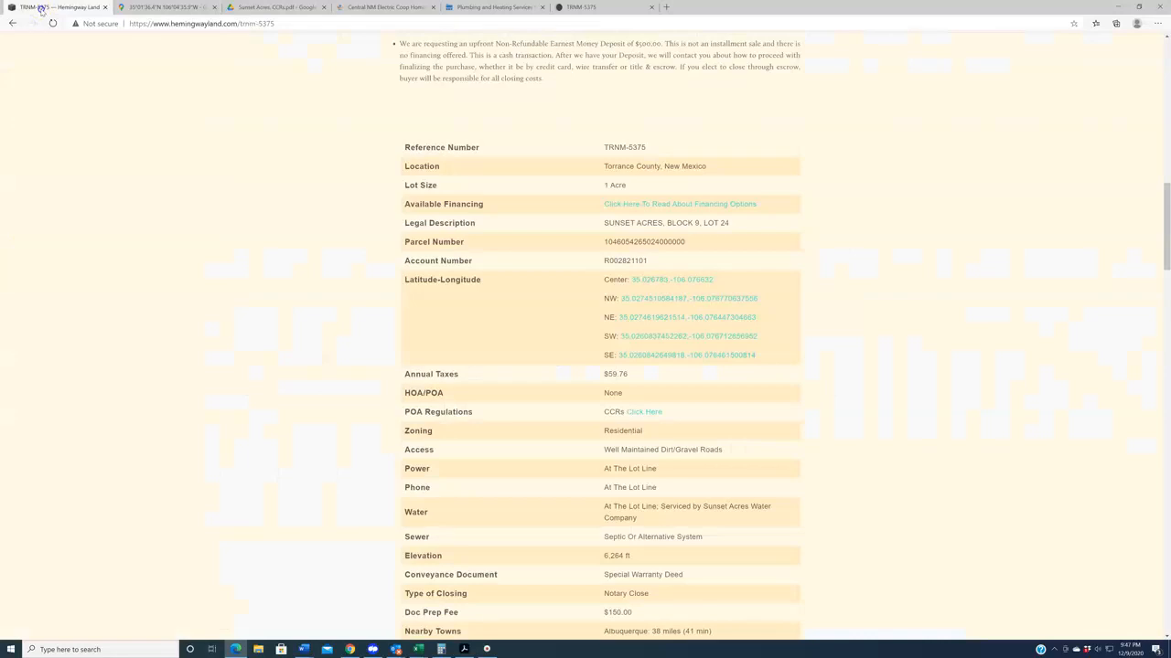
scroll("down", 3)
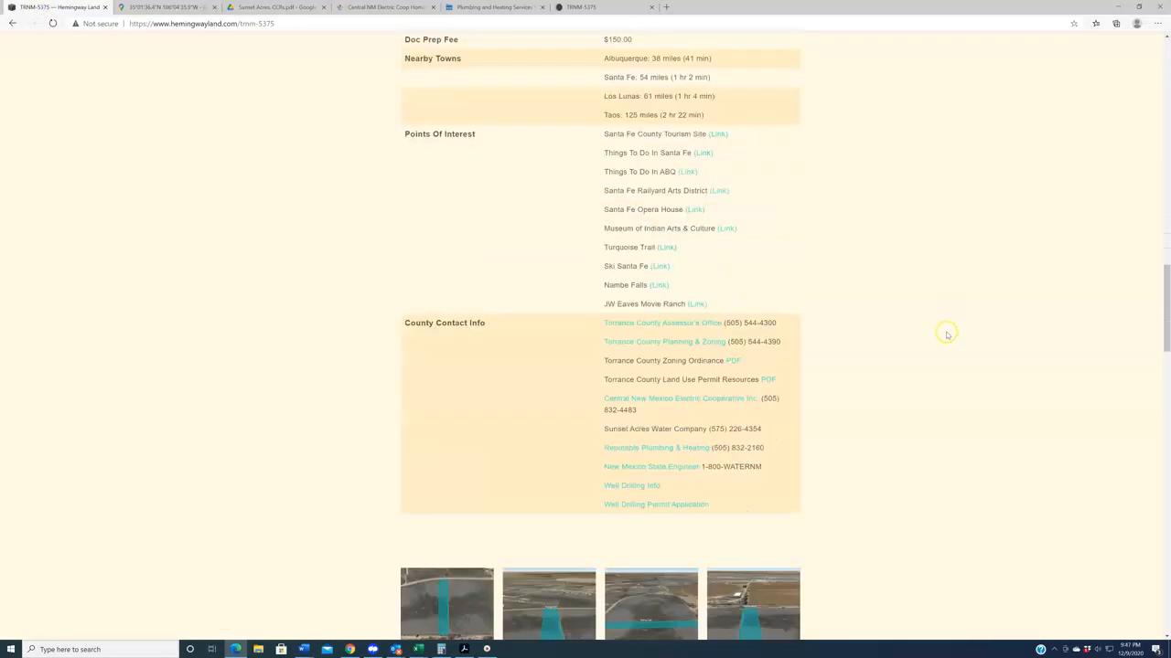
left_click(447, 603)
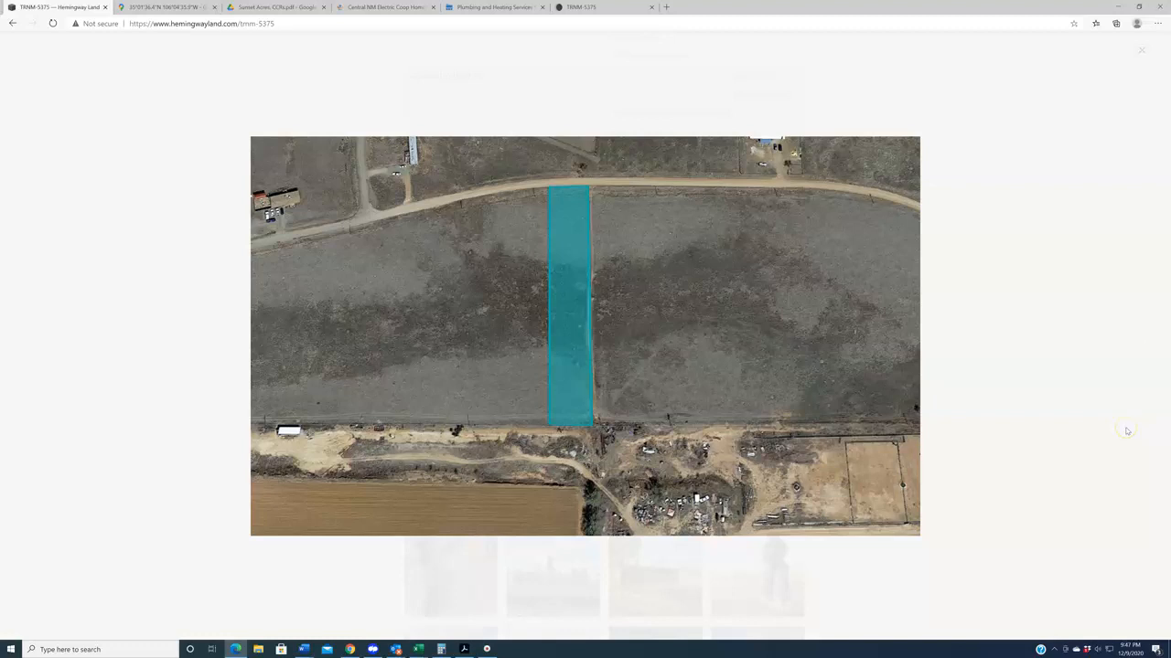
mouse_move(1141, 86)
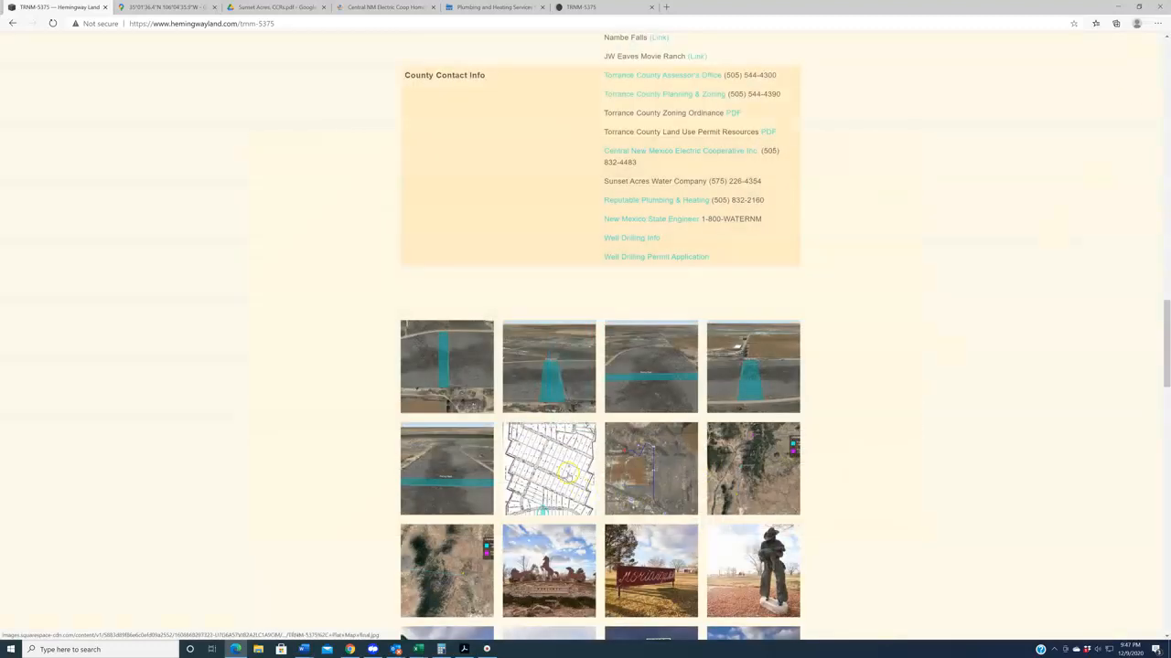
left_click(549, 468)
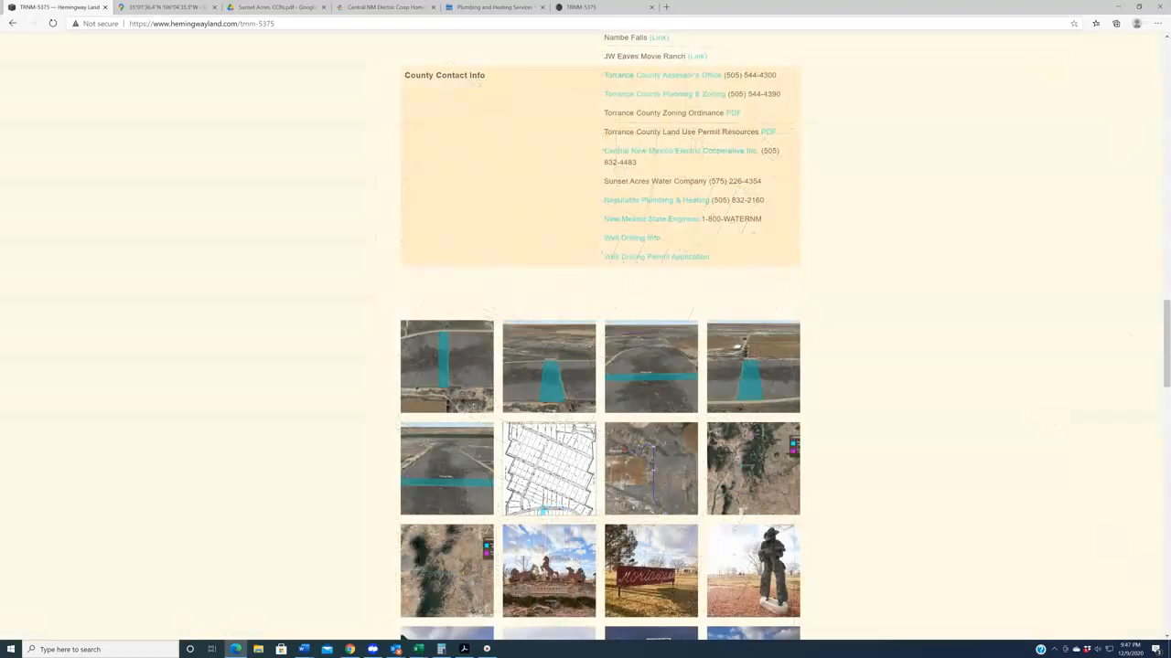
left_click(165, 8)
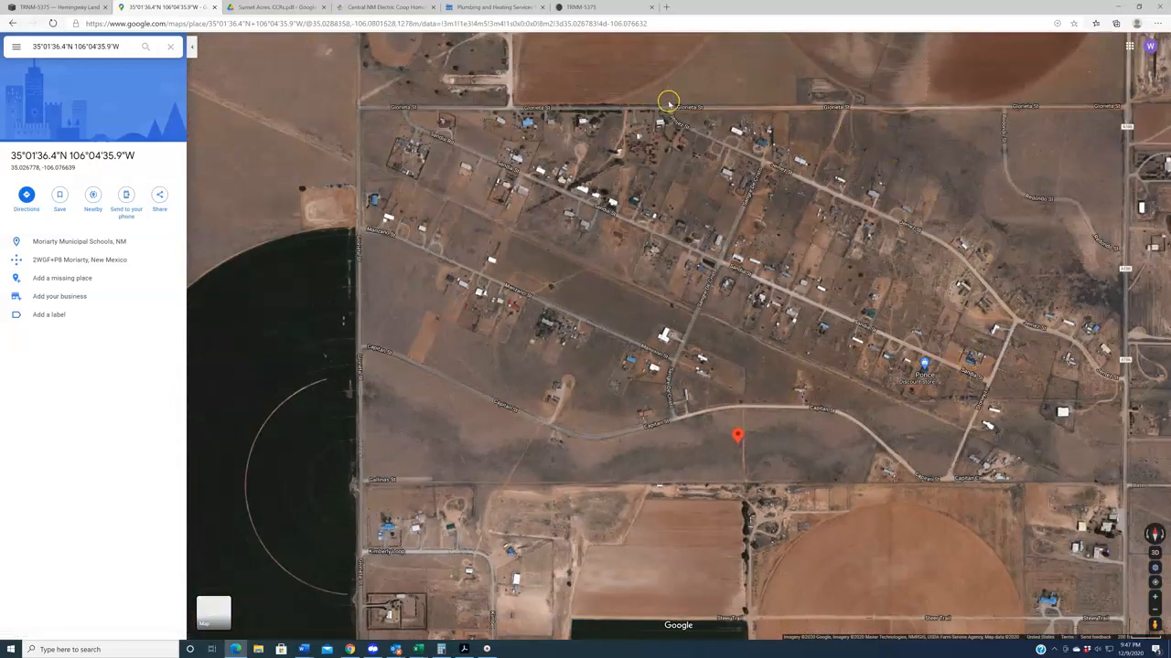
mouse_move(722, 391)
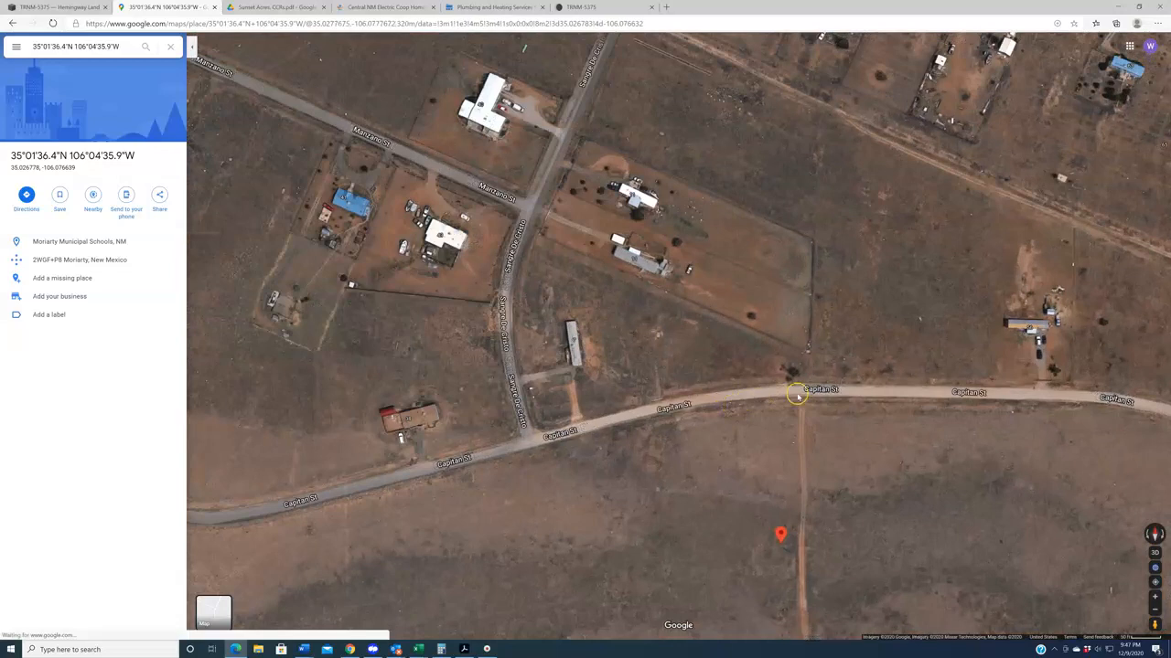
mouse_move(552, 446)
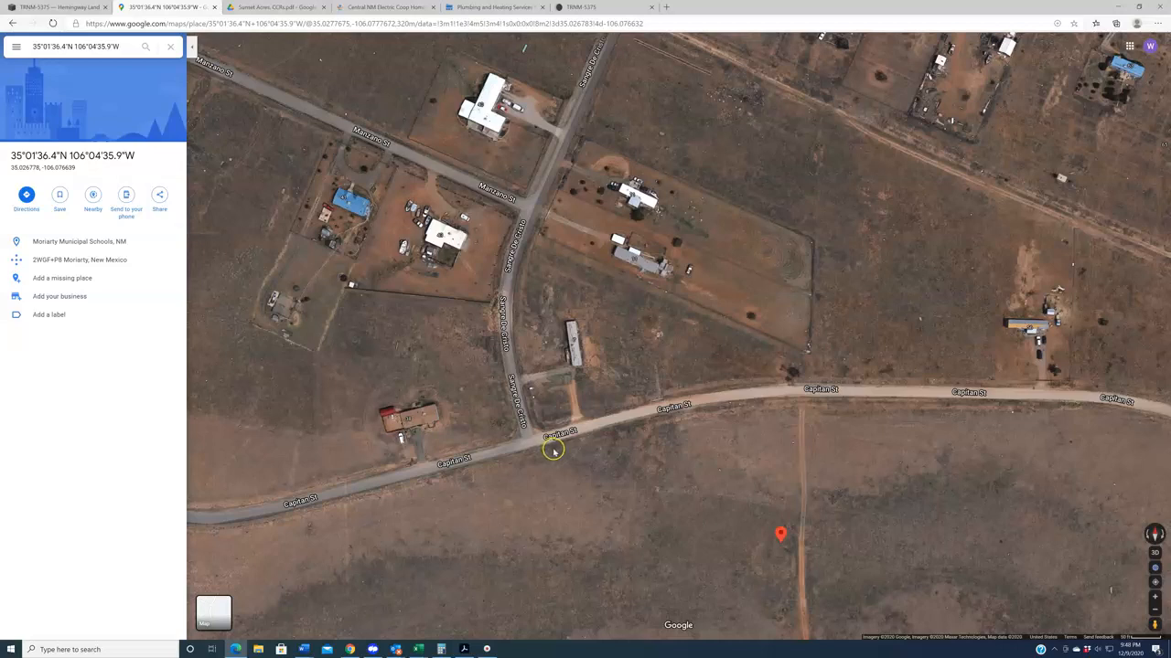
mouse_move(655, 436)
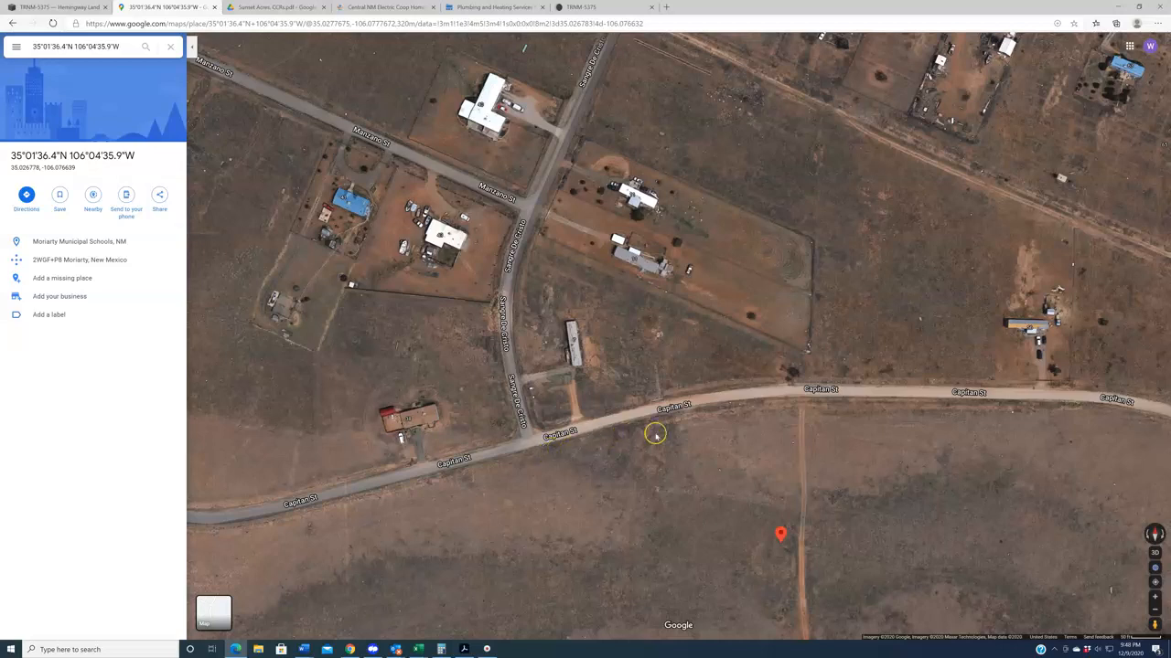
mouse_move(739, 403)
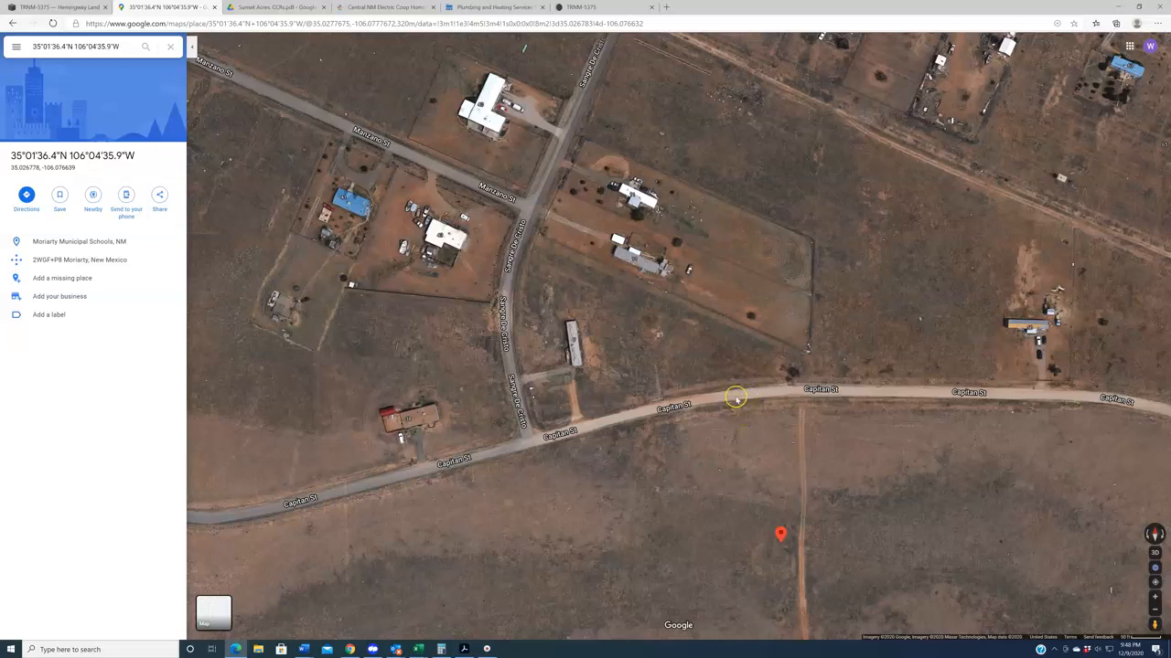
mouse_move(721, 414)
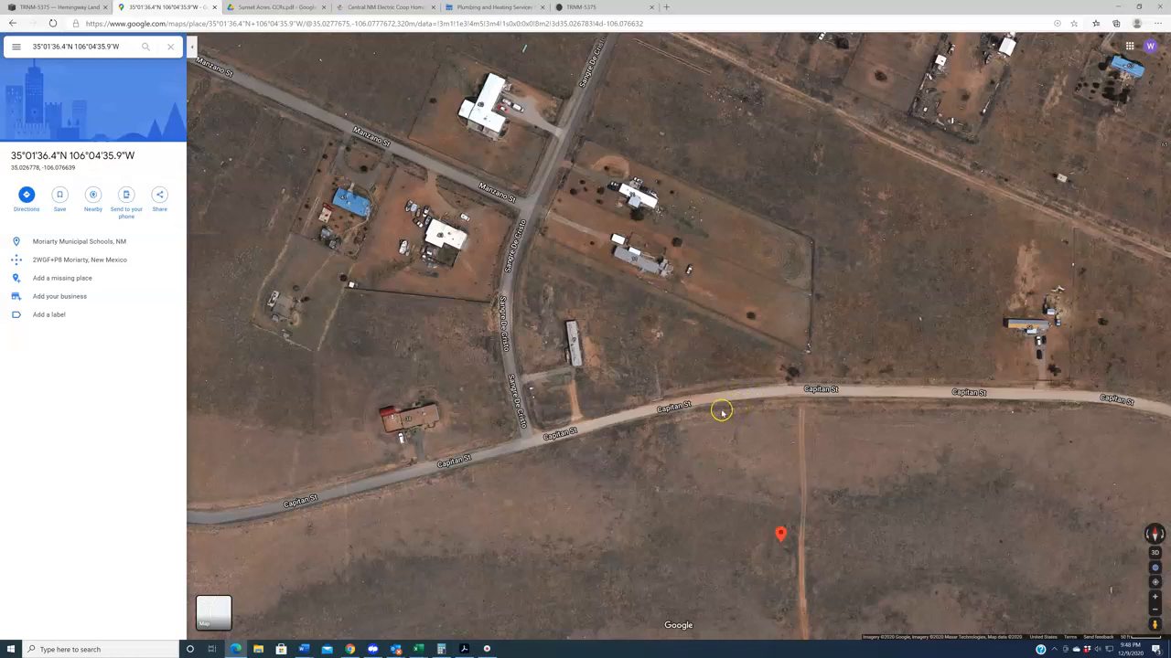
- Zoom the satellite view over the neighbourhood, then return to the land listing page
scroll("down", 3)
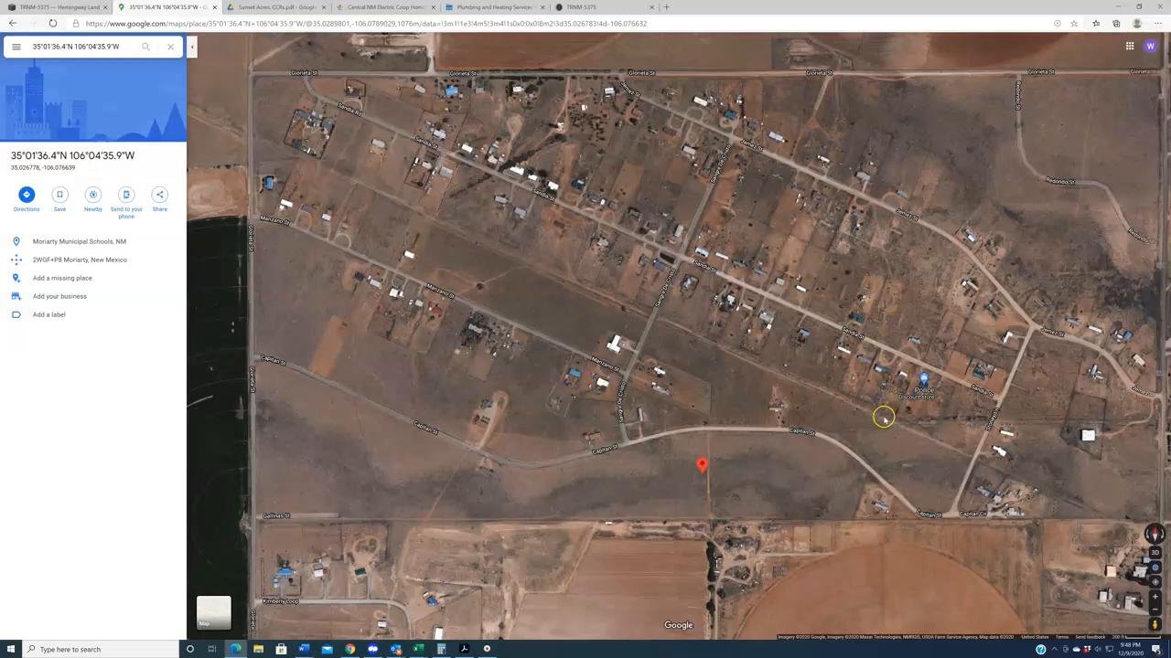
mouse_move(867, 420)
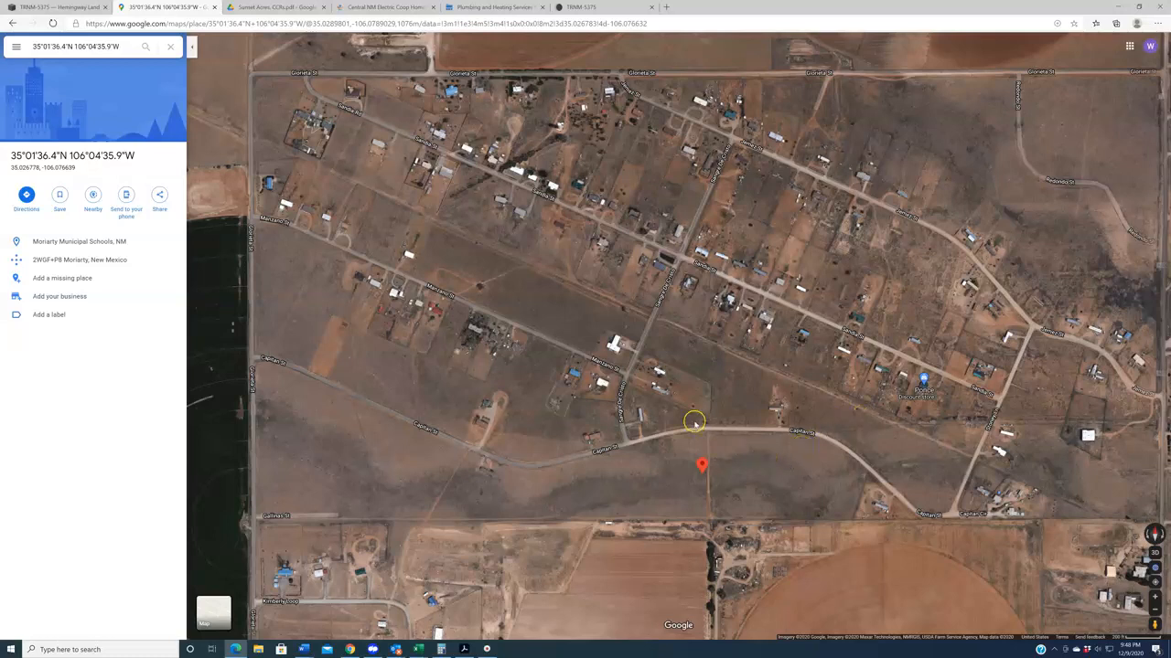
mouse_move(691, 476)
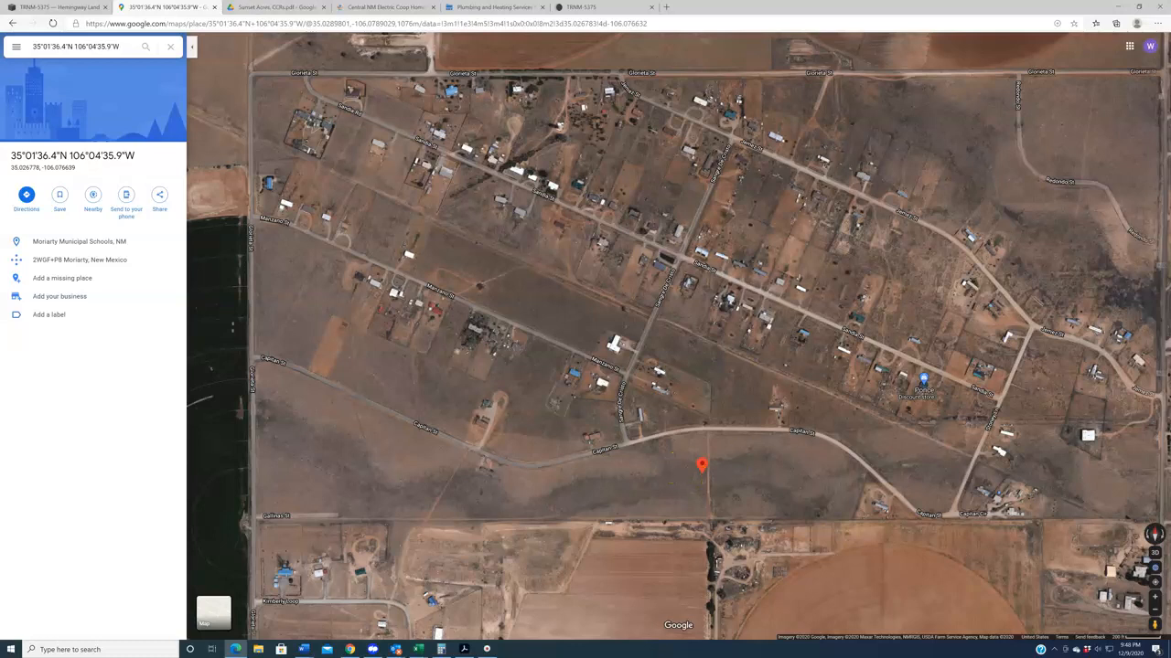
left_click(58, 8)
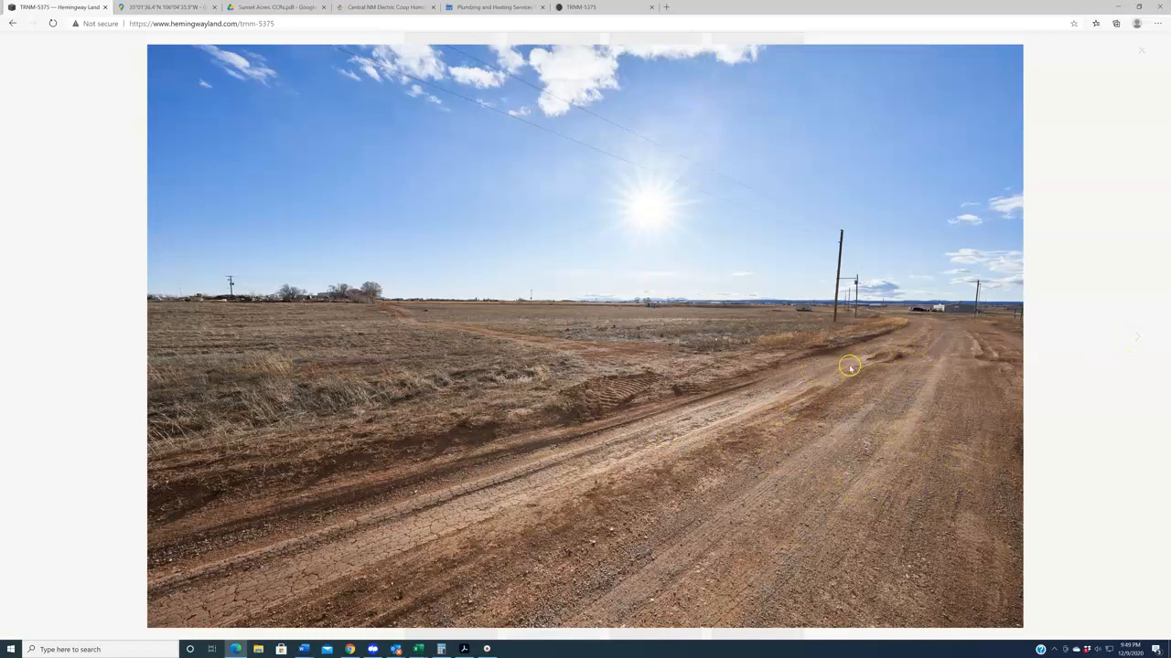
mouse_move(885, 419)
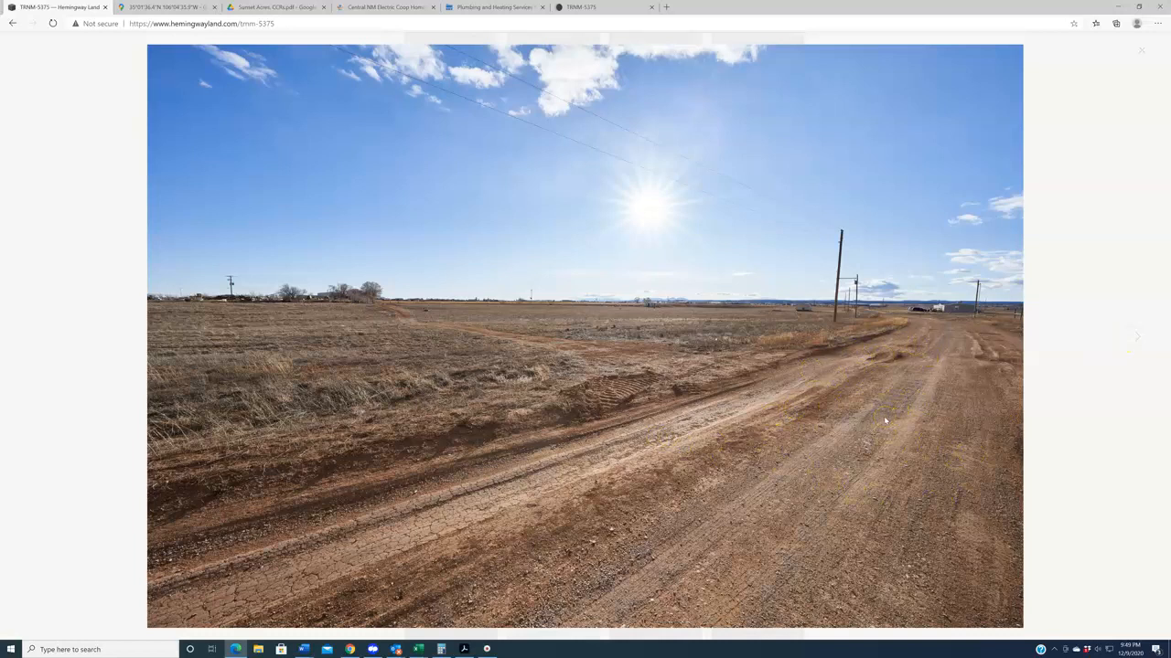
mouse_move(879, 424)
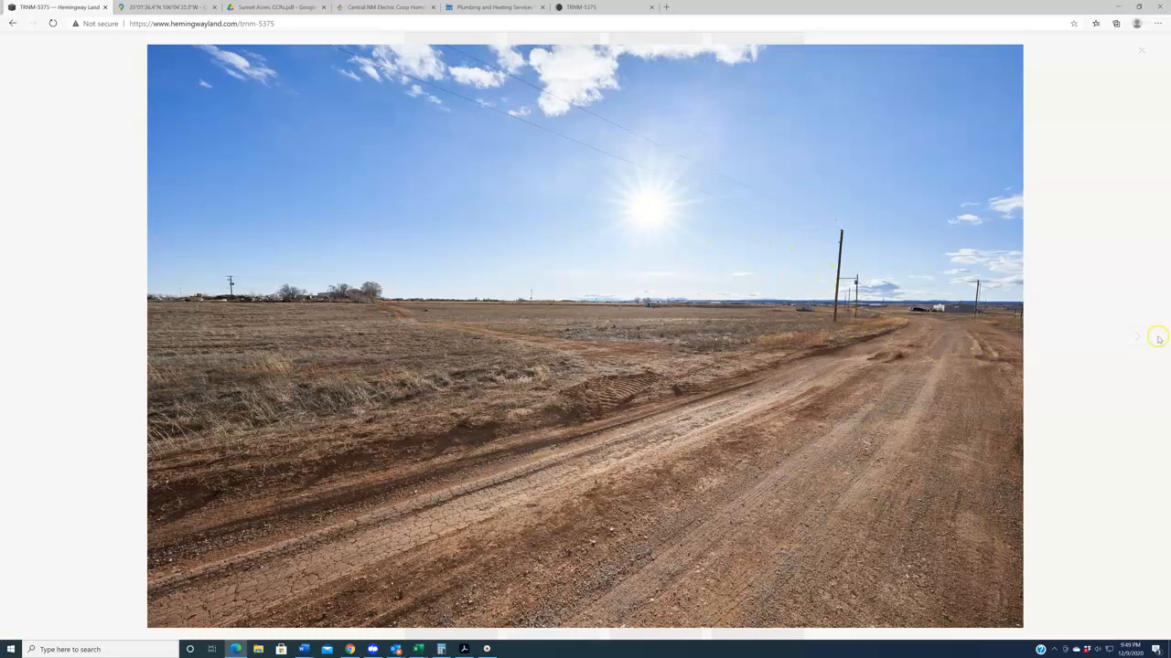
- Advance the photo lightbox from the dirt road shot to the fire hydrant photo
left_click(1137, 337)
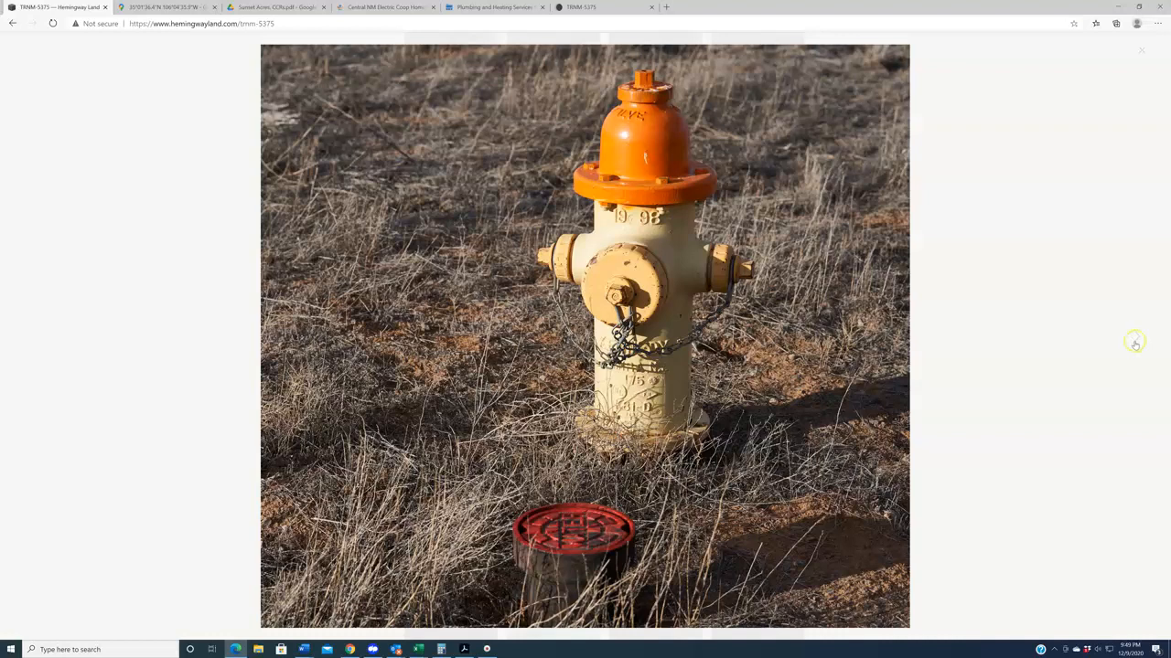
mouse_move(1138, 348)
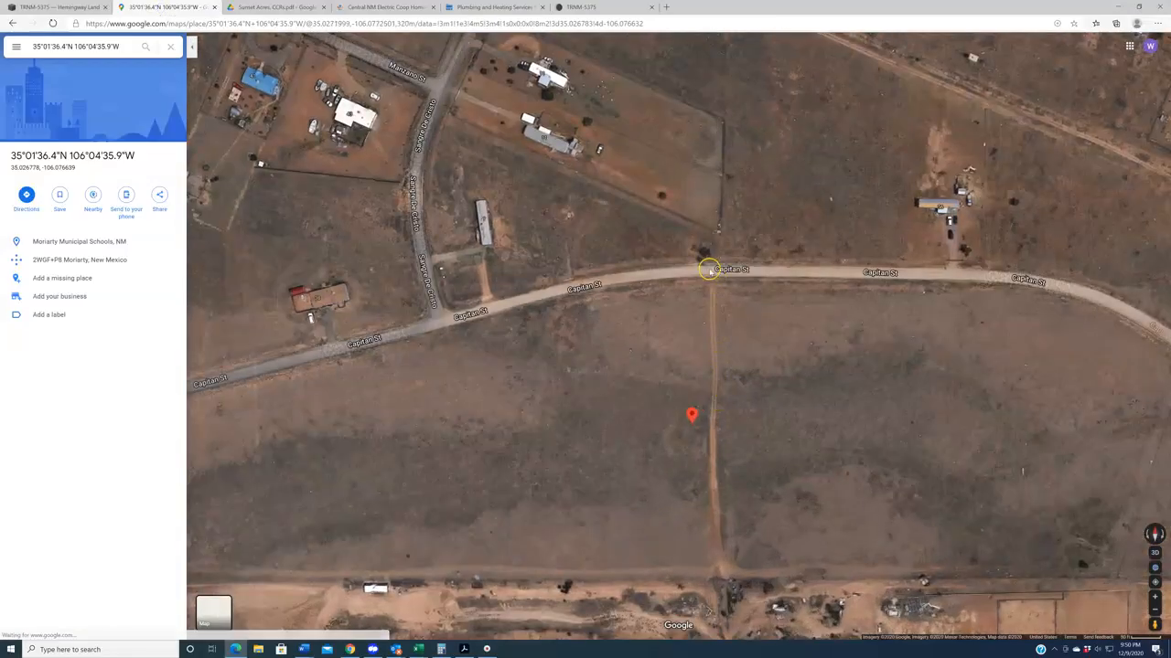
mouse_move(709, 304)
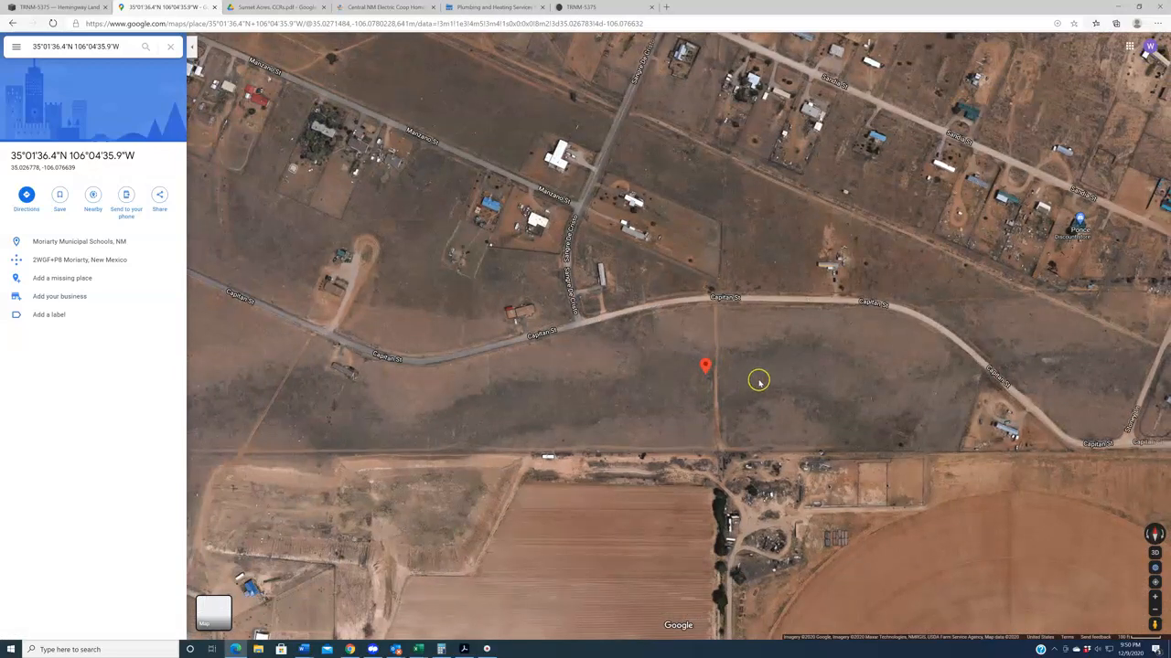
mouse_move(723, 302)
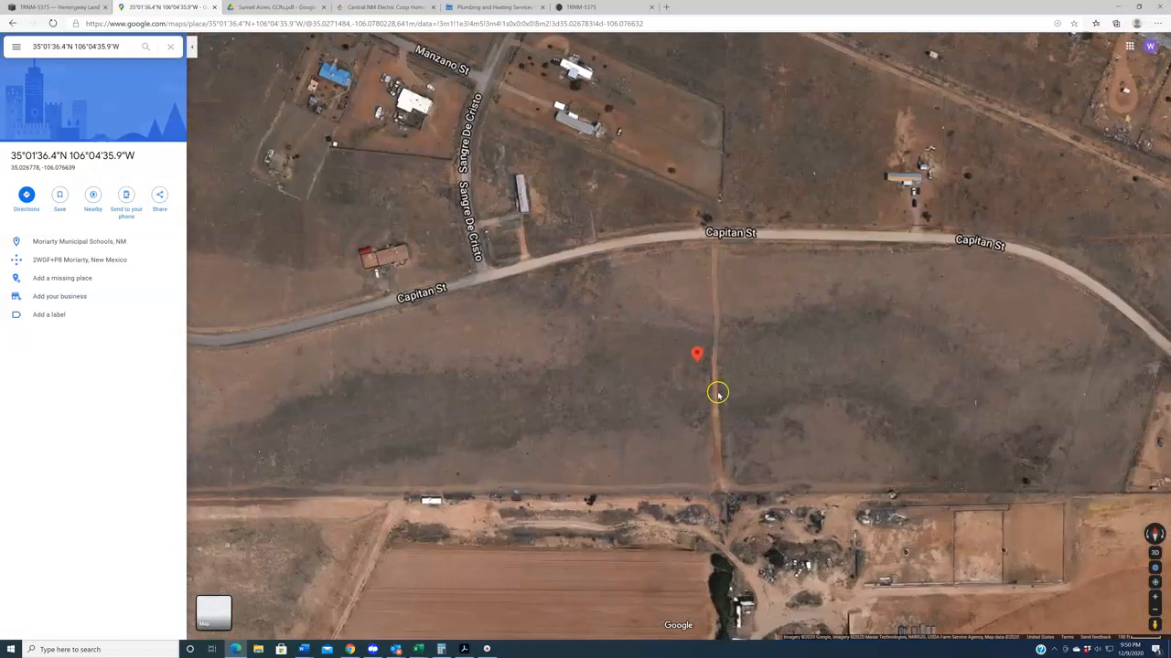
- Pan the satellite view to frame the pinned parcel just south of Capitan Rd
left_click_drag(717, 394, 710, 256)
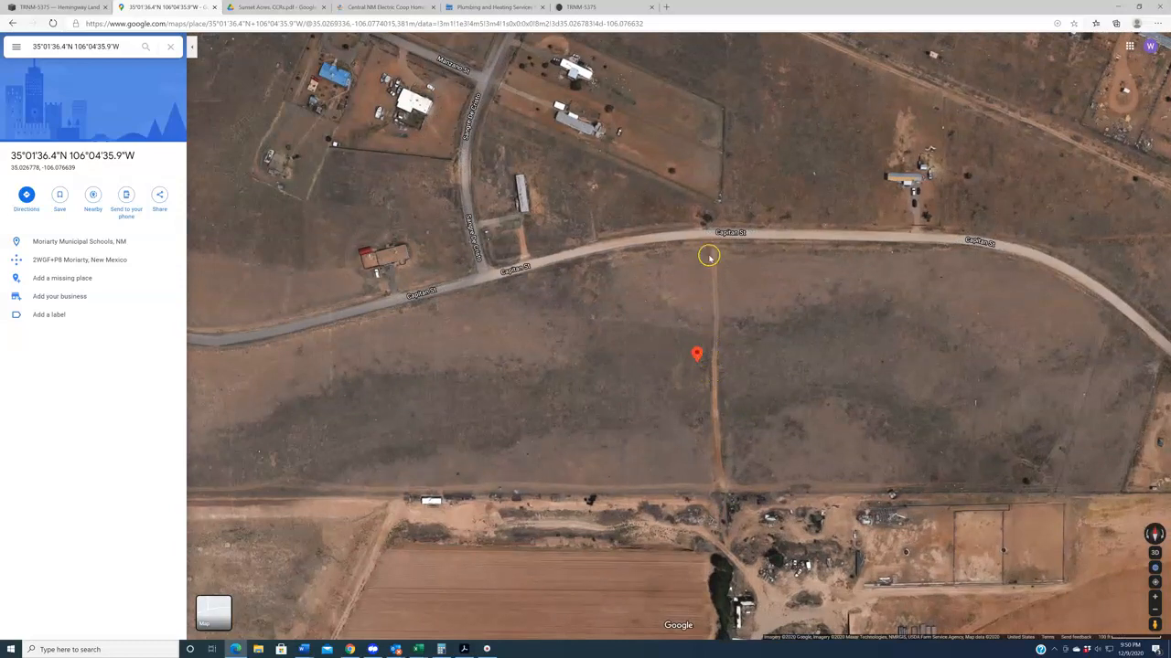
mouse_move(717, 413)
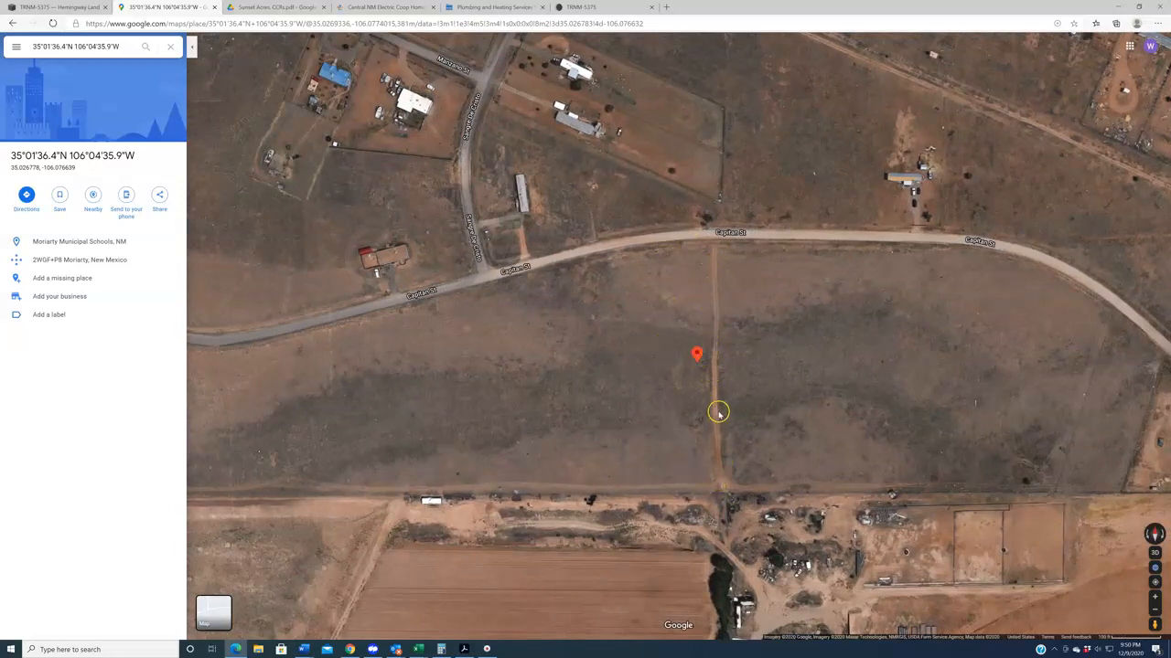
mouse_move(722, 485)
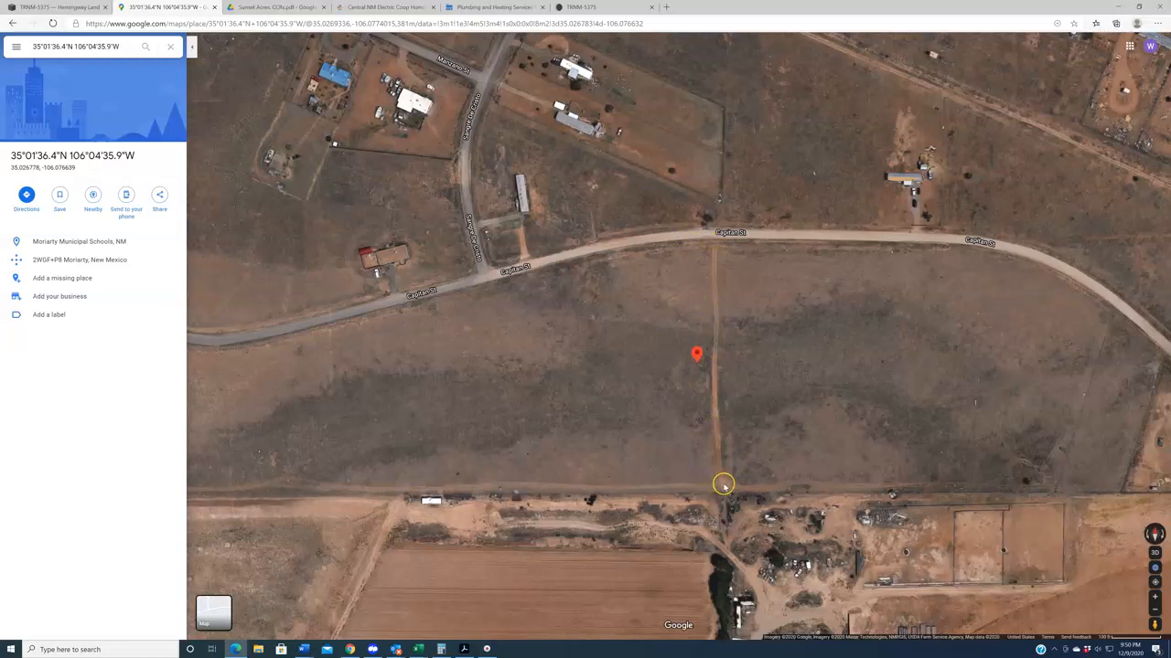
mouse_move(732, 490)
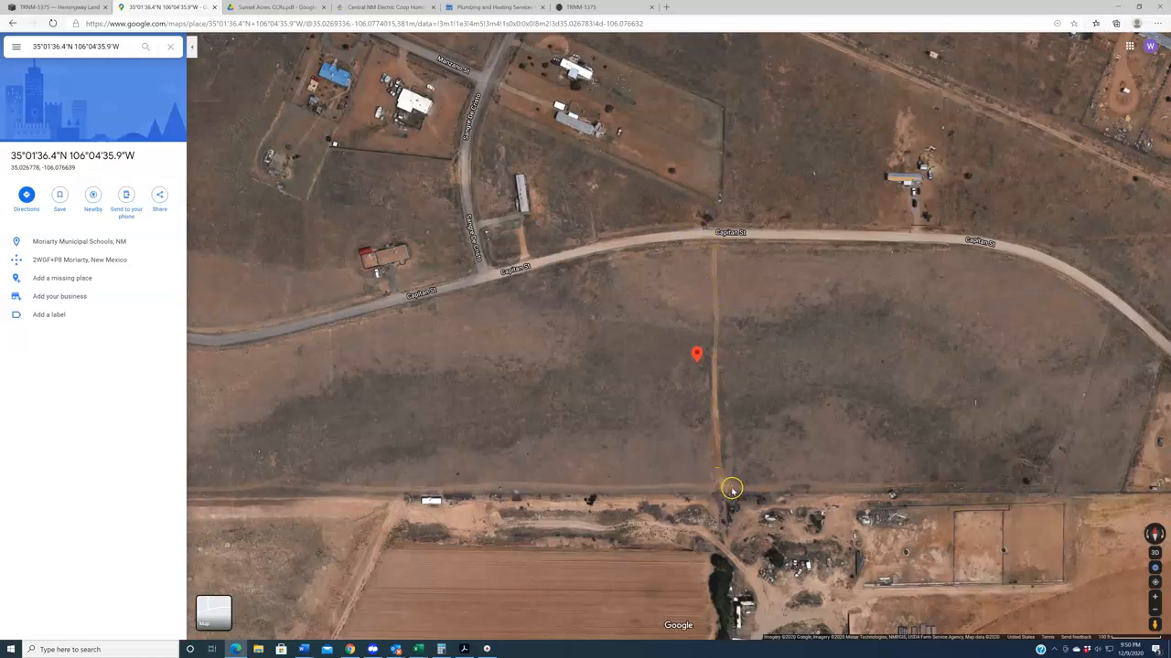
mouse_move(728, 478)
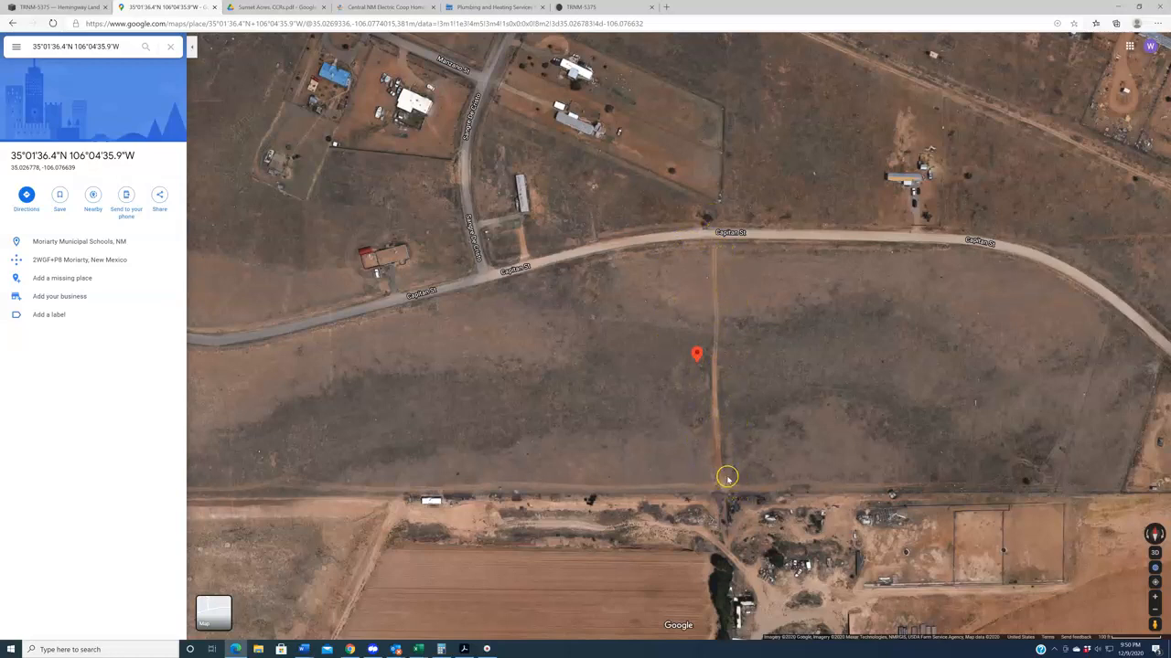
mouse_move(746, 468)
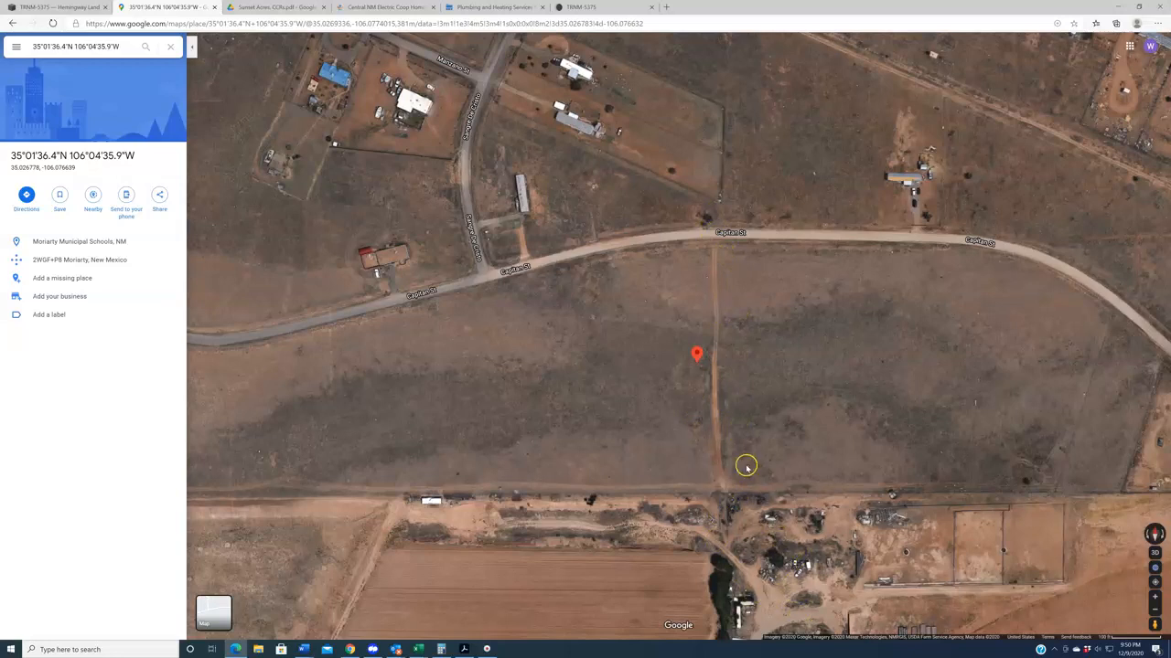
mouse_move(728, 527)
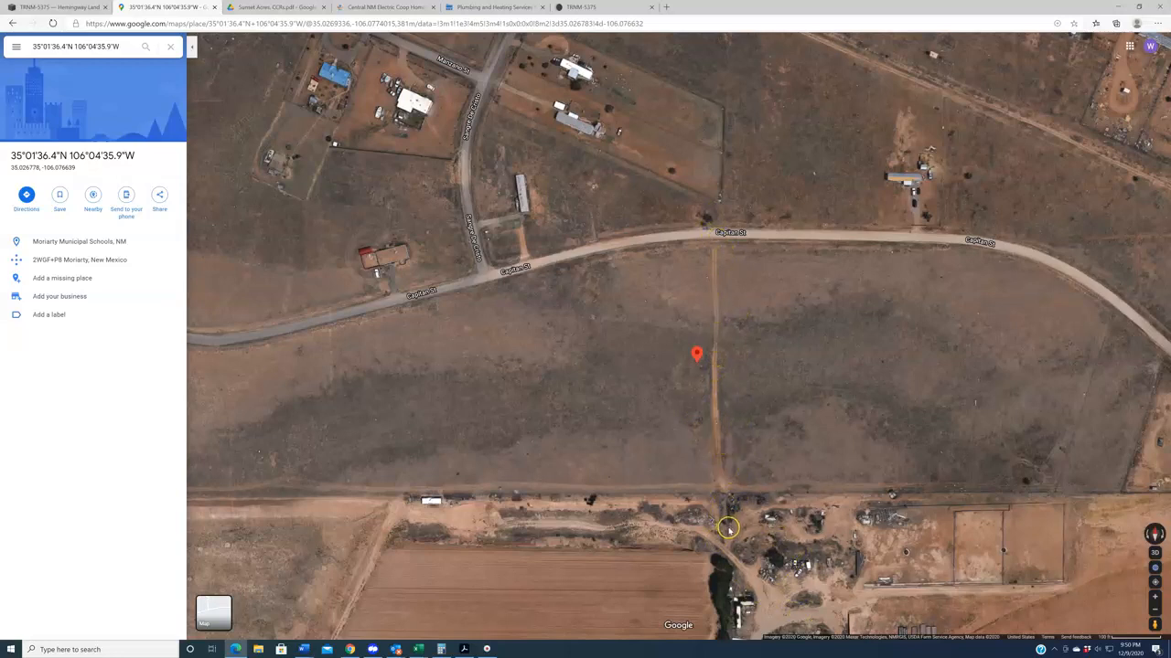
mouse_move(766, 553)
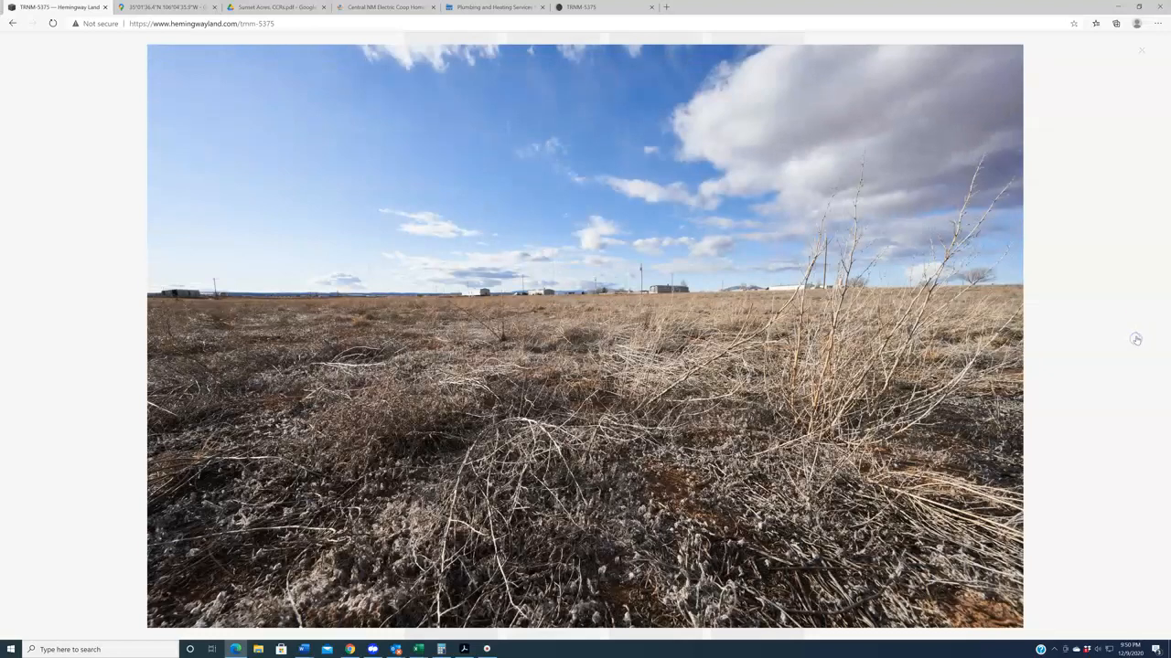
- Close the enlarged photo and scroll the gallery to the aerial drone thumbnails
left_click(1141, 51)
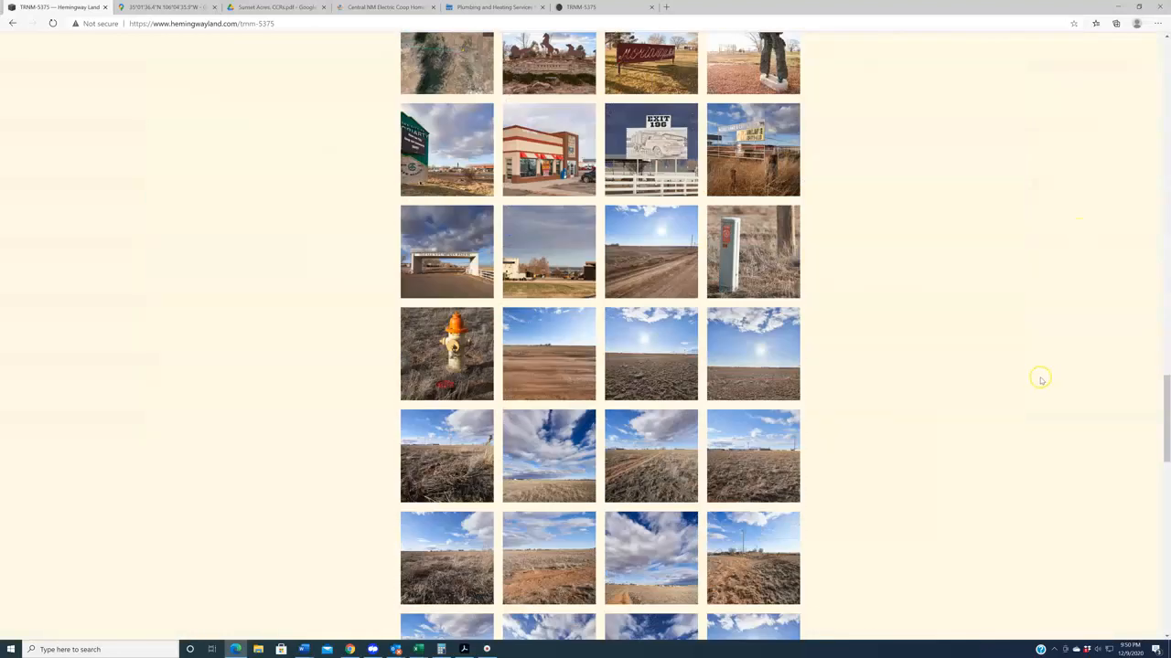
scroll("down", 3)
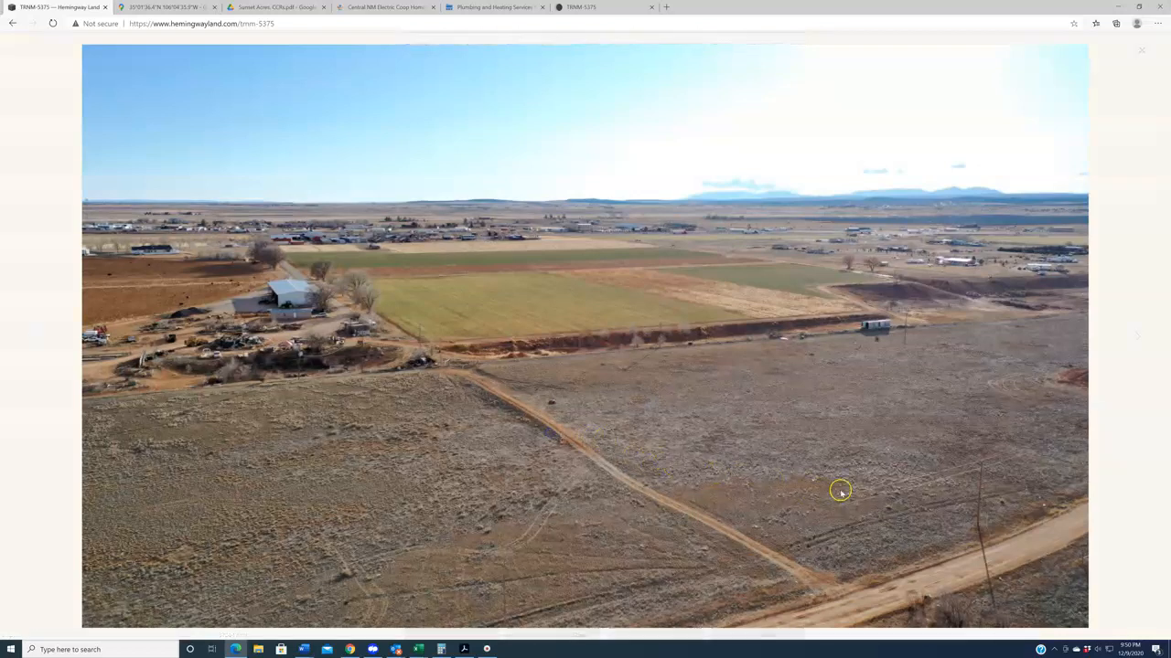
mouse_move(1138, 344)
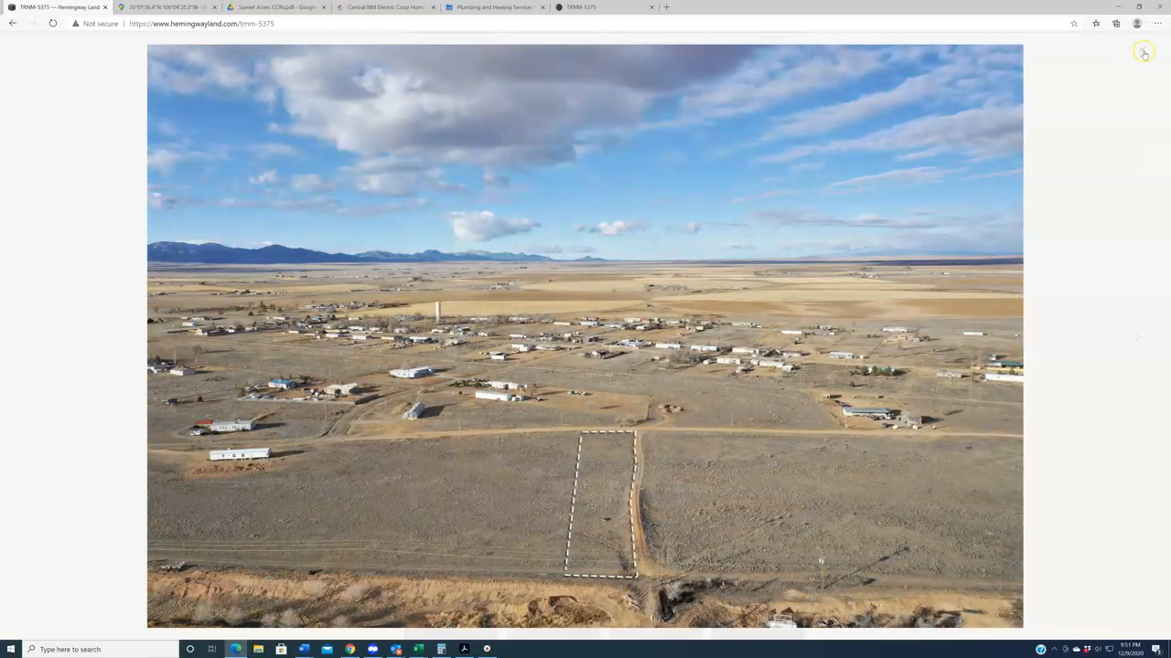
- Scroll past the gallery to the Points Of Interest and County Contact Info tables
scroll("down", 3)
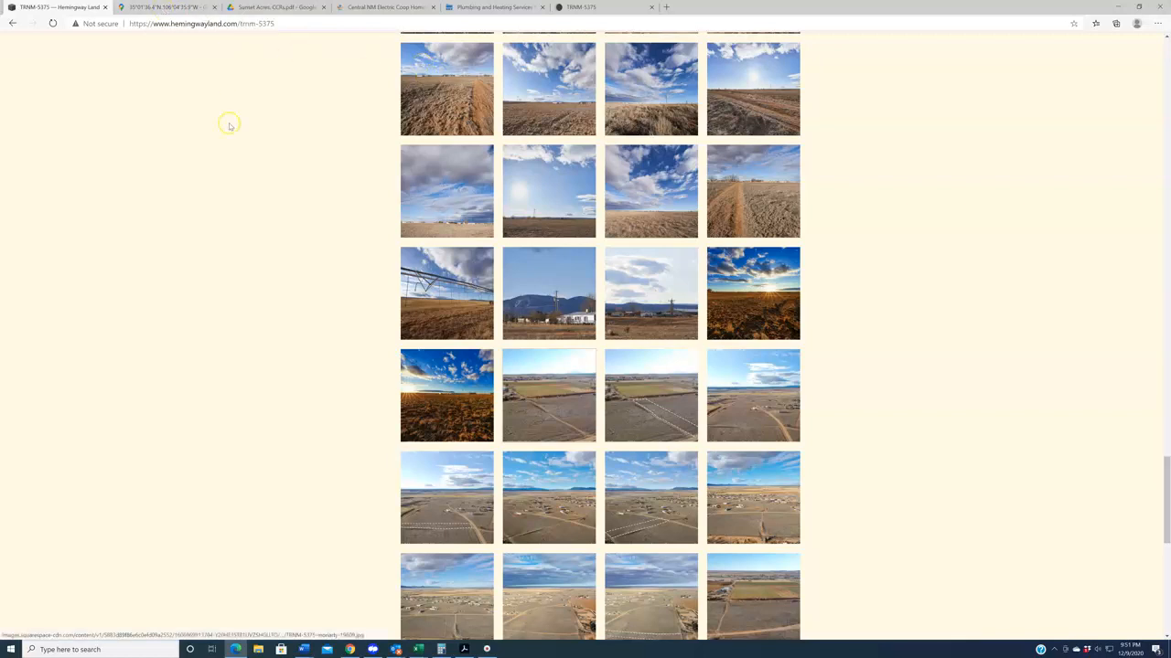
mouse_move(267, 159)
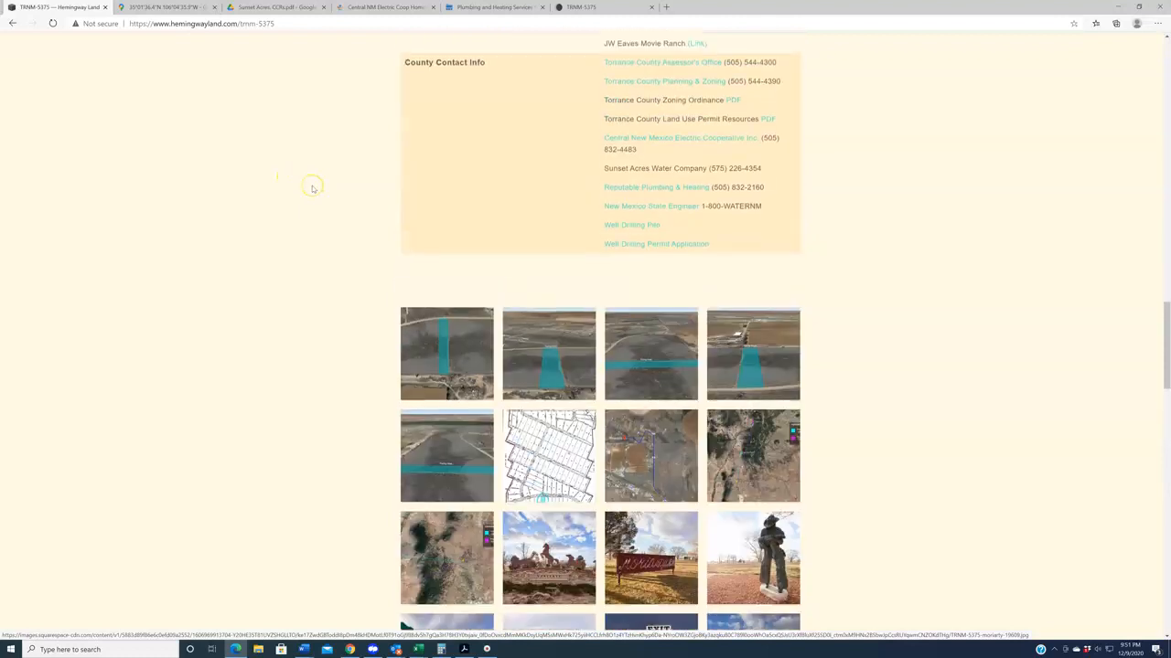
scroll("up", 3)
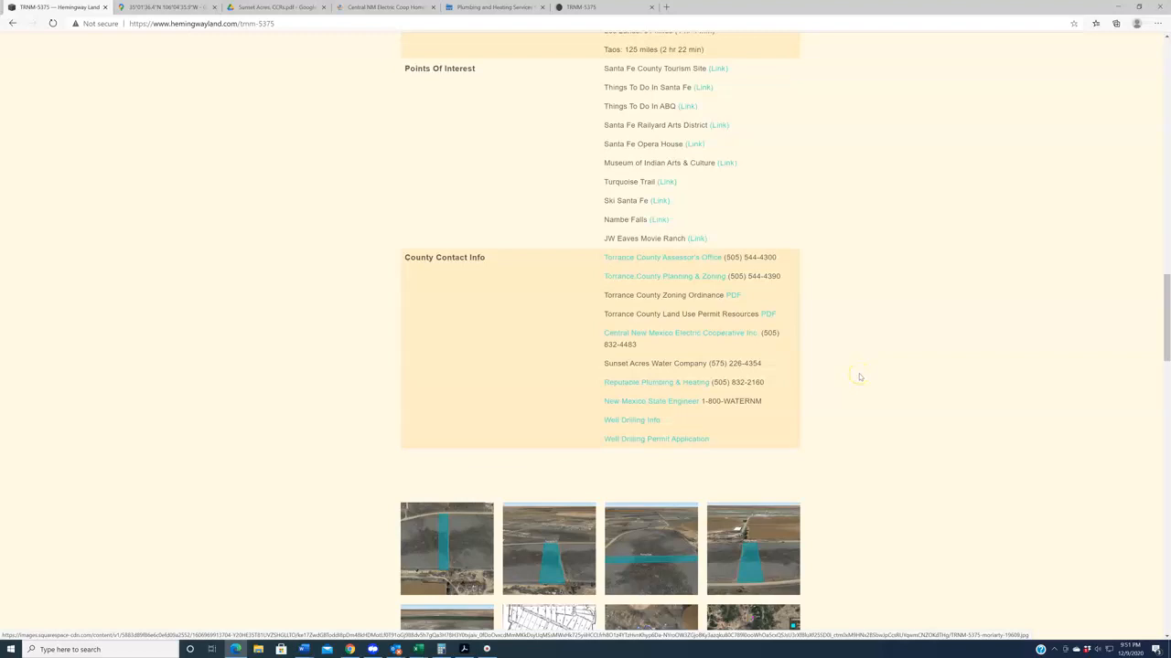
mouse_move(858, 383)
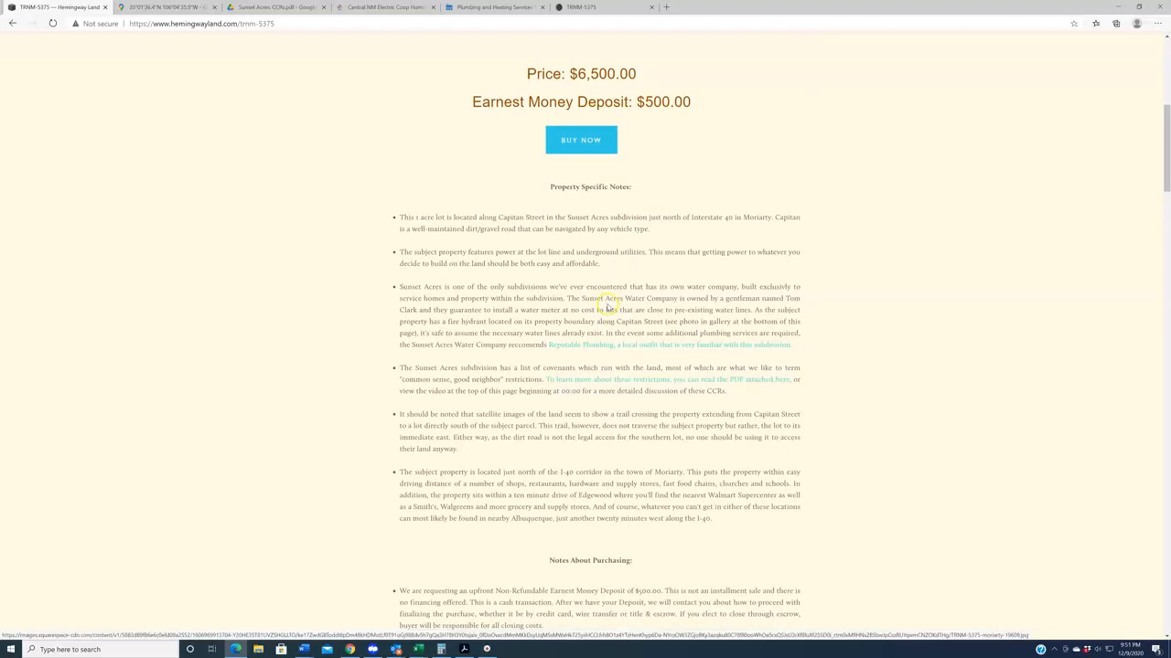
mouse_move(684, 300)
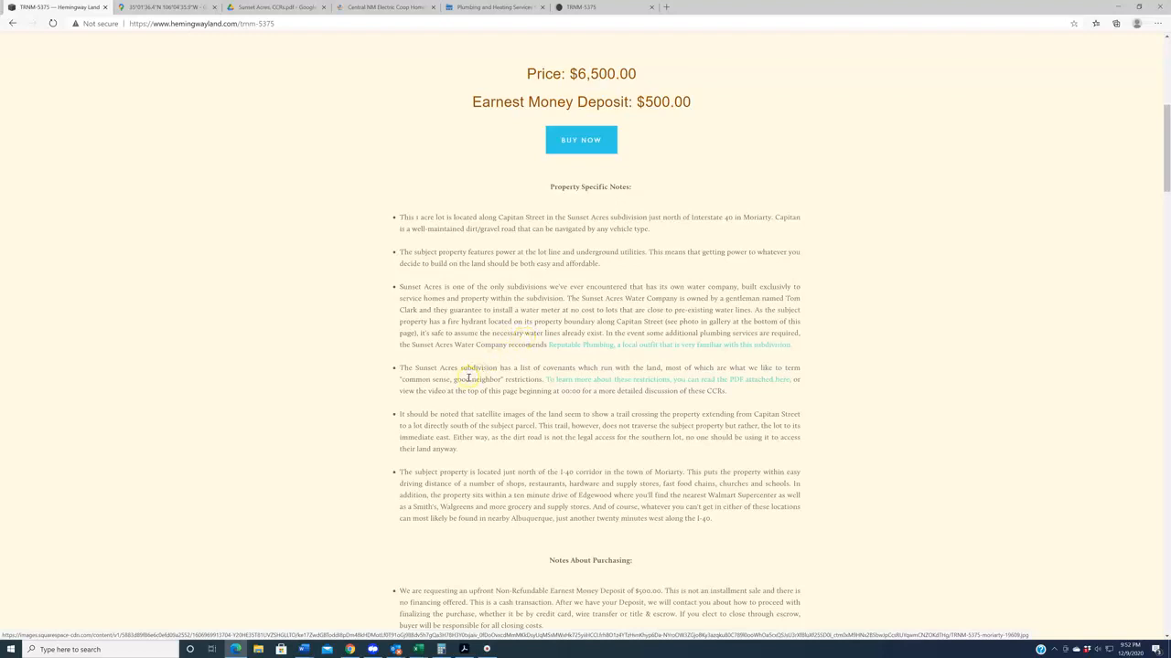
mouse_move(526, 342)
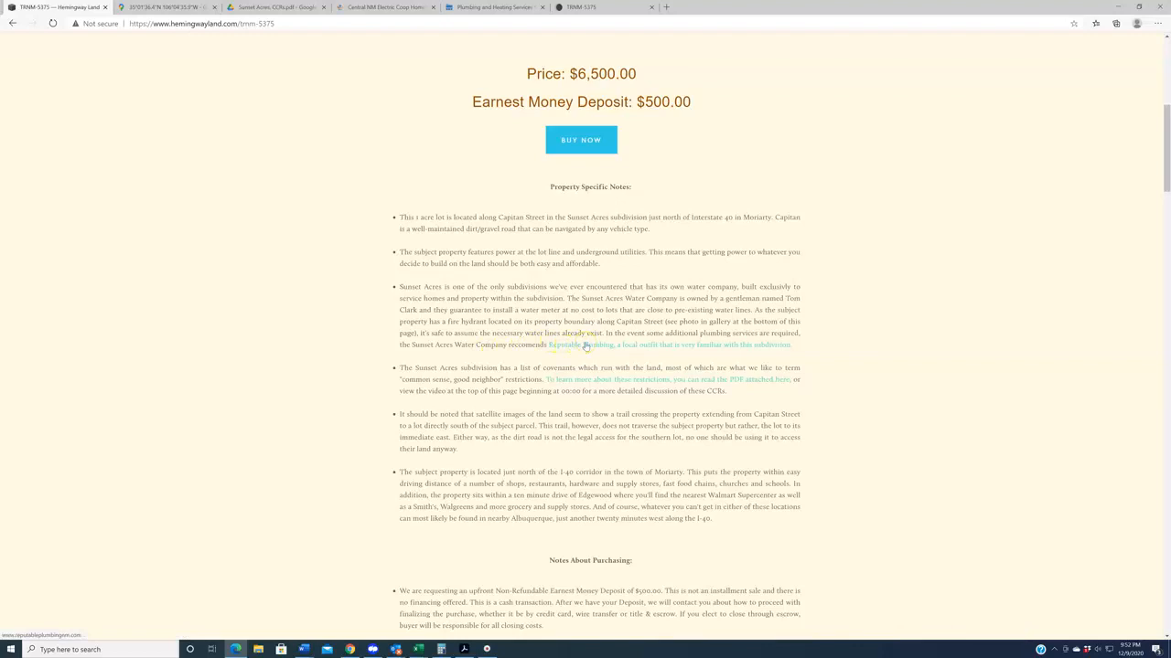
mouse_move(686, 351)
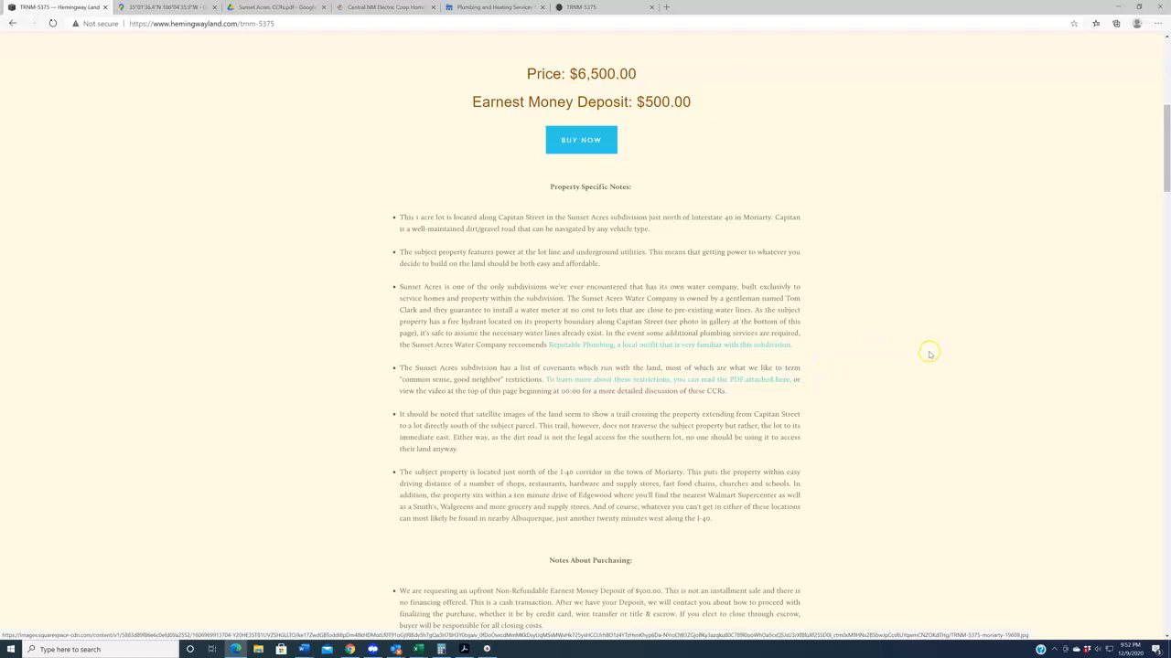
mouse_move(926, 348)
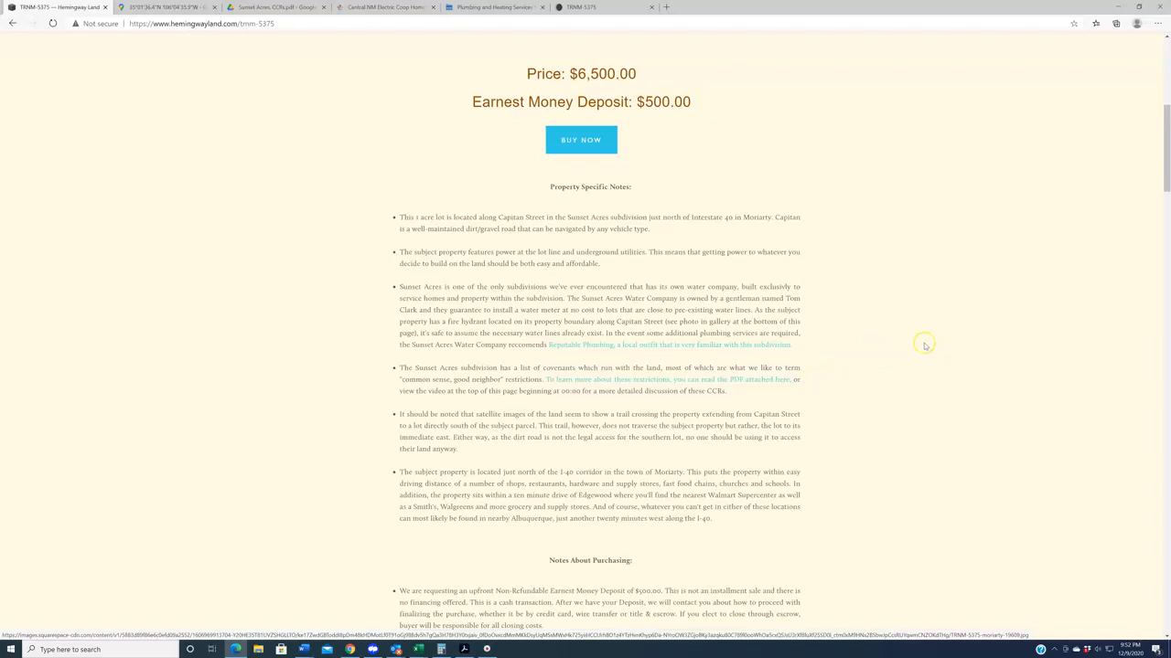
- Scroll up to the $6,500 price, $500 earnest money deposit and property notes
scroll("up", 3)
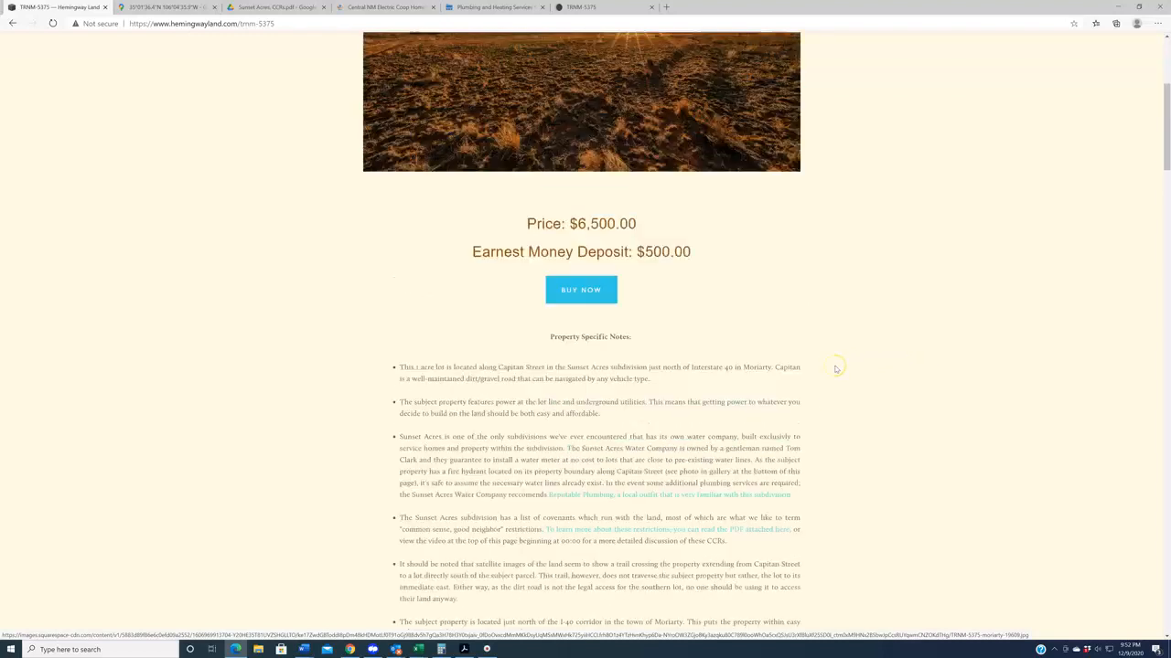
- Return to Maps and move along the gravel road in Street View up to the Manzano St corner
left_click(165, 7)
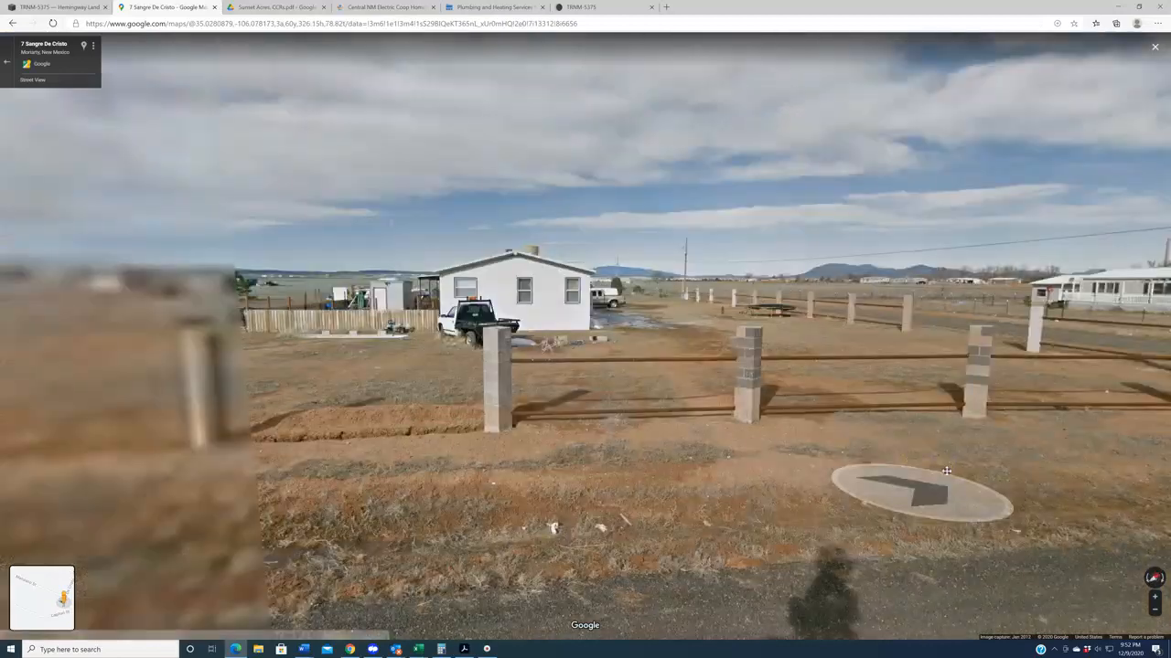
left_click(922, 483)
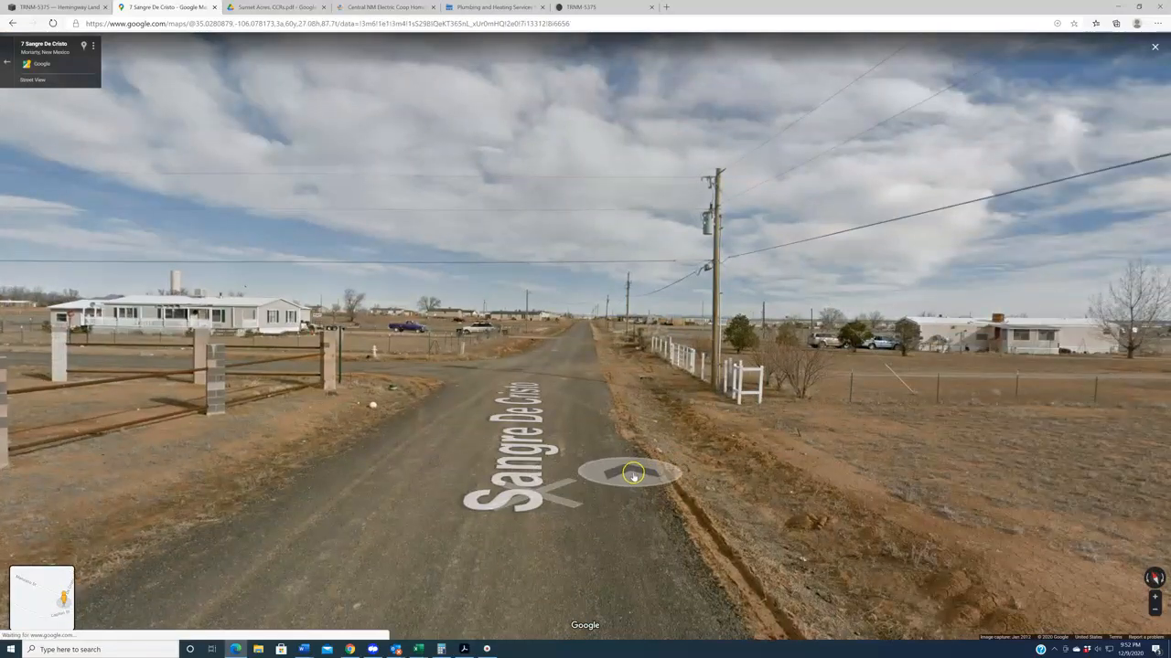
left_click(633, 474)
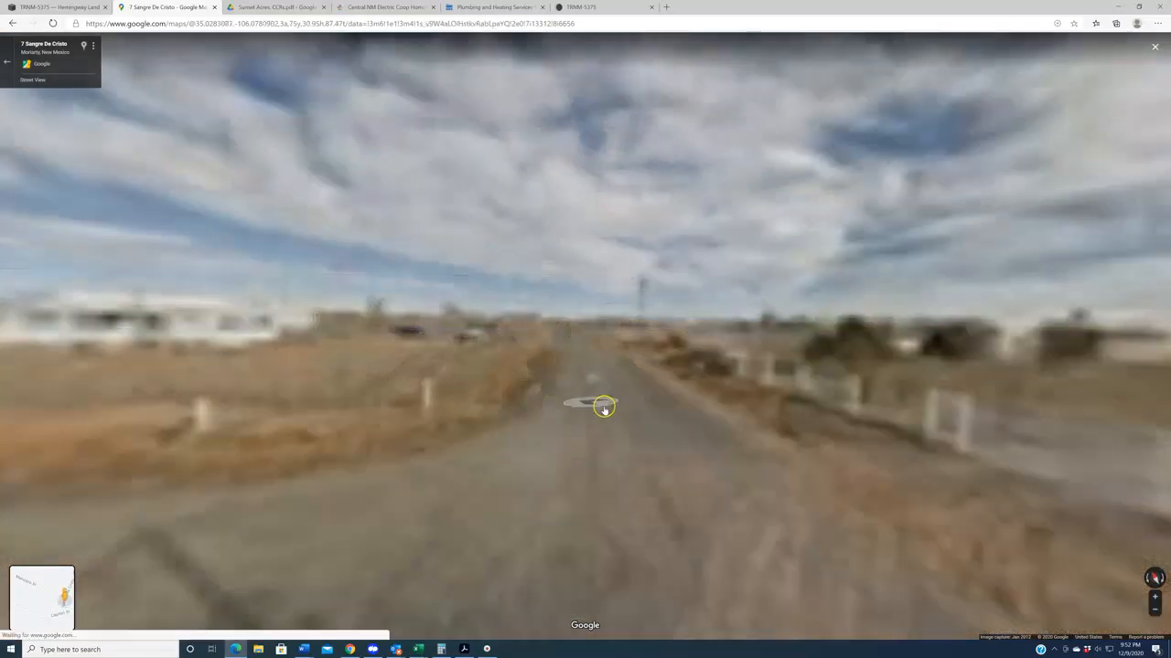
left_click(595, 406)
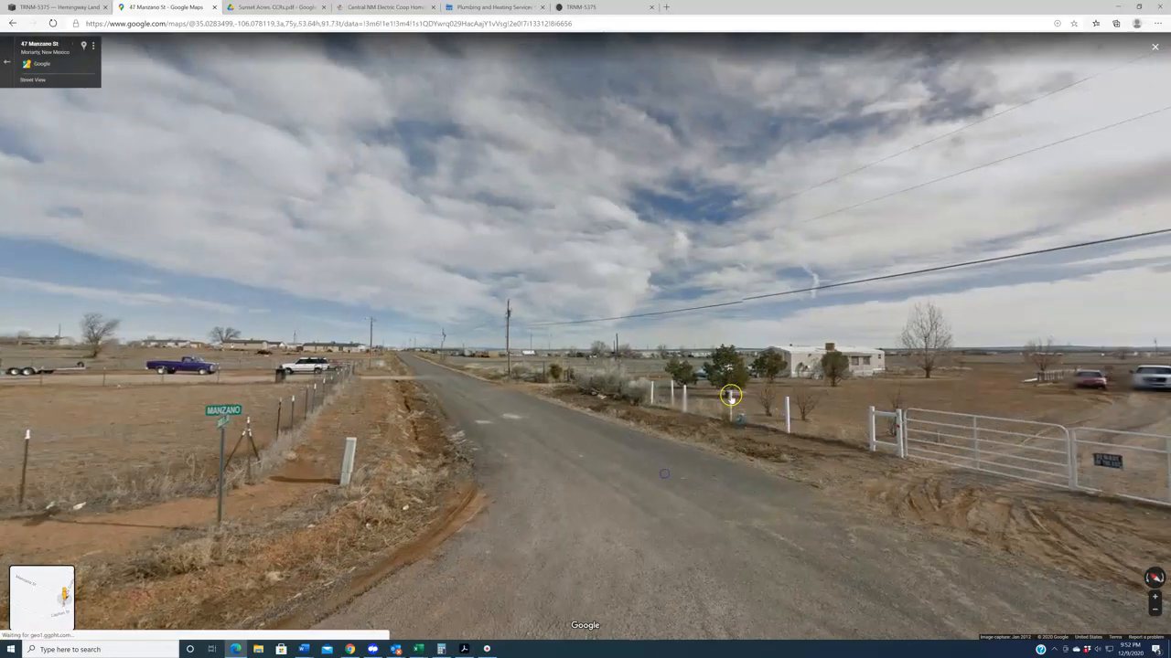
left_click(732, 395)
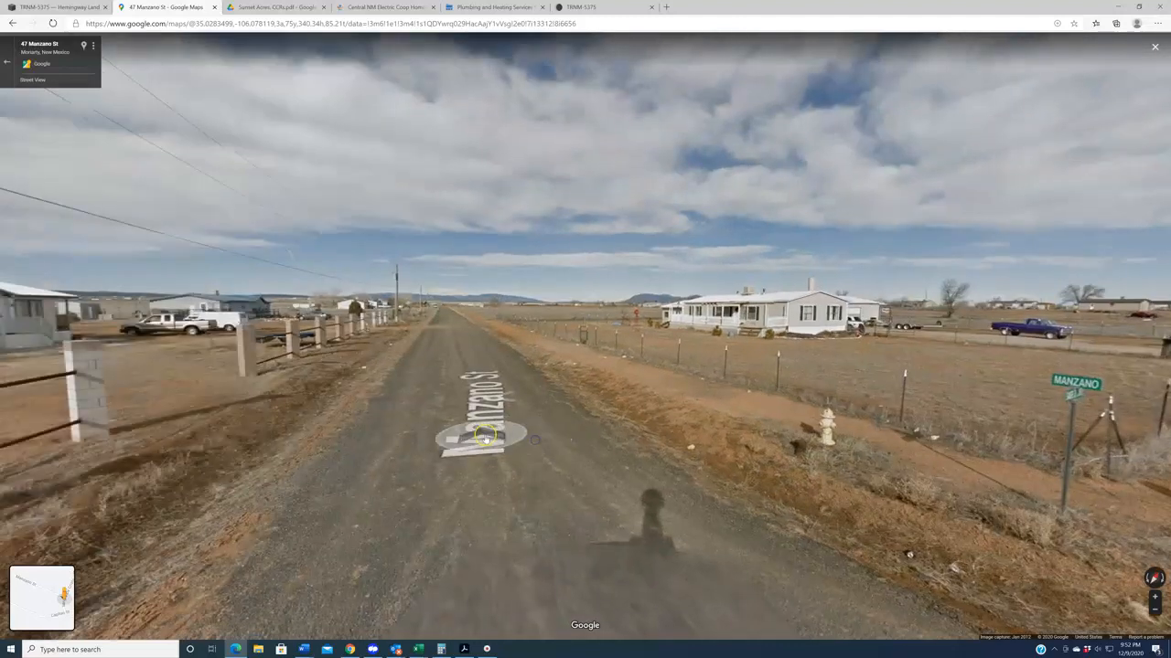
- Continue down Manzano St past the open field and fenced homes beside the road
left_click(485, 435)
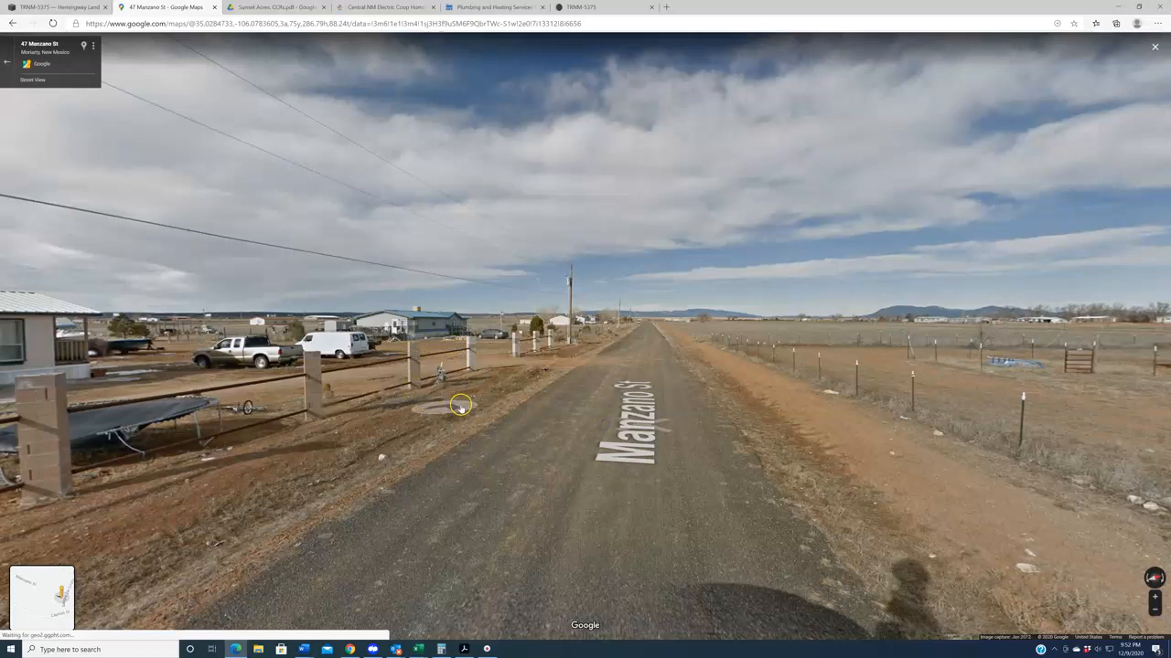
left_click(461, 406)
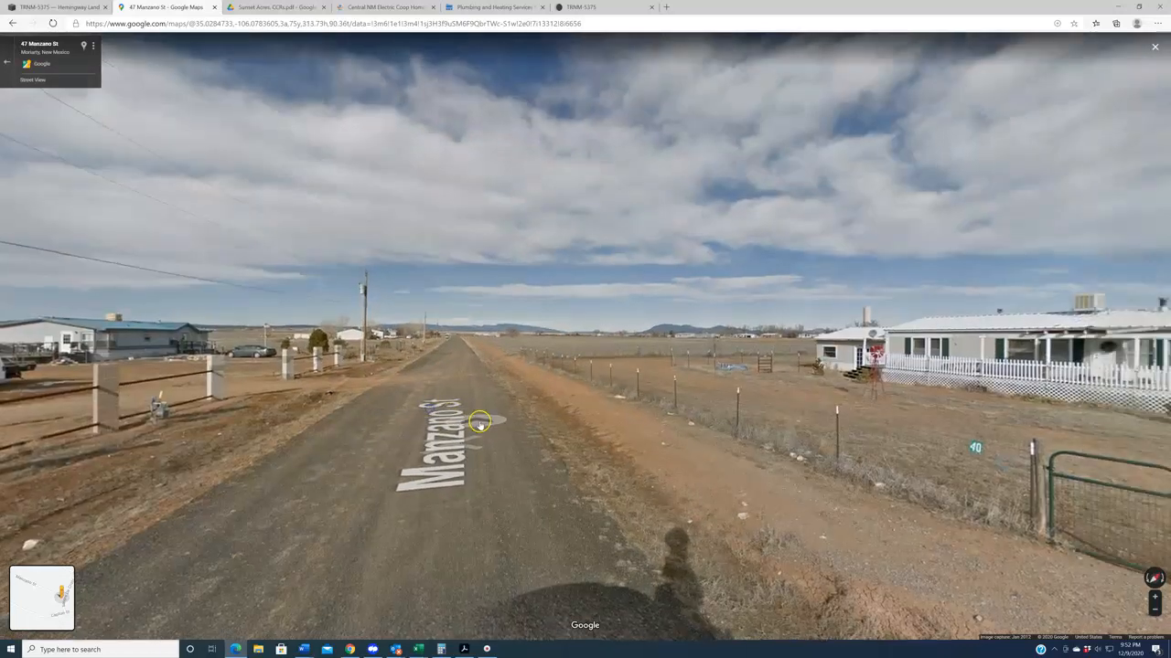
mouse_move(443, 382)
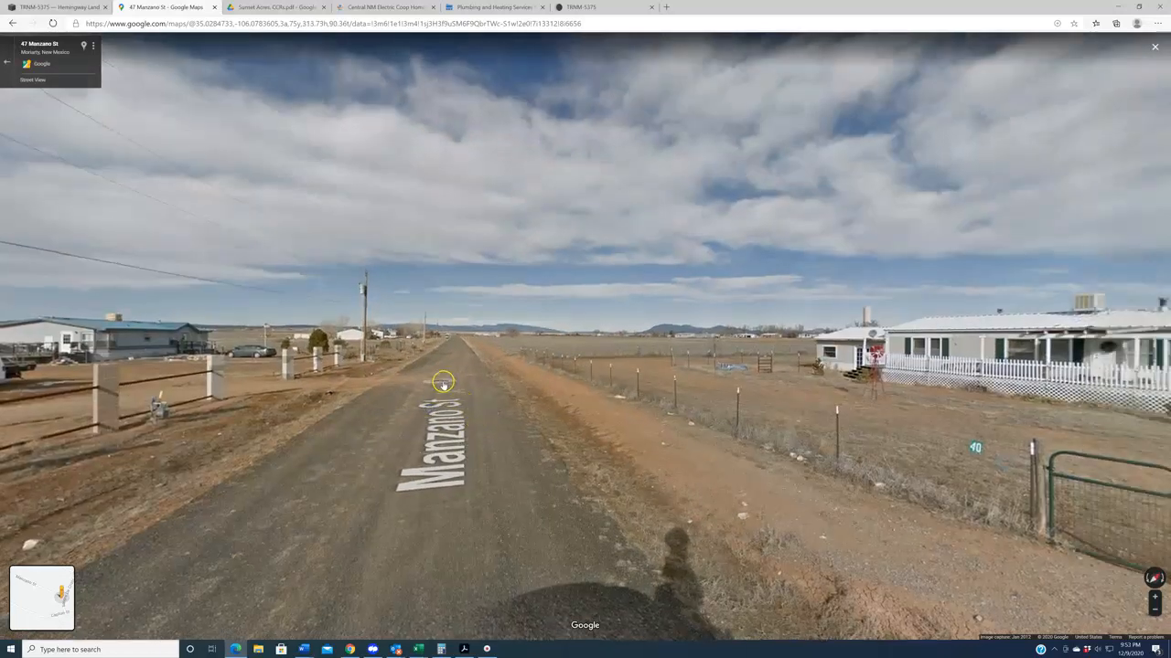
left_click(443, 382)
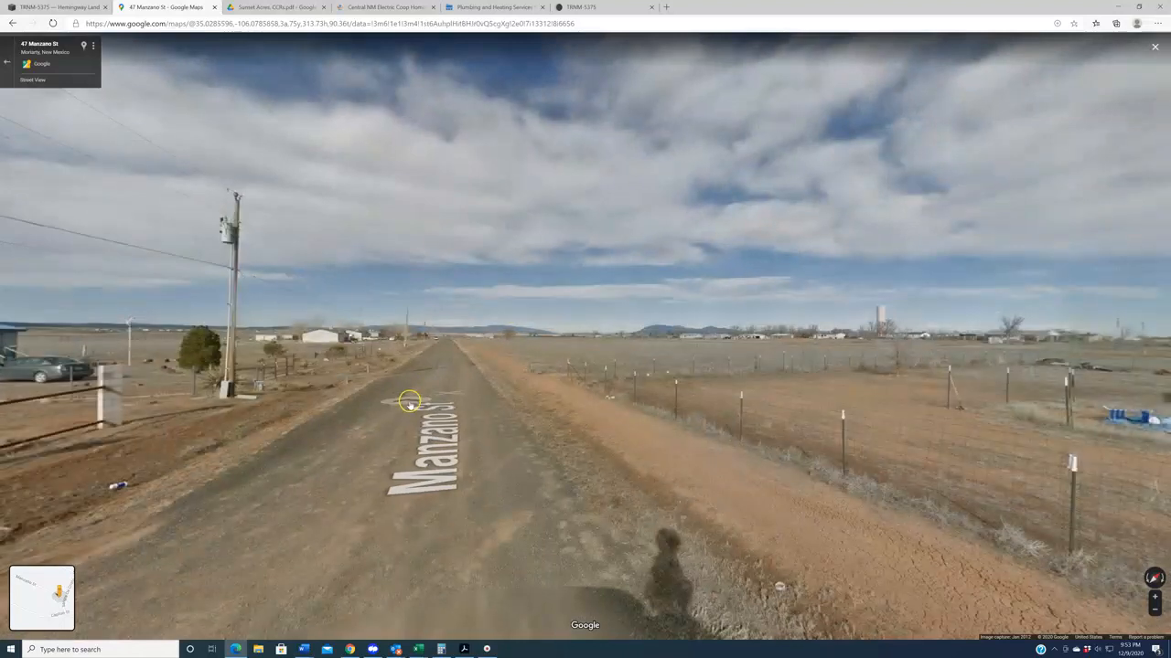
left_click(410, 402)
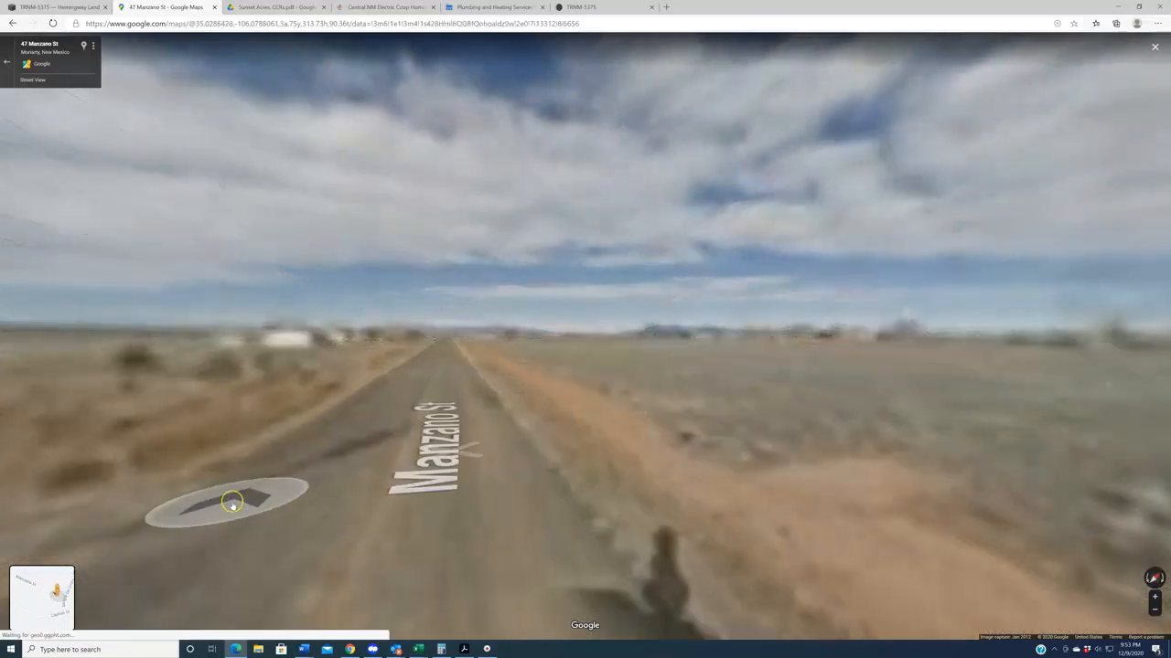
left_click(230, 503)
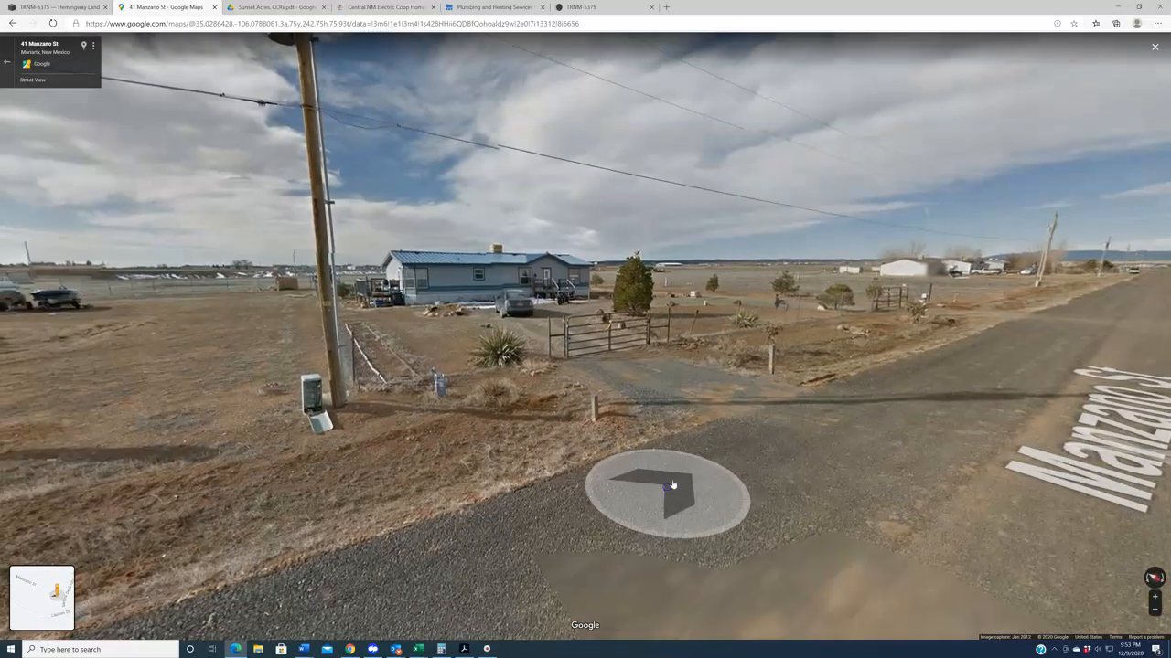
left_click(673, 485)
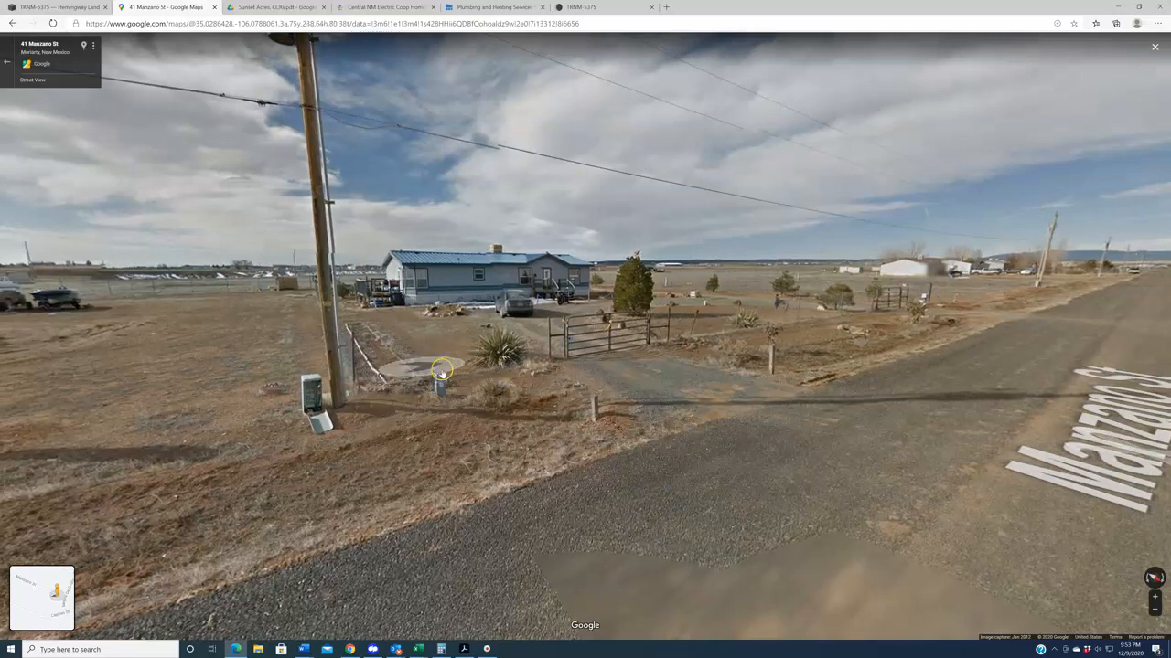
mouse_move(1156, 176)
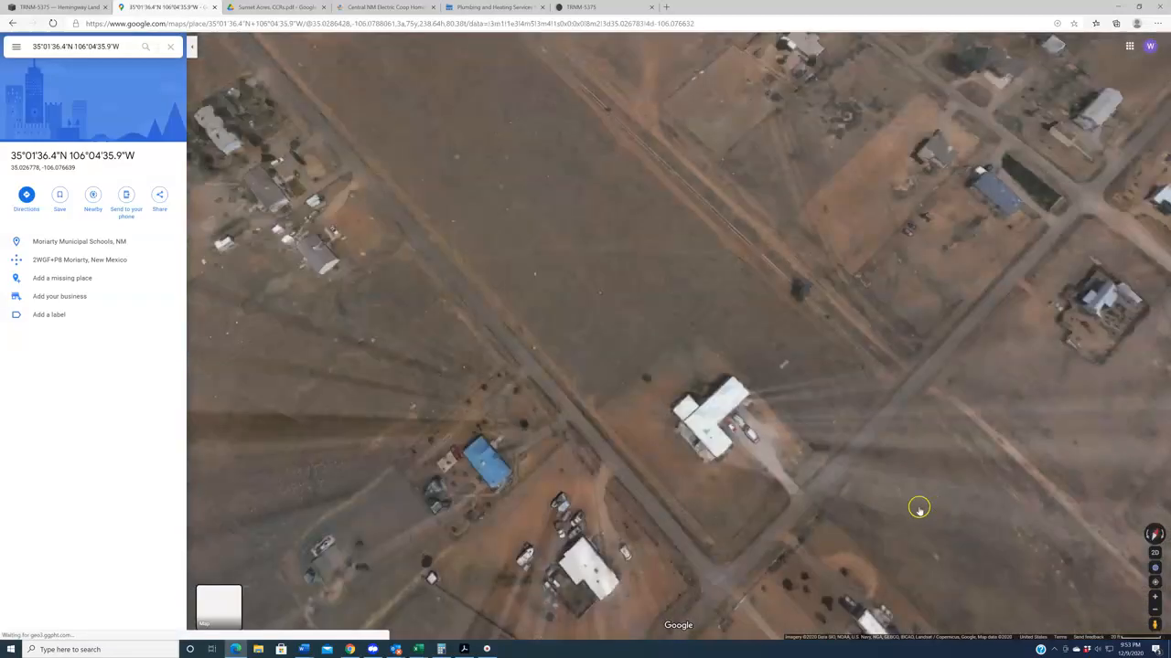
- Zoom out on the satellite map and shift it to show the land south of the pin
scroll("down", 3)
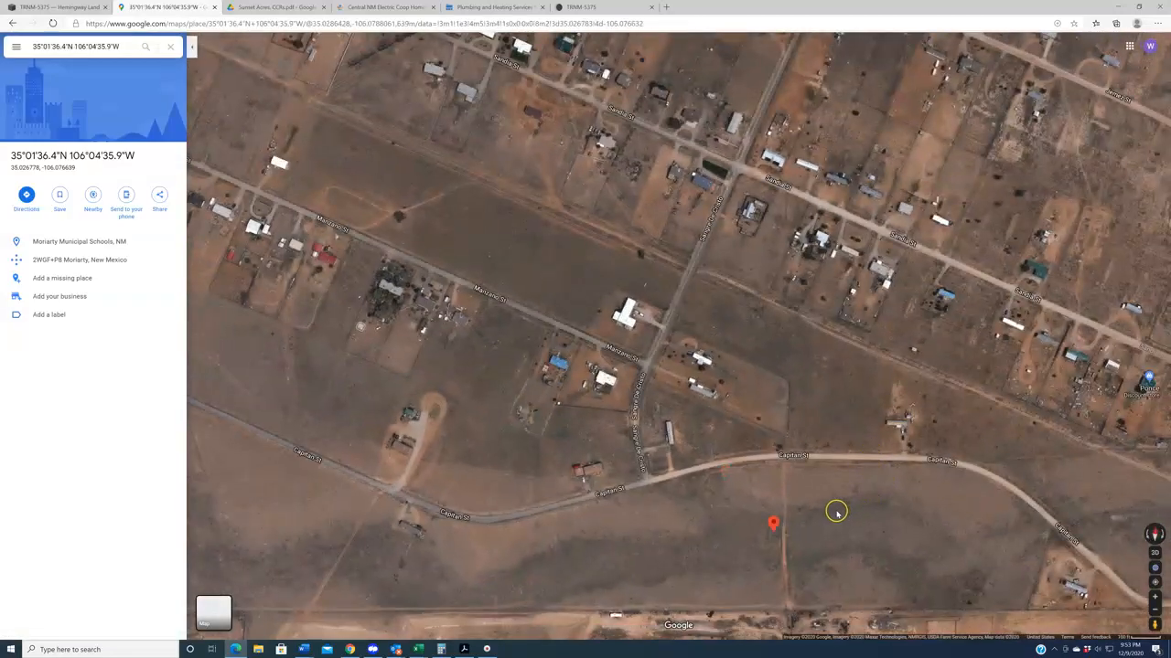
left_click_drag(838, 510, 838, 406)
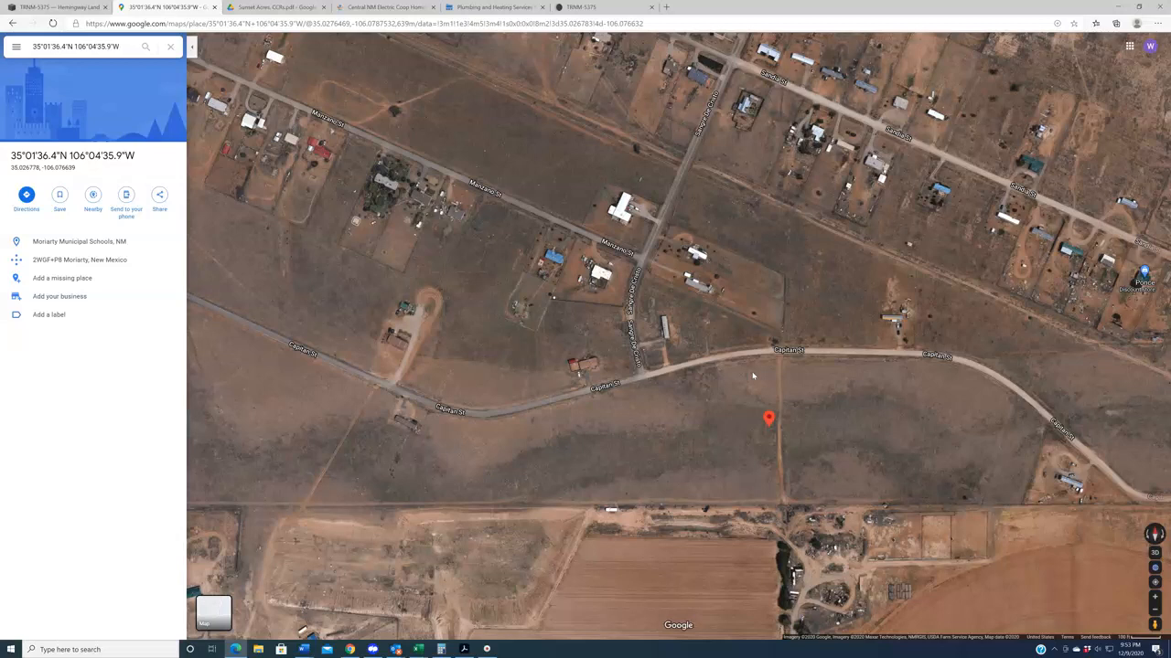
mouse_move(752, 378)
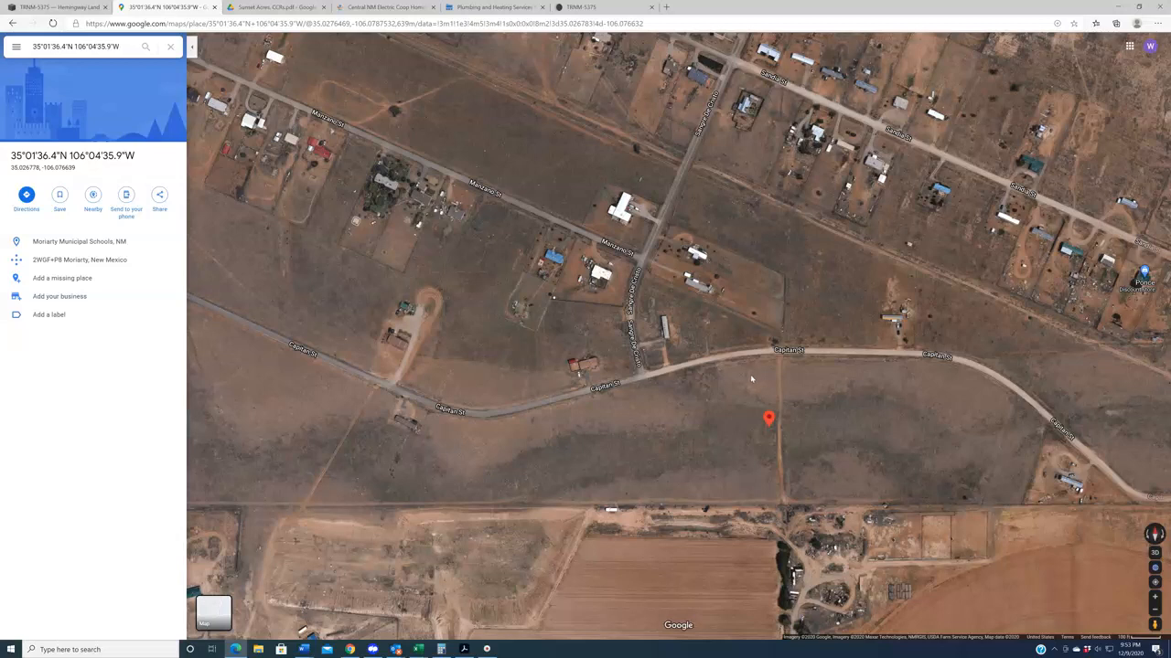
mouse_move(750, 333)
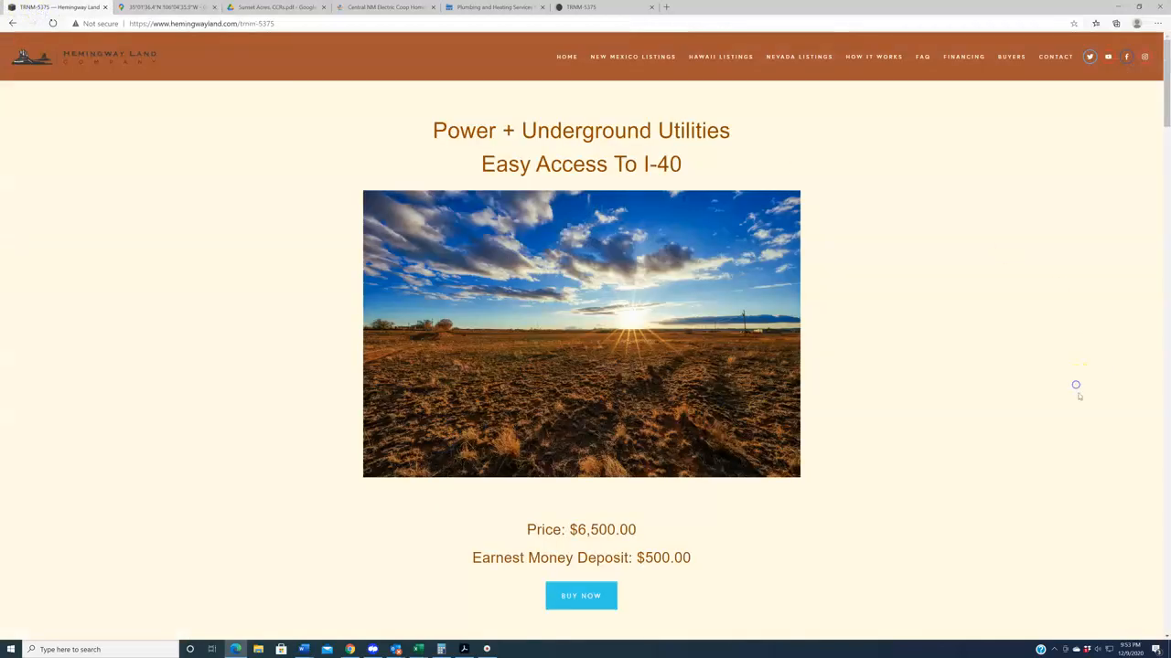
- Scroll through the Property Specific Notes to reach the attached Sunset Acres CC&Rs link
scroll("down", 3)
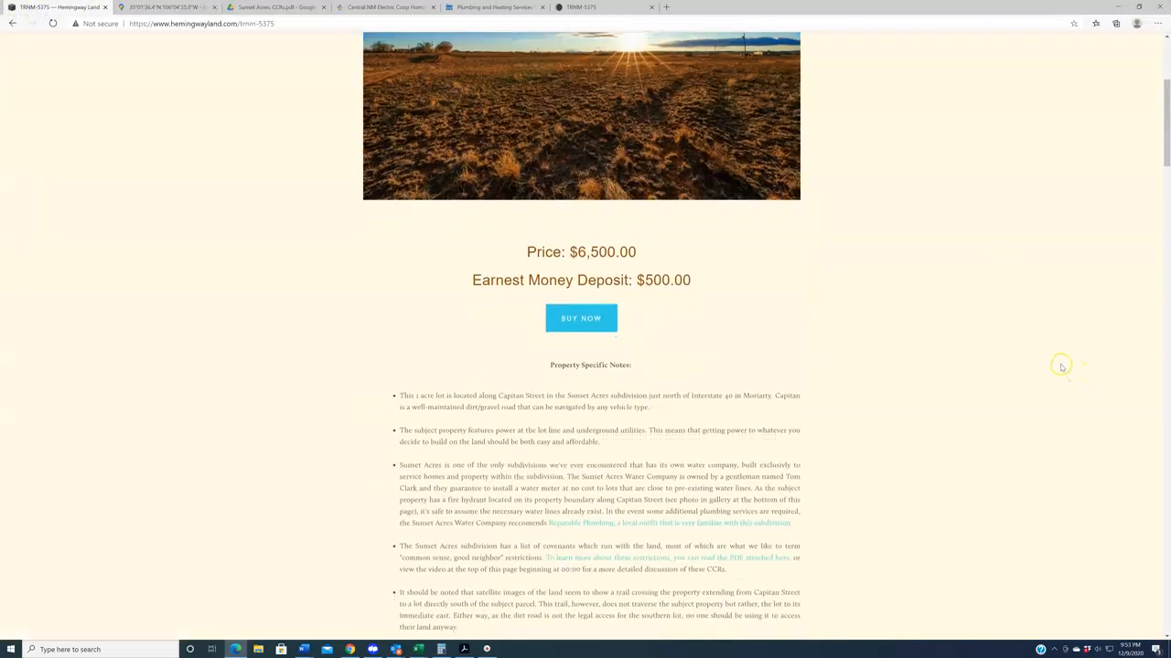
scroll("down", 3)
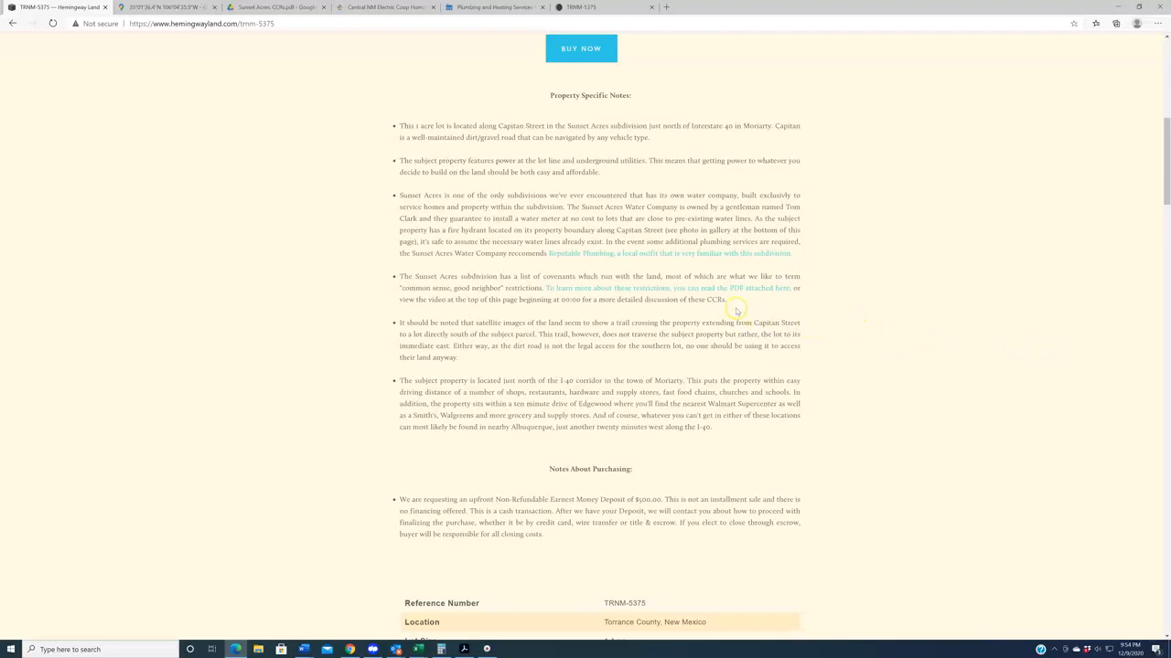
mouse_move(970, 439)
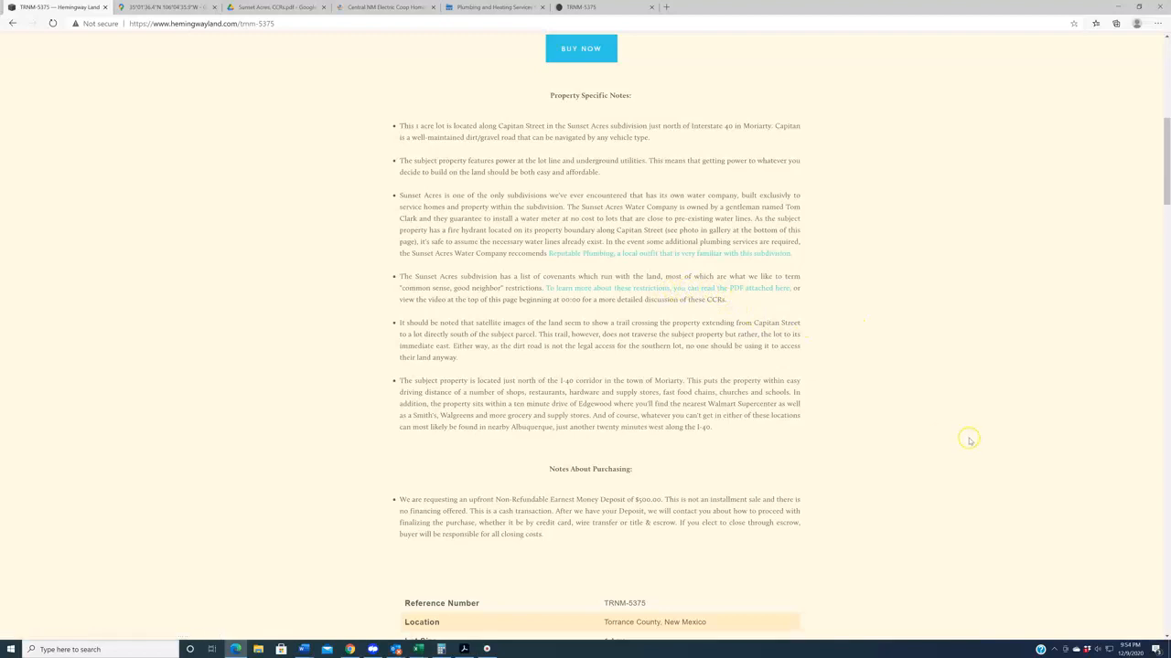
scroll("down", 3)
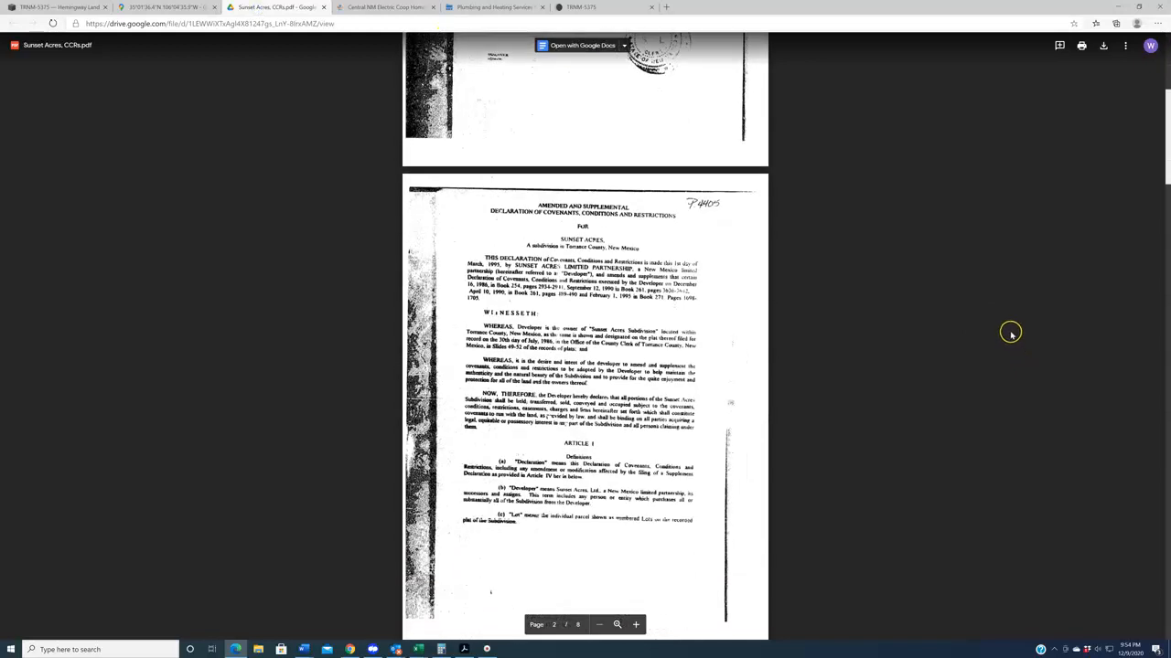
- Page further down the Sunset Acres CCRs PDF, then switch over to the Google Maps tab
scroll("down", 3)
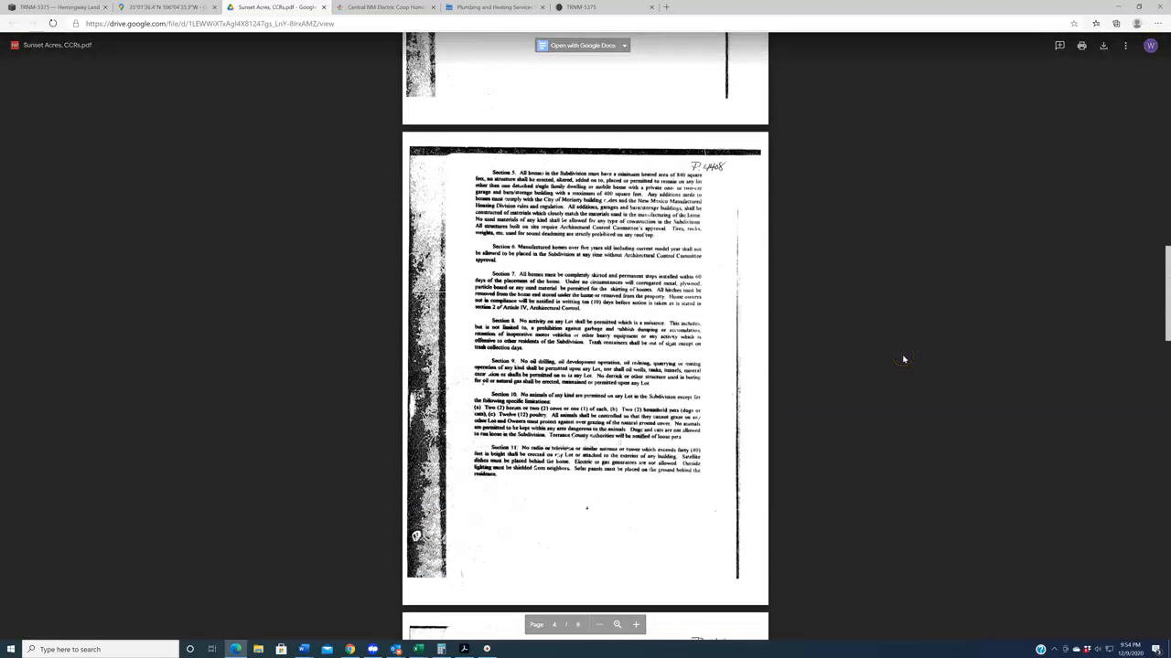
left_click(160, 7)
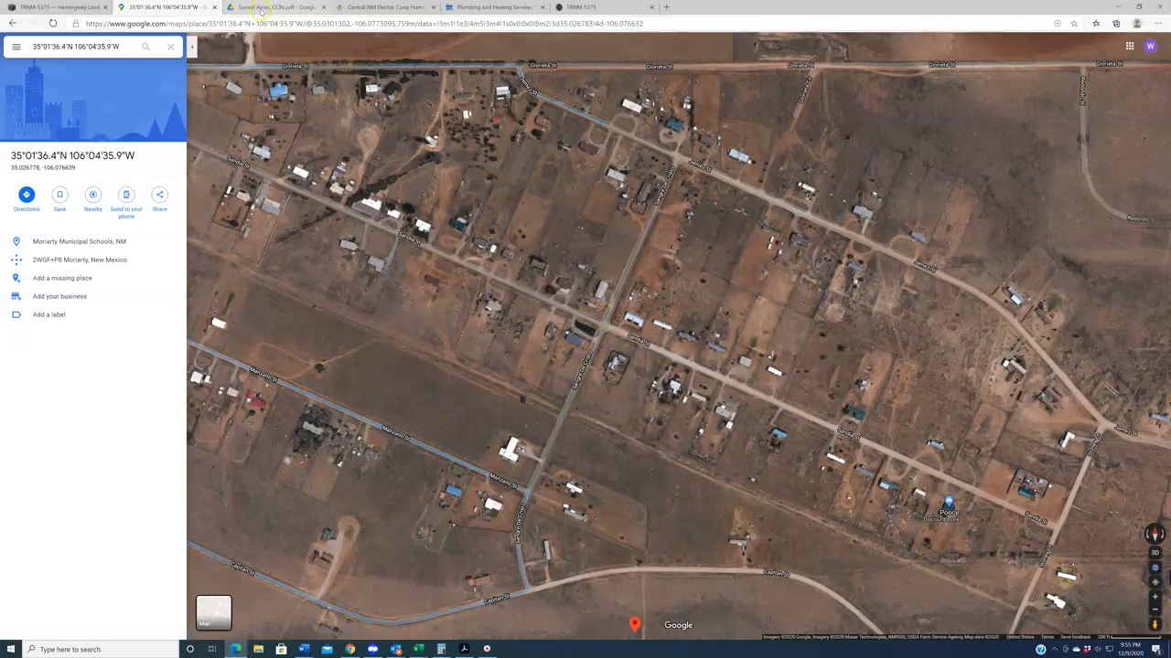
- Switch back to the Sunset Acres CCRs tab in the Drive PDF viewer
left_click(274, 7)
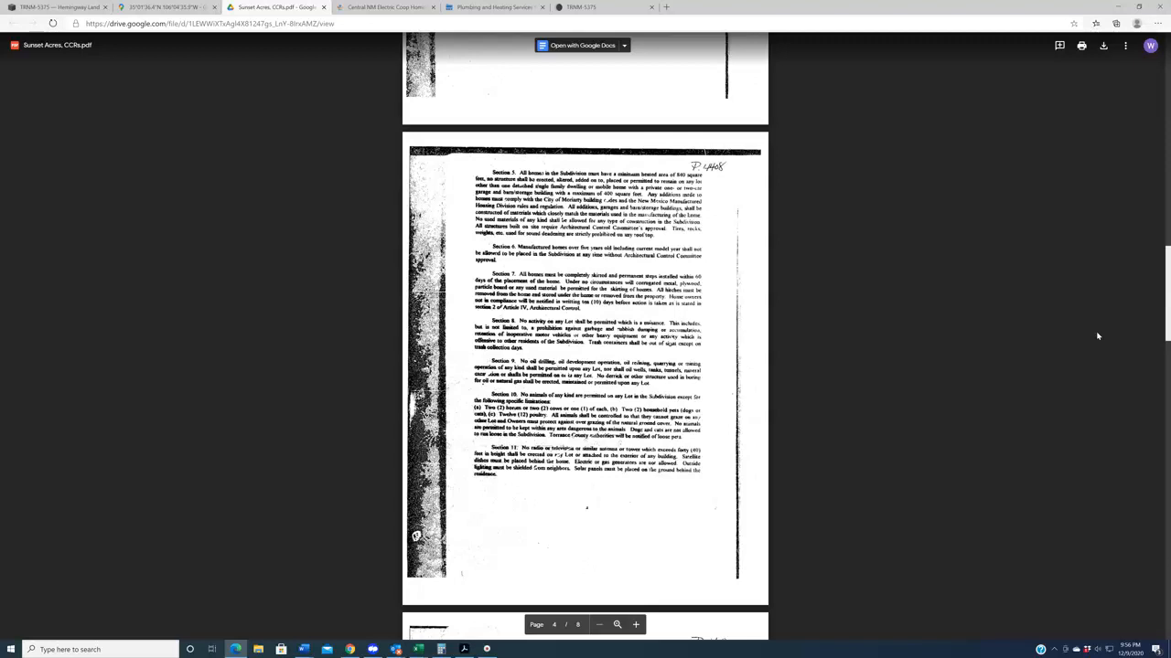
scroll("down", 3)
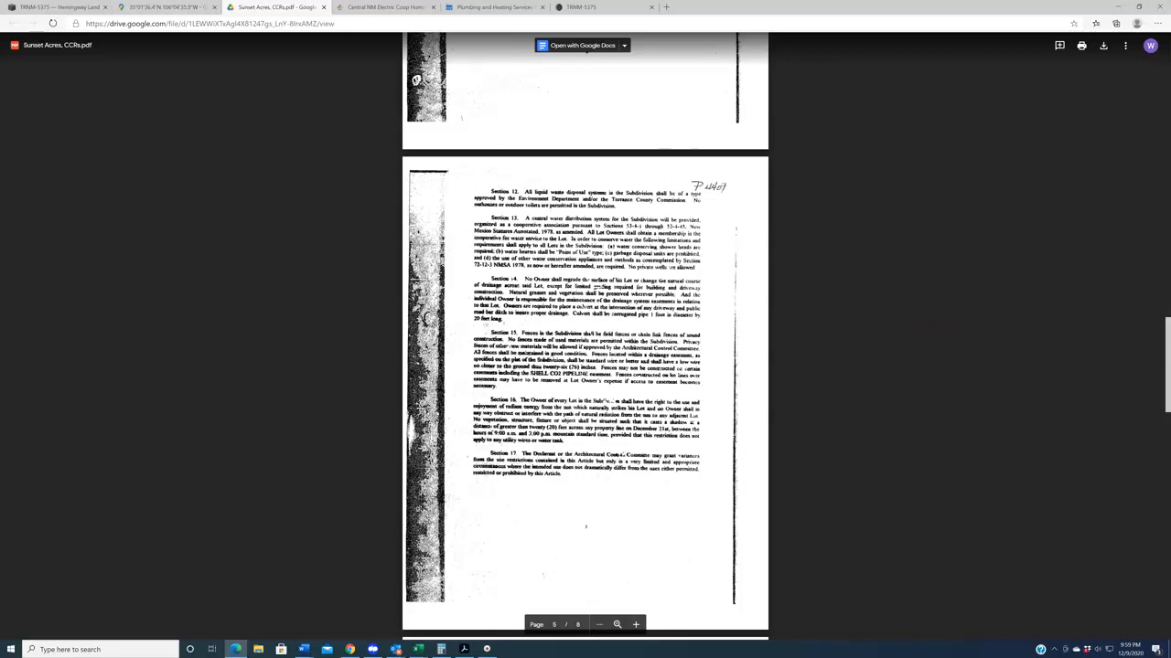
- View the satellite imagery at the lot's coordinates near Moriarty, then return to the covenants PDF
left_click(164, 7)
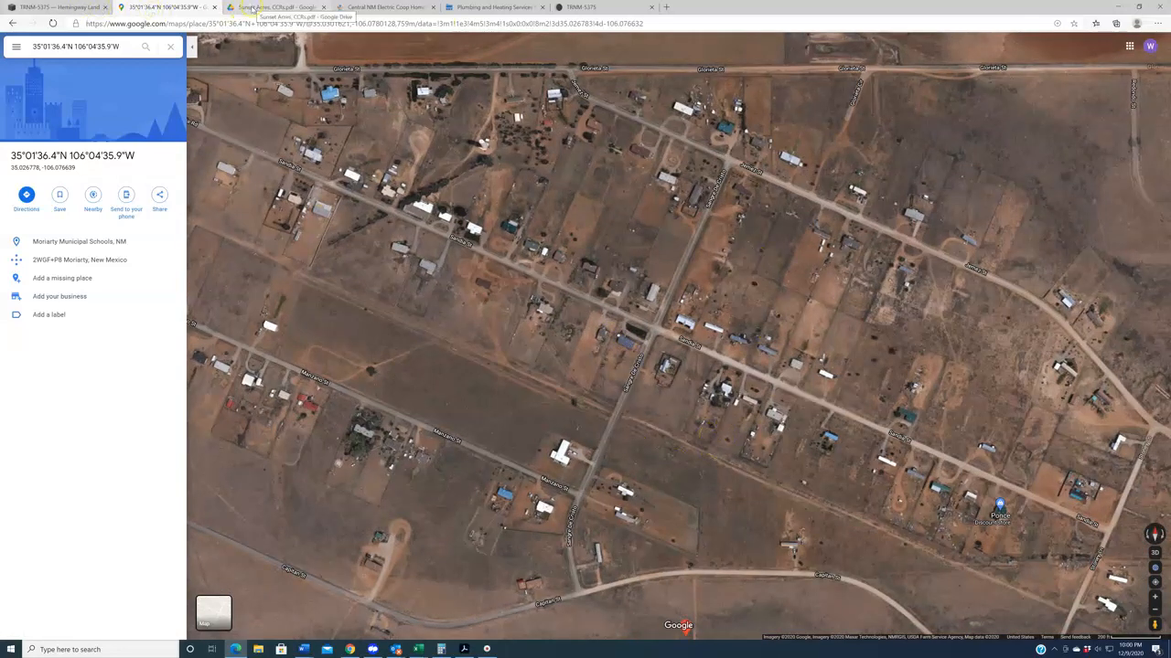
left_click(275, 8)
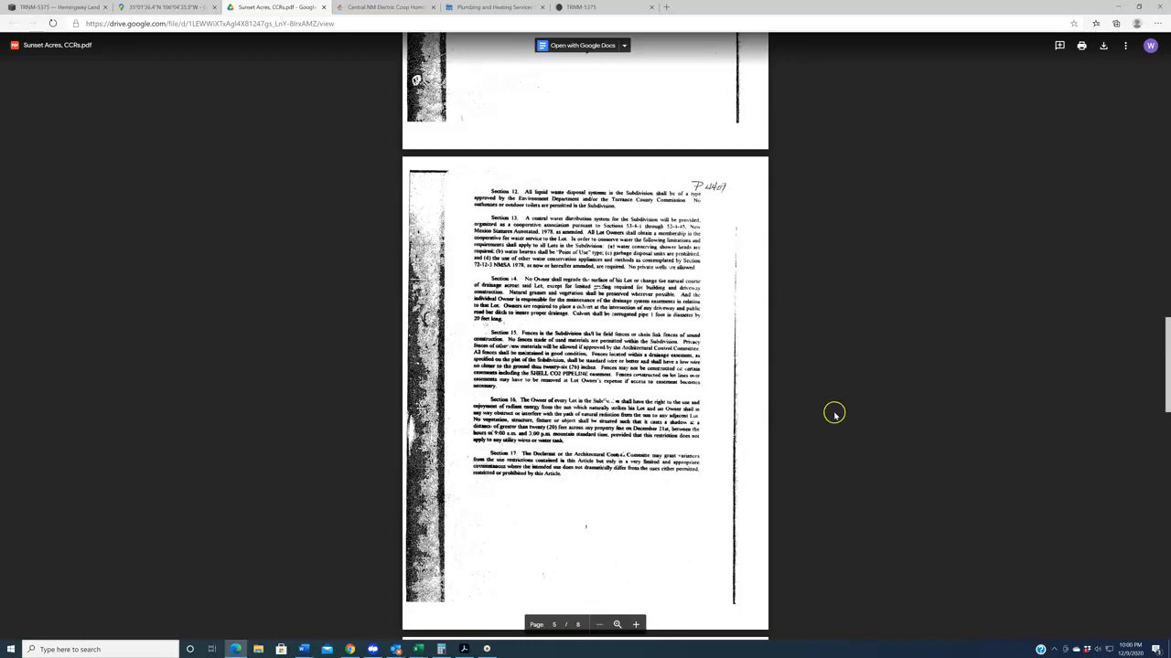
- Return to the Hemingway Land listing tab with the TRNM-5375 details
left_click(59, 7)
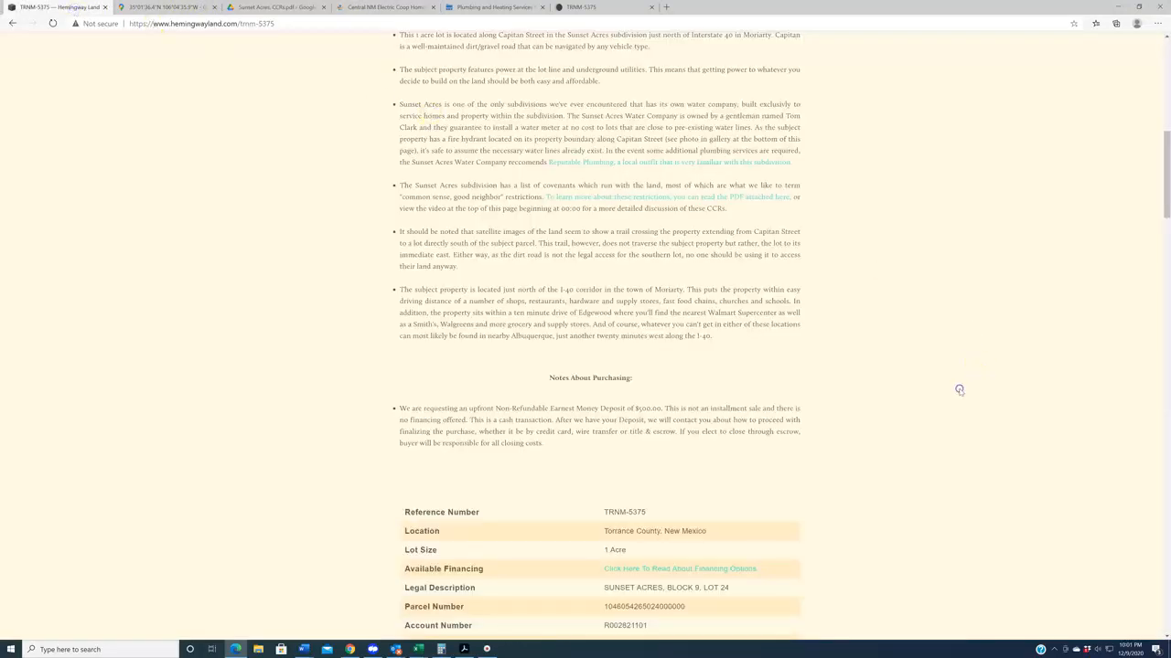
scroll("down", 3)
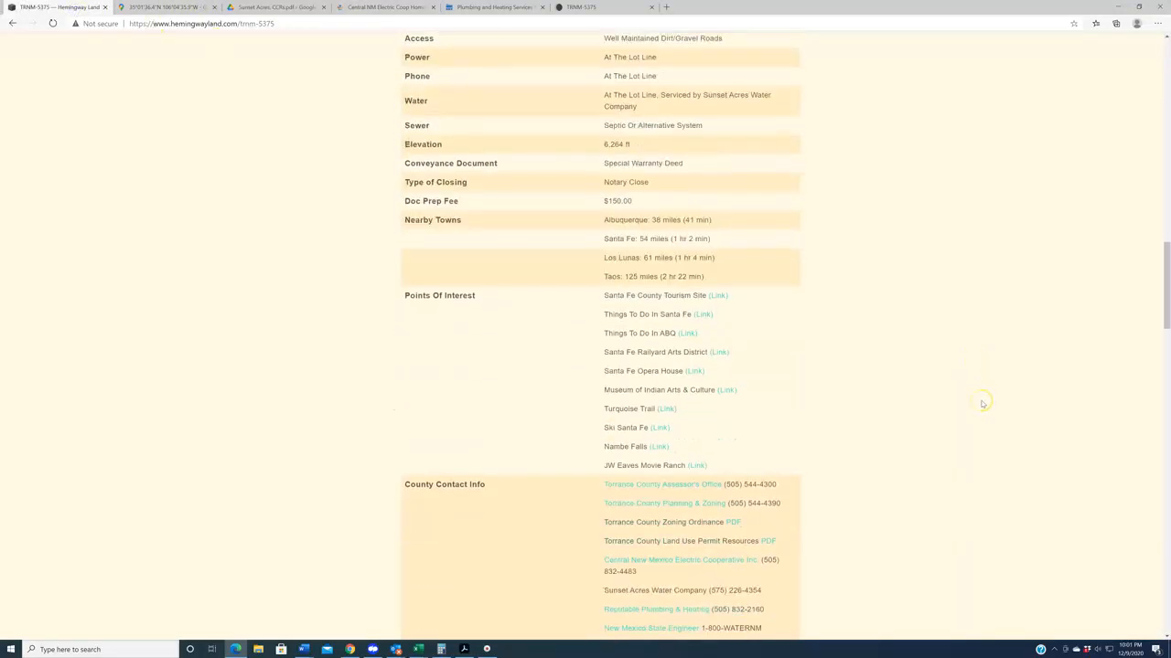
scroll("down", 3)
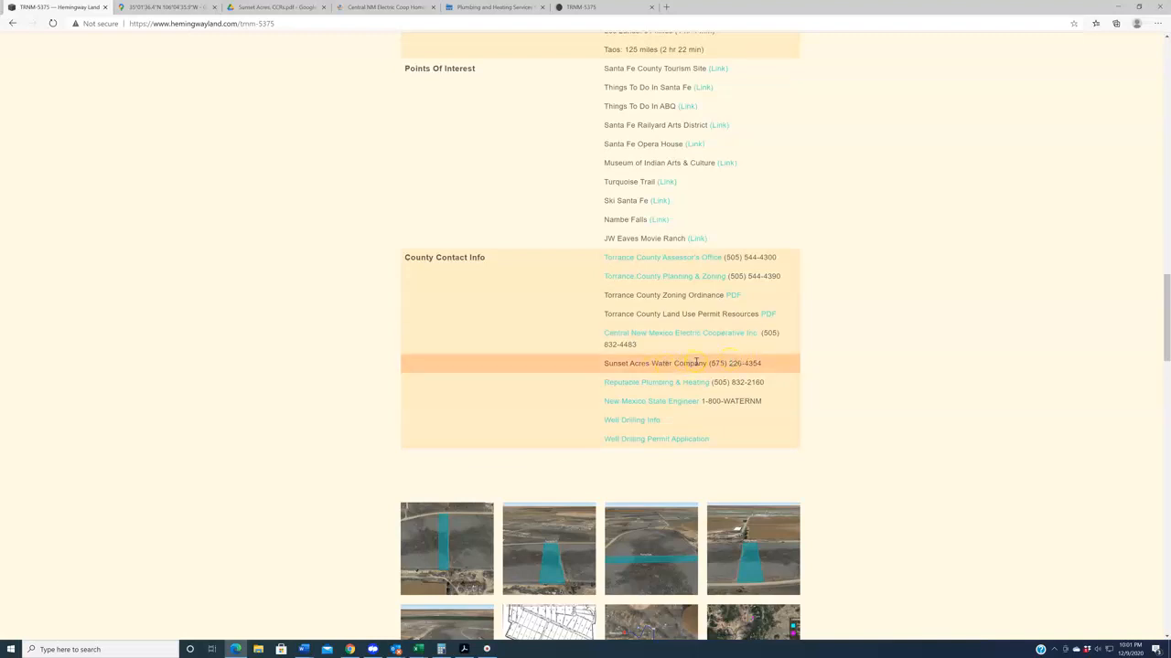
mouse_move(732, 366)
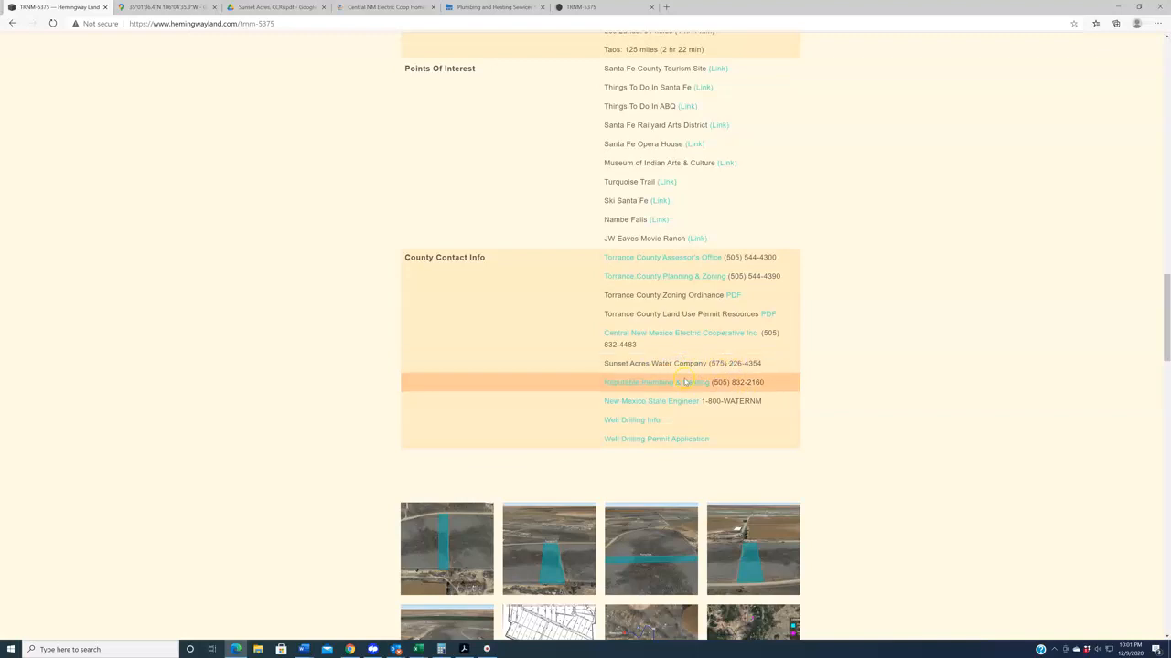
mouse_move(657, 383)
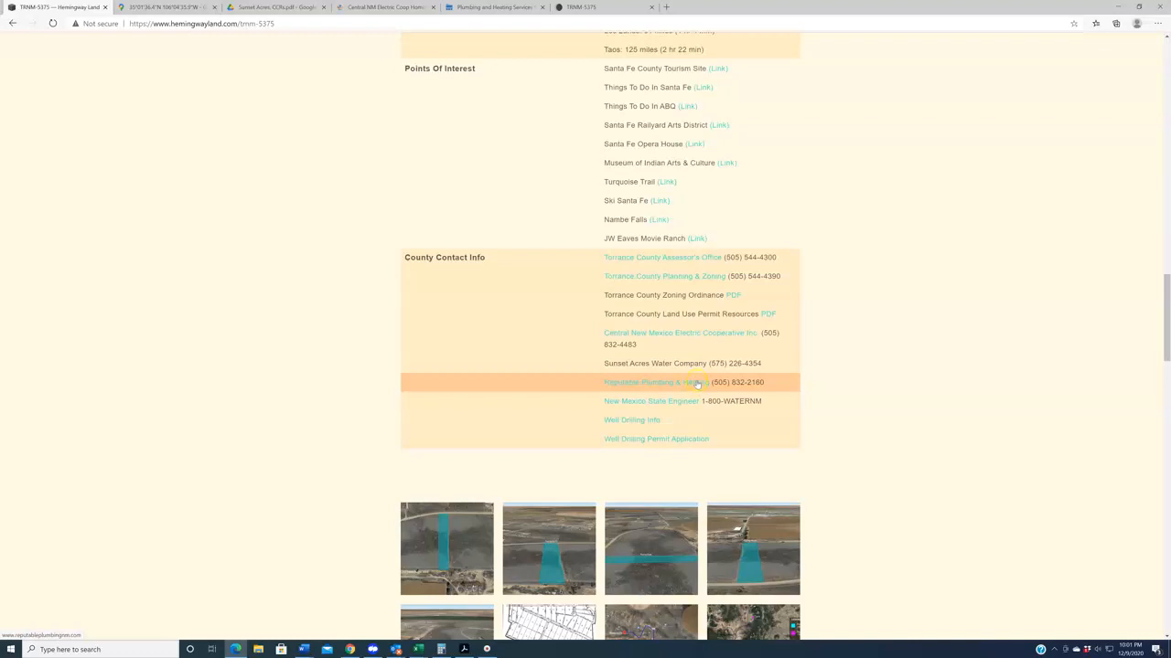
mouse_move(697, 338)
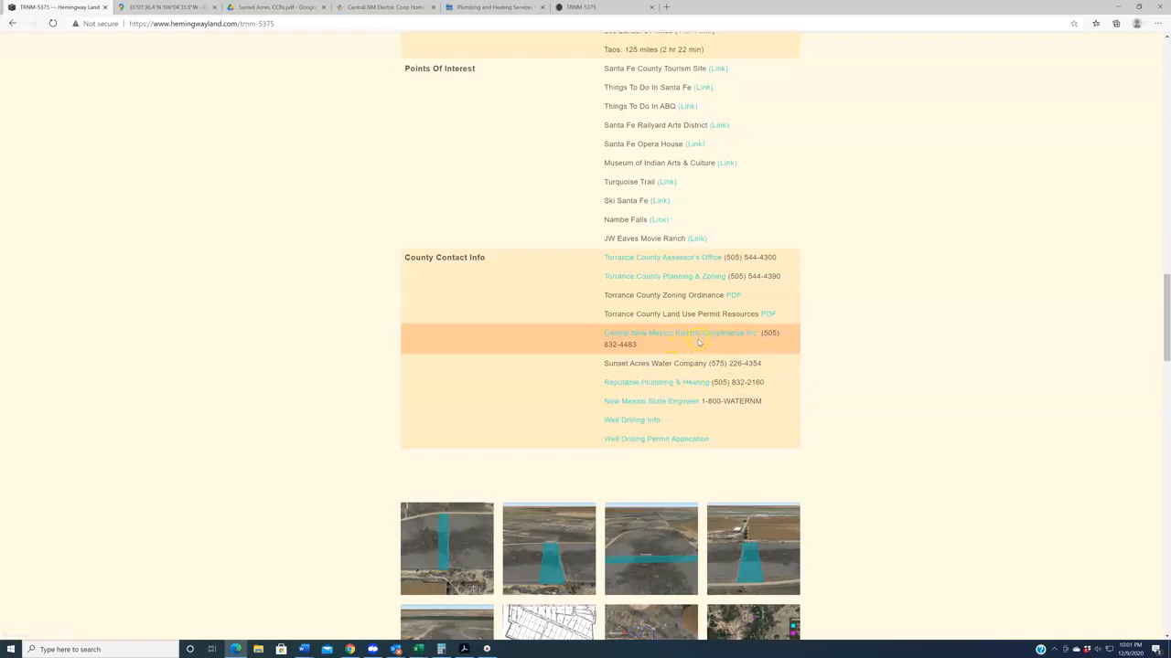
mouse_move(461, 98)
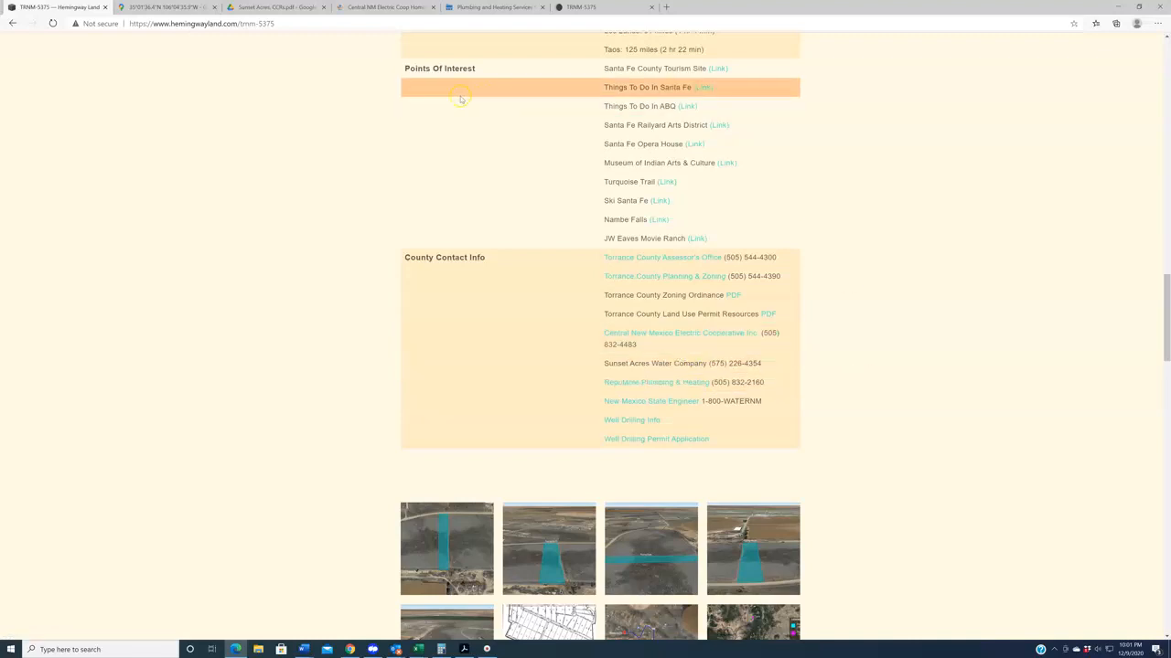
- Bring up the Central New Mexico Electric Cooperative homepage to check the power provider
left_click(384, 7)
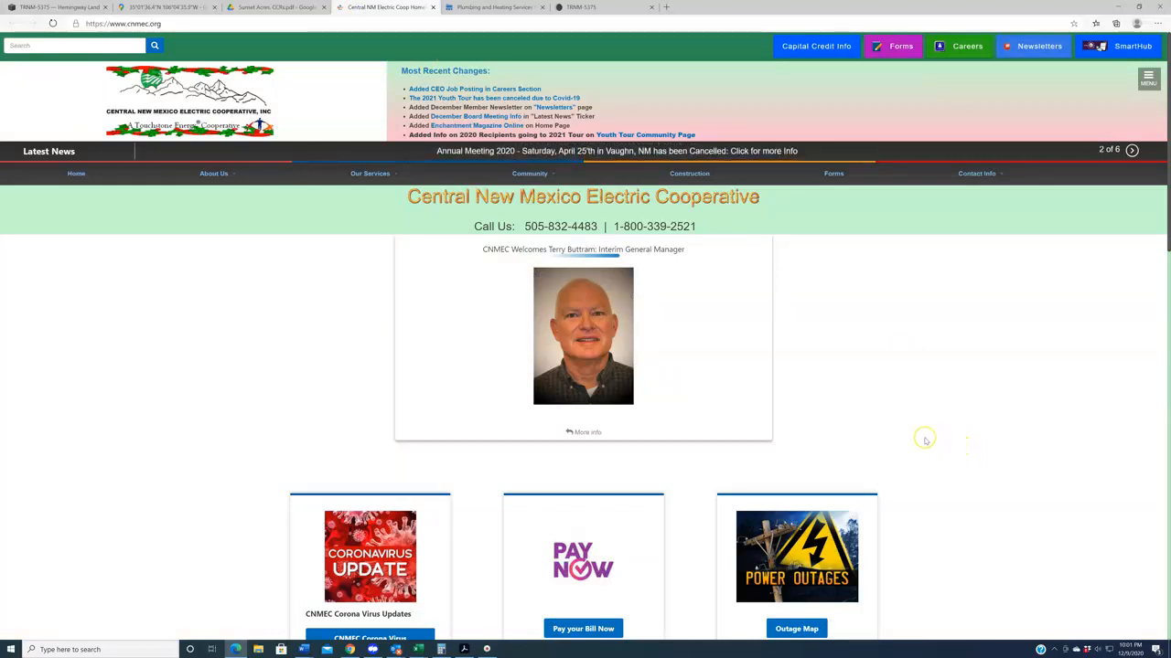
mouse_move(918, 439)
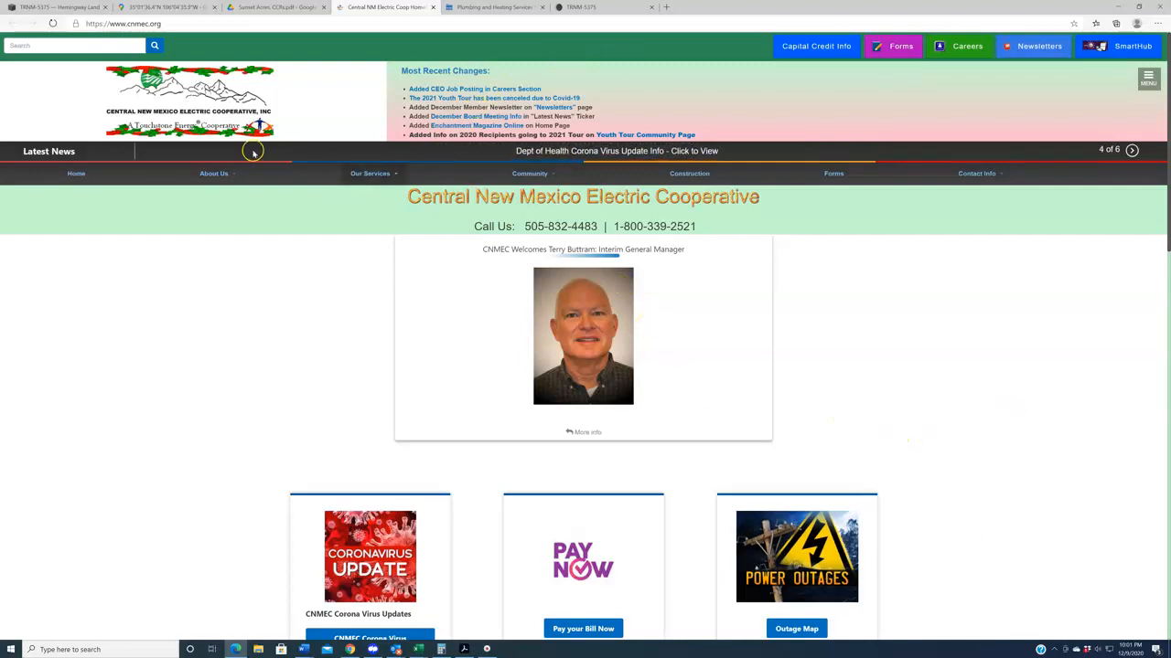
- Survey the satellite view around the pin and I-40, then return to the listing's $6,500 price and deposit details
left_click(165, 8)
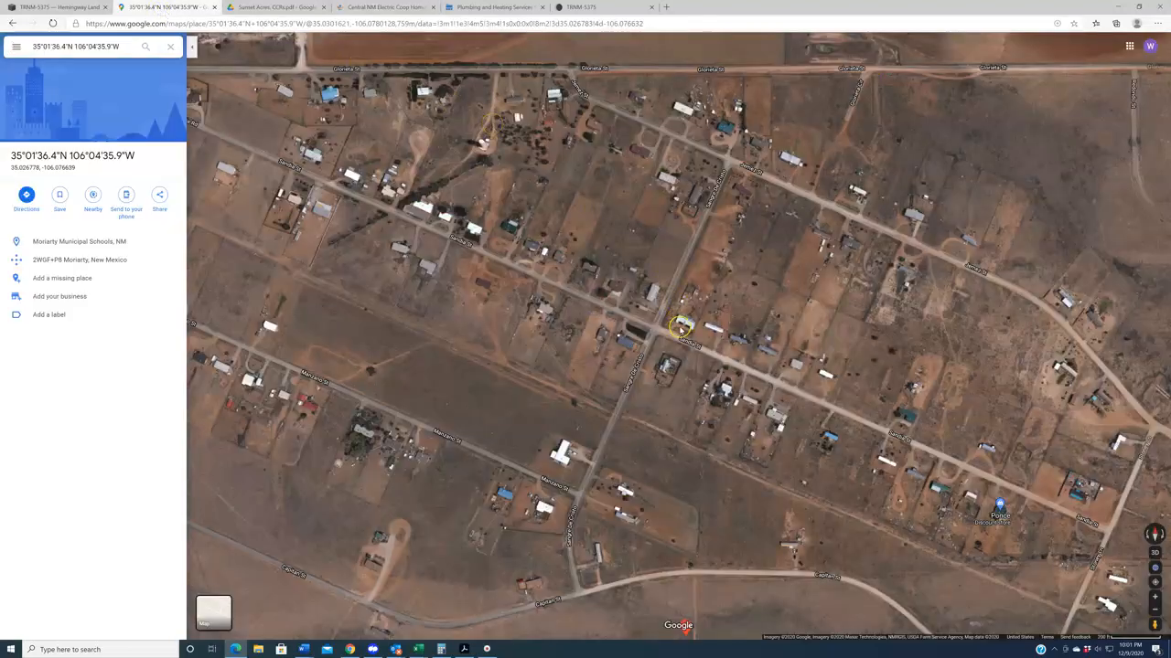
scroll("down", 3)
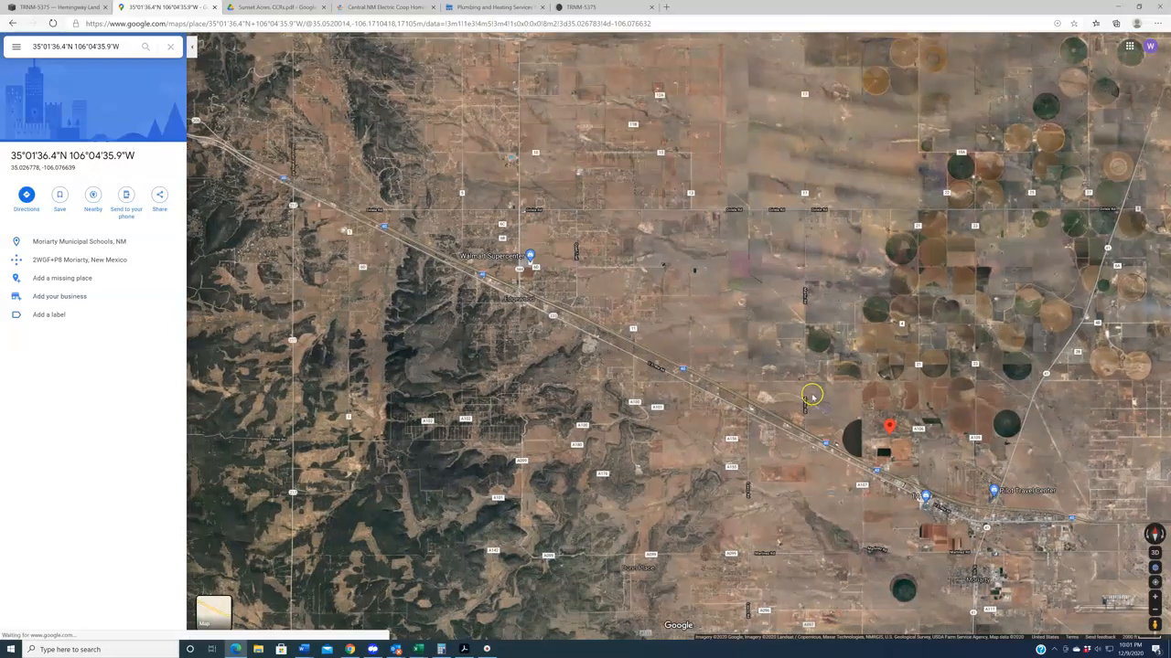
mouse_move(944, 476)
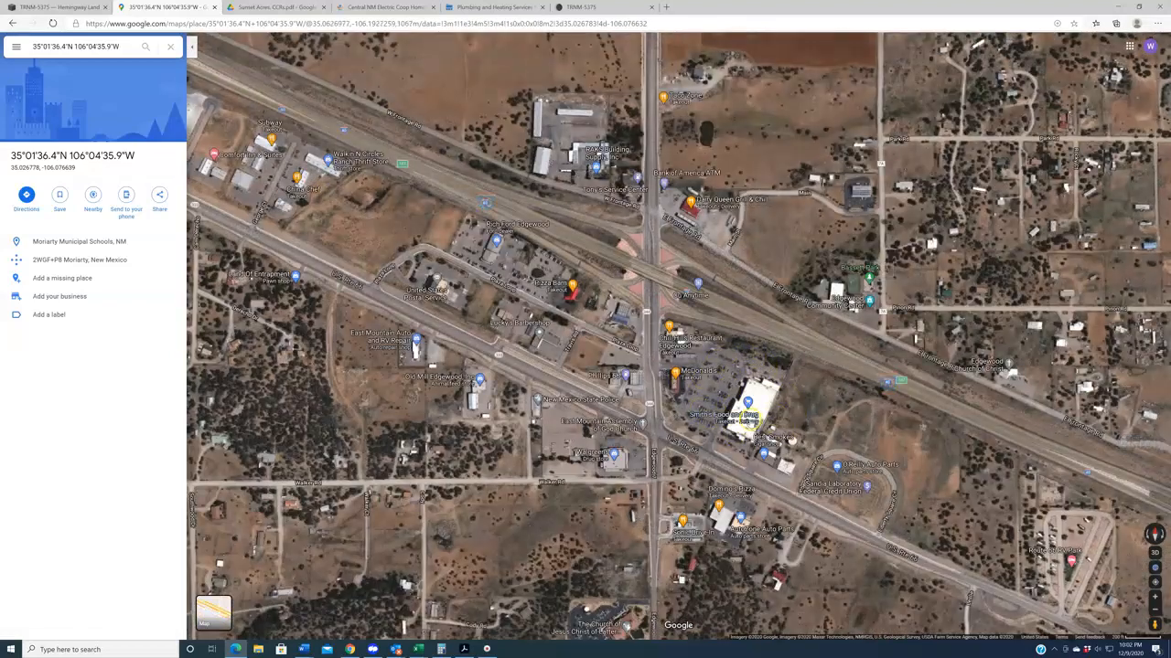
mouse_move(649, 219)
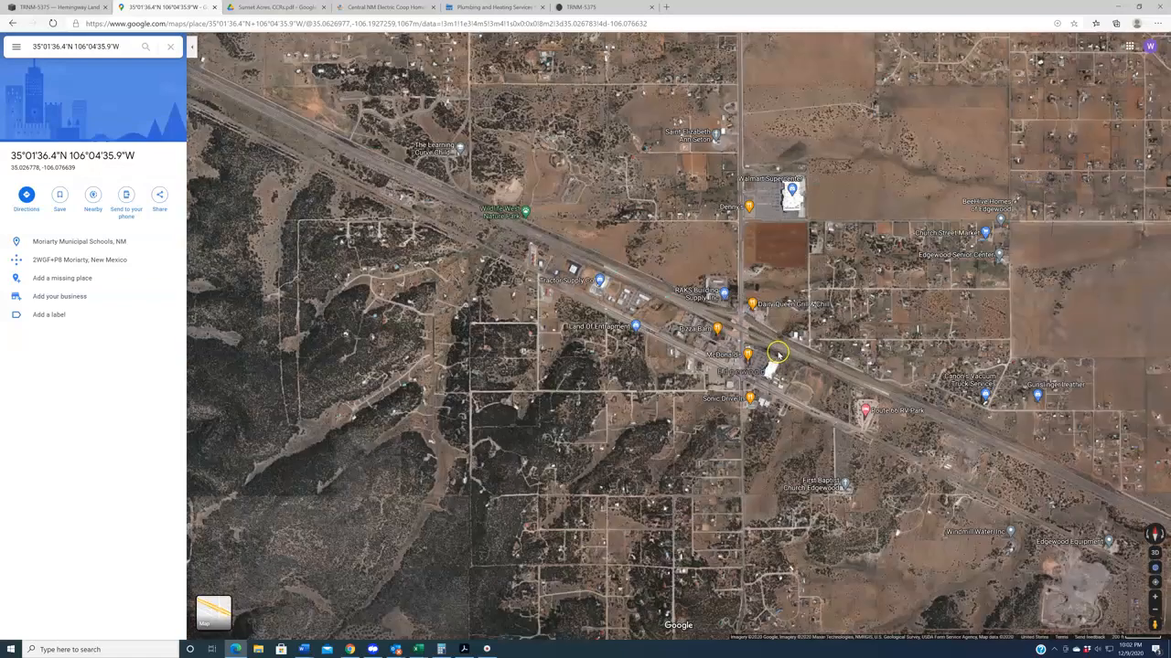
scroll("down", 3)
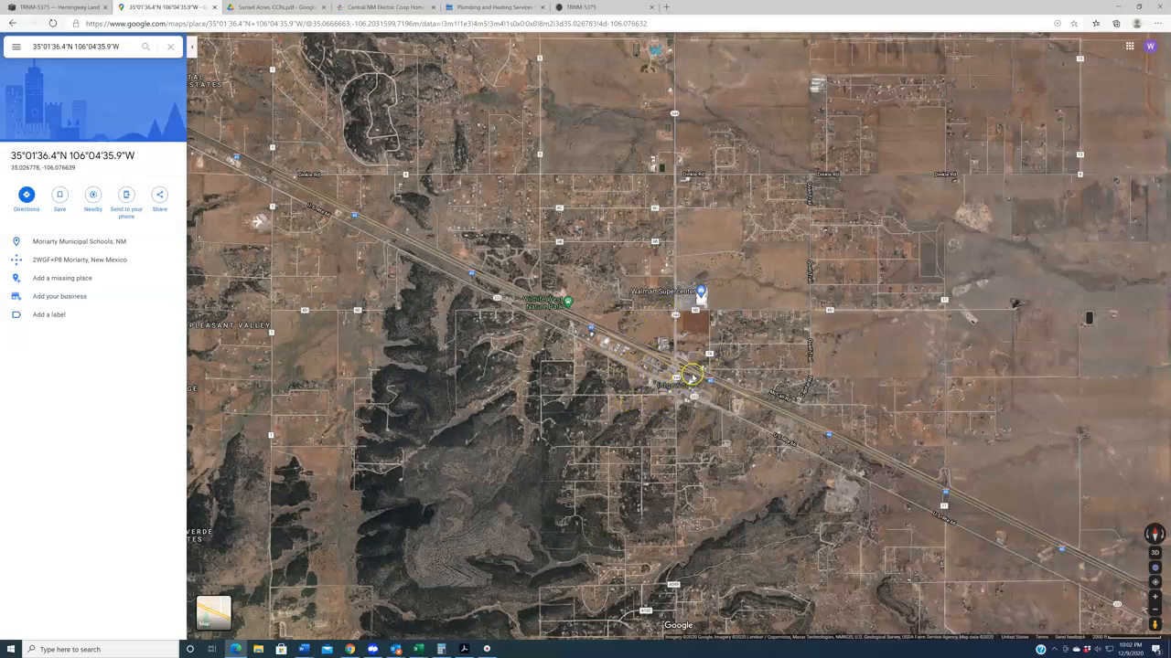
scroll("down", 3)
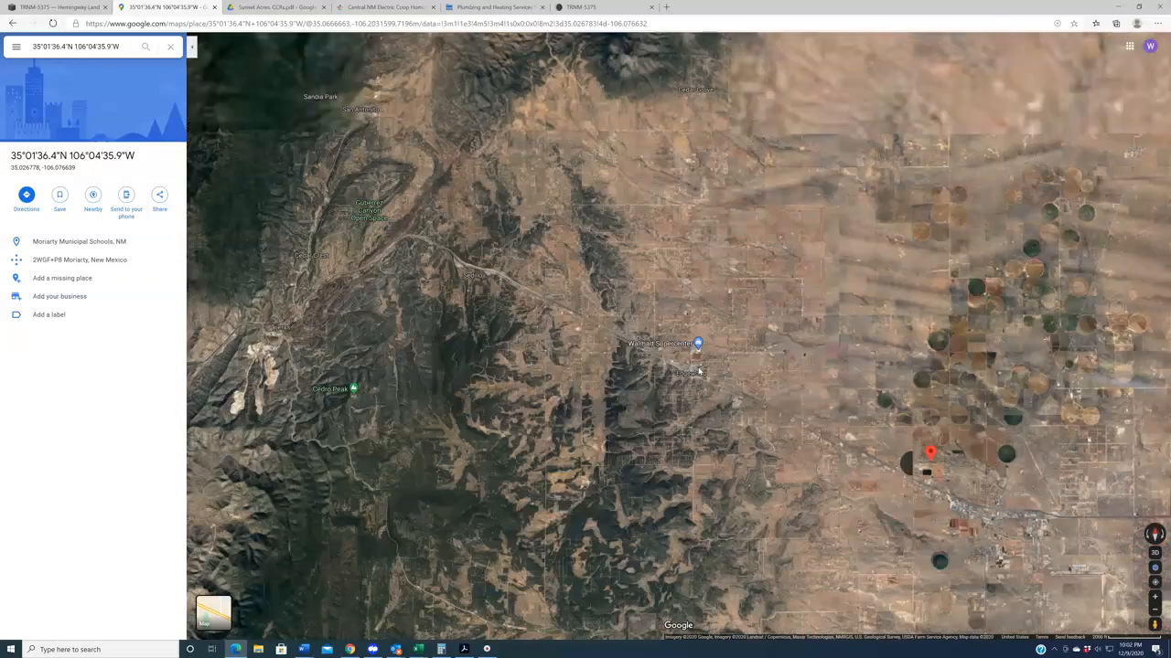
scroll("down", 3)
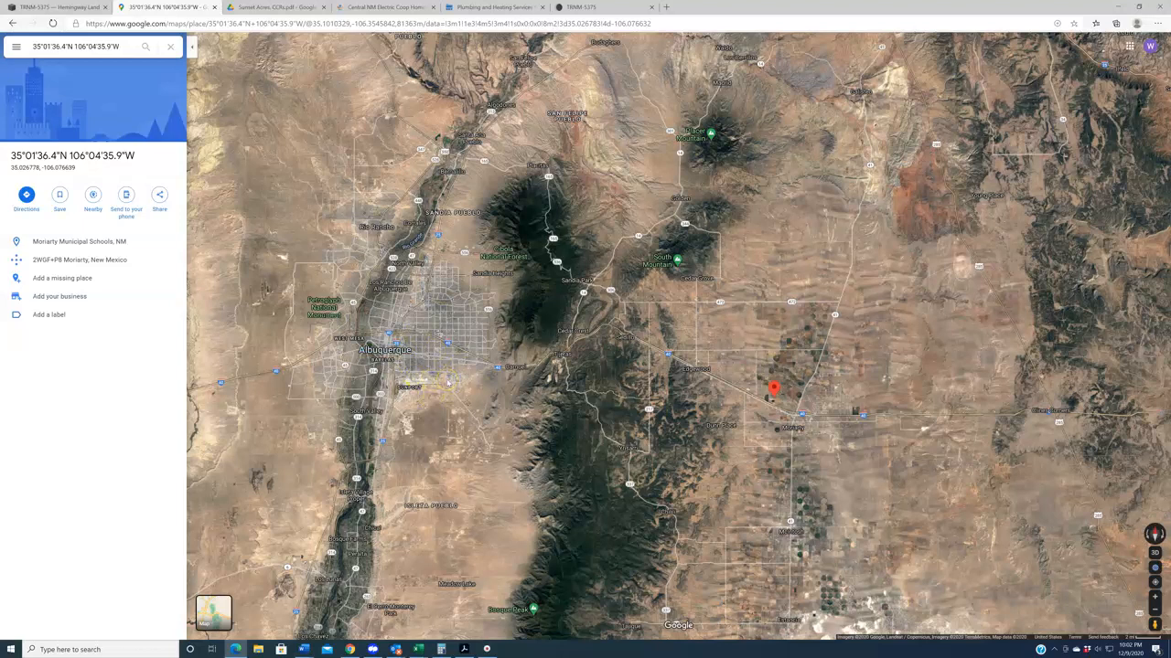
mouse_move(699, 378)
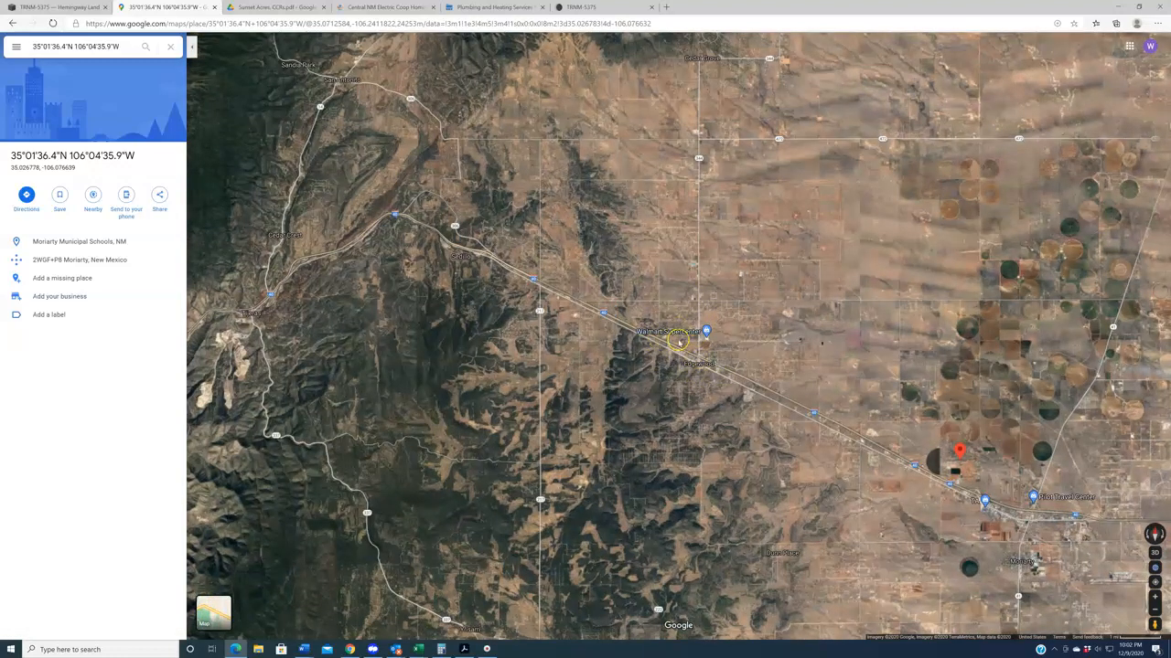
mouse_move(984, 523)
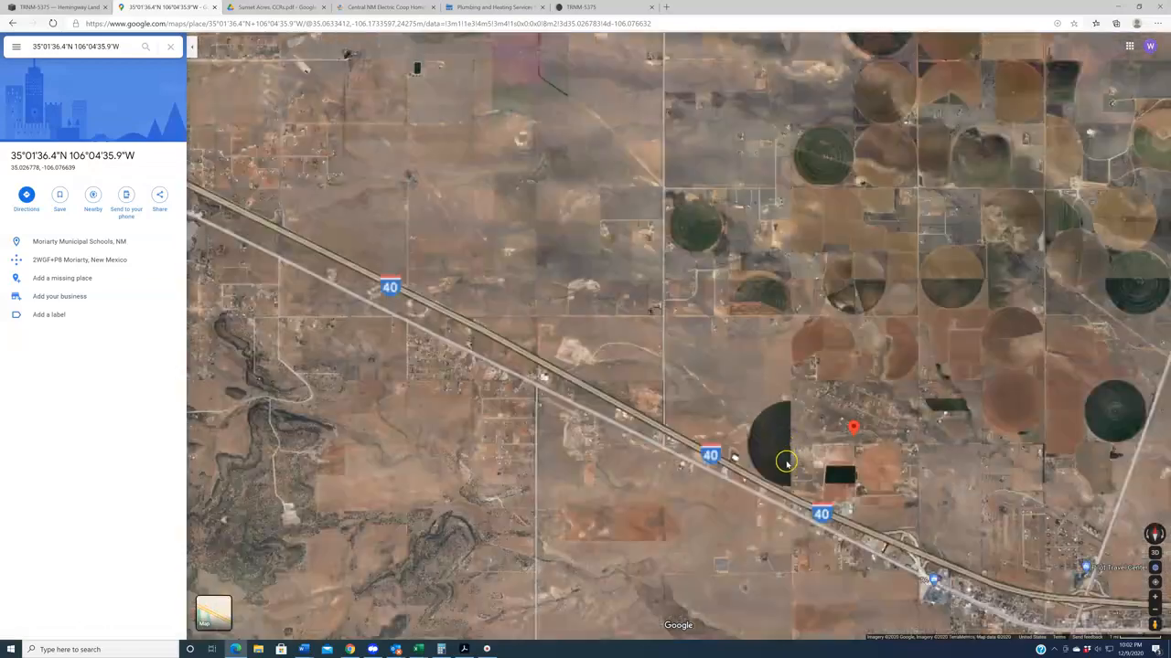
left_click(59, 7)
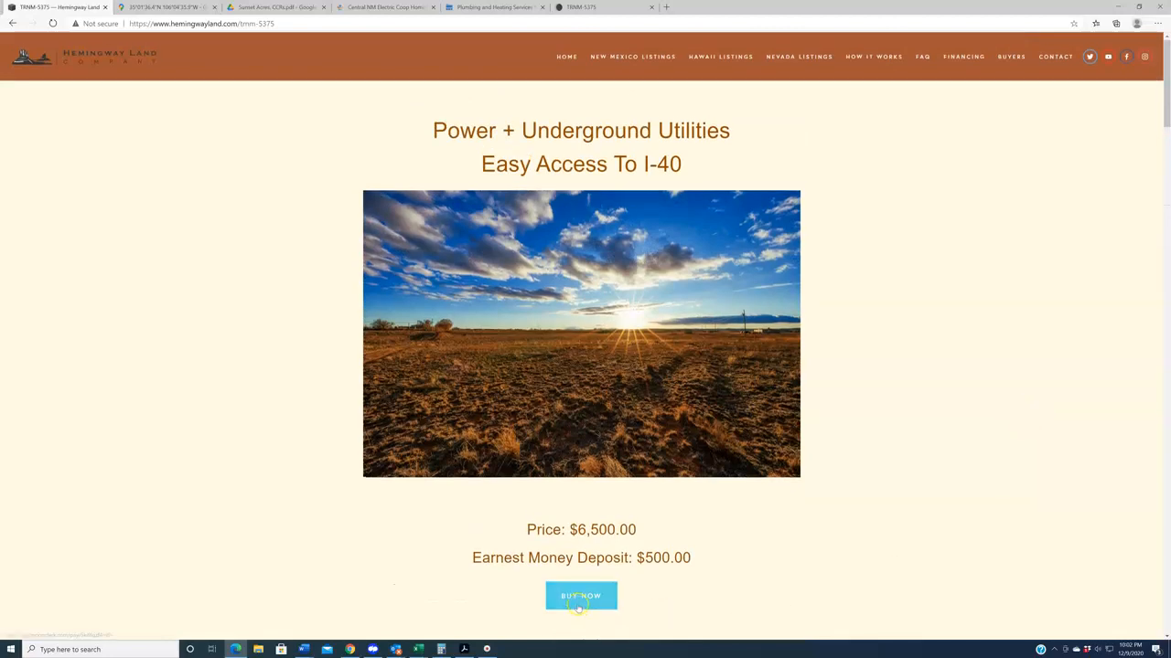
- Launch the Moonclerk $500 earnest money deposit checkout for TRNM-5375 and focus the Legal Name and Street Address fields
left_click(581, 596)
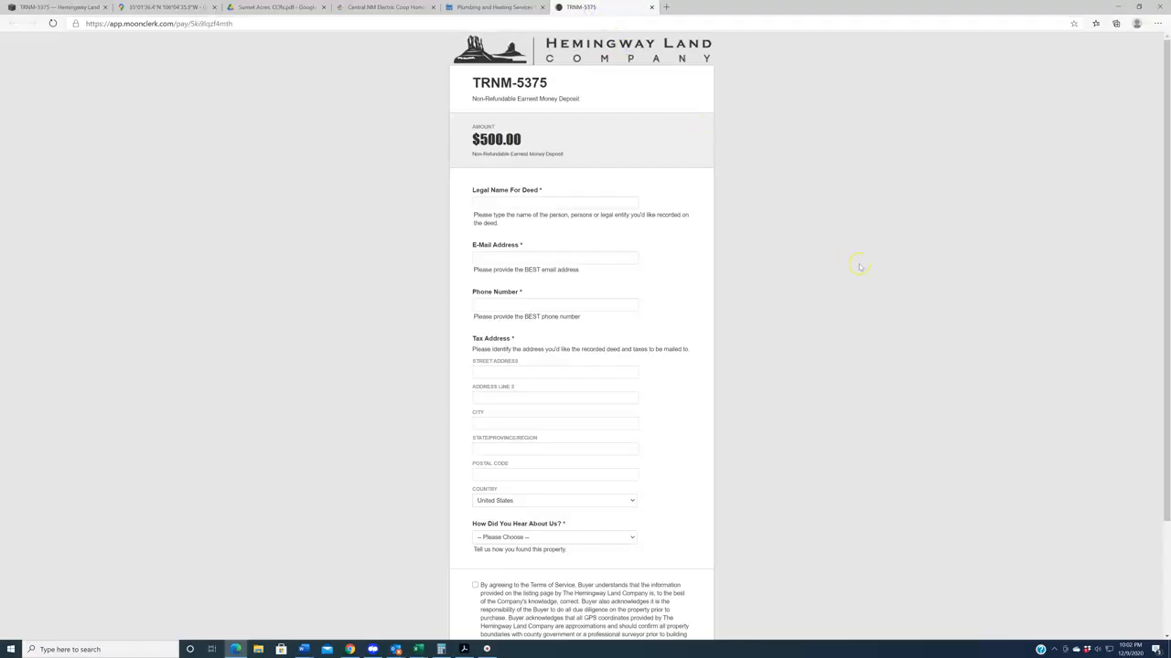
mouse_move(907, 303)
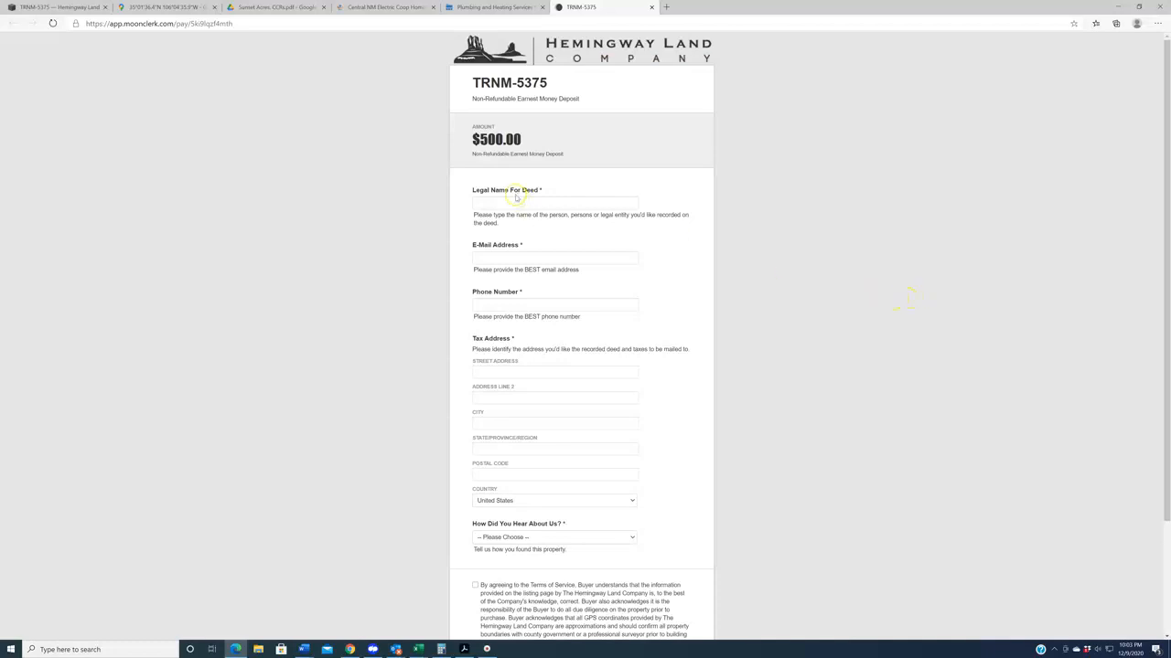
double_click(491, 154)
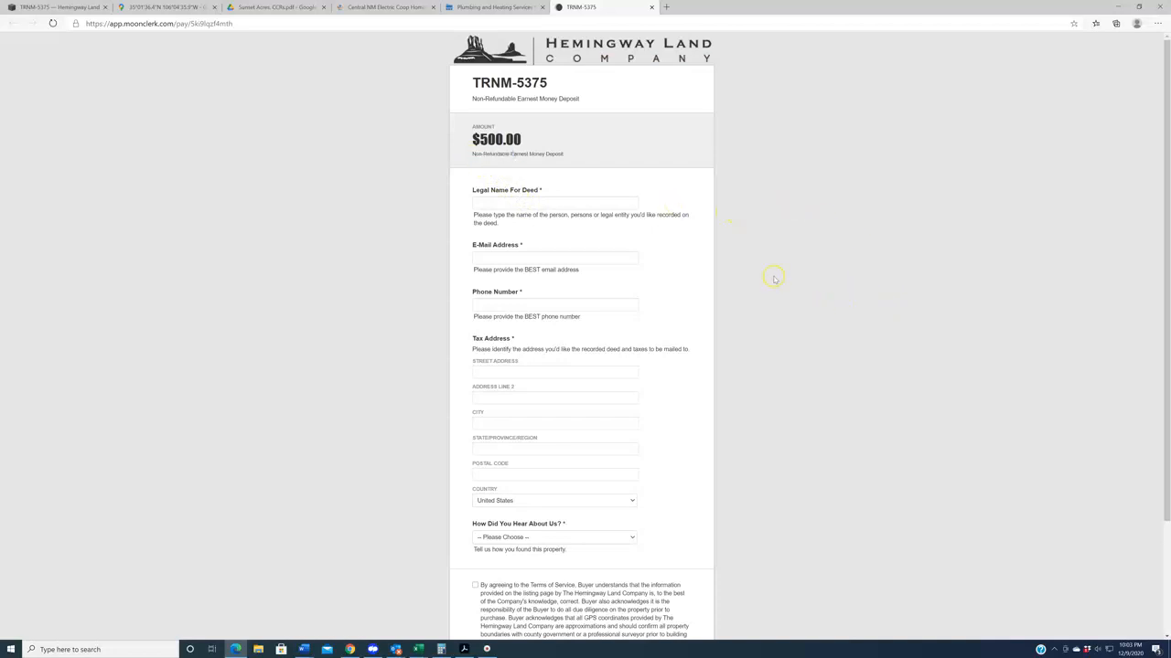
left_click(556, 201)
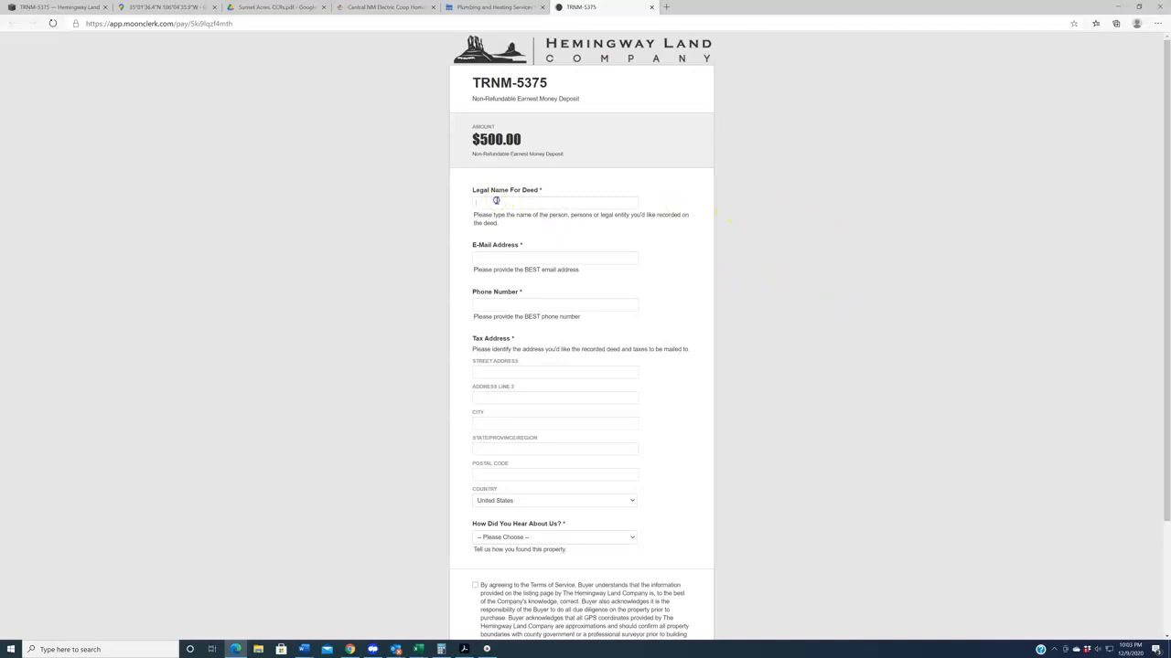
left_click(556, 201)
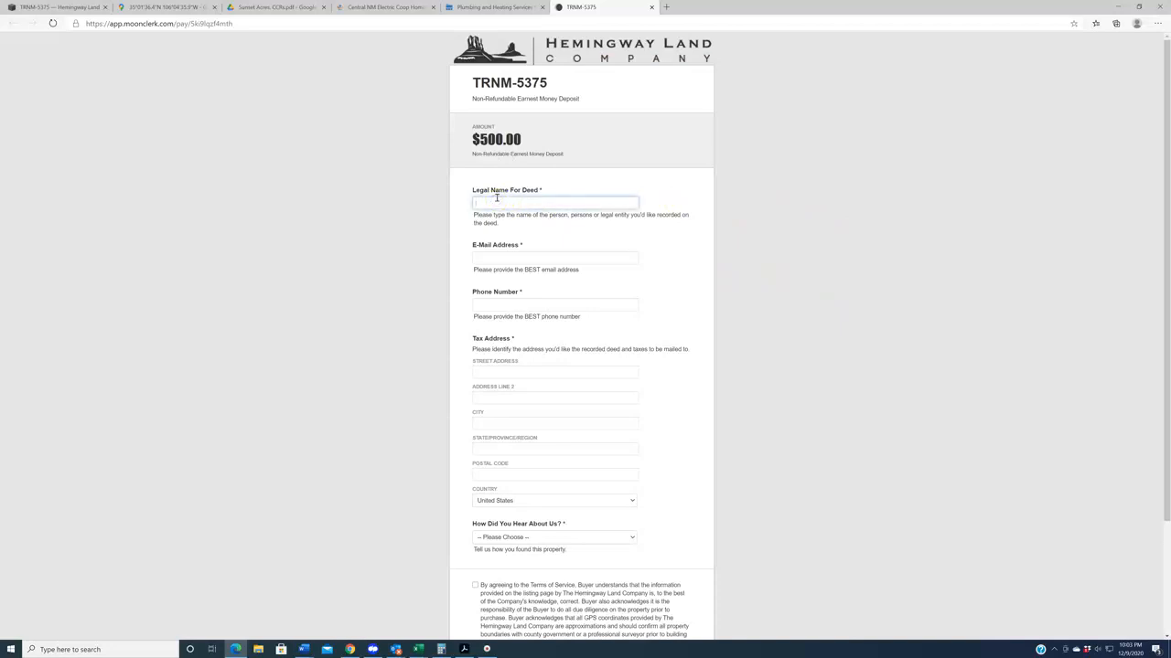
left_click(556, 371)
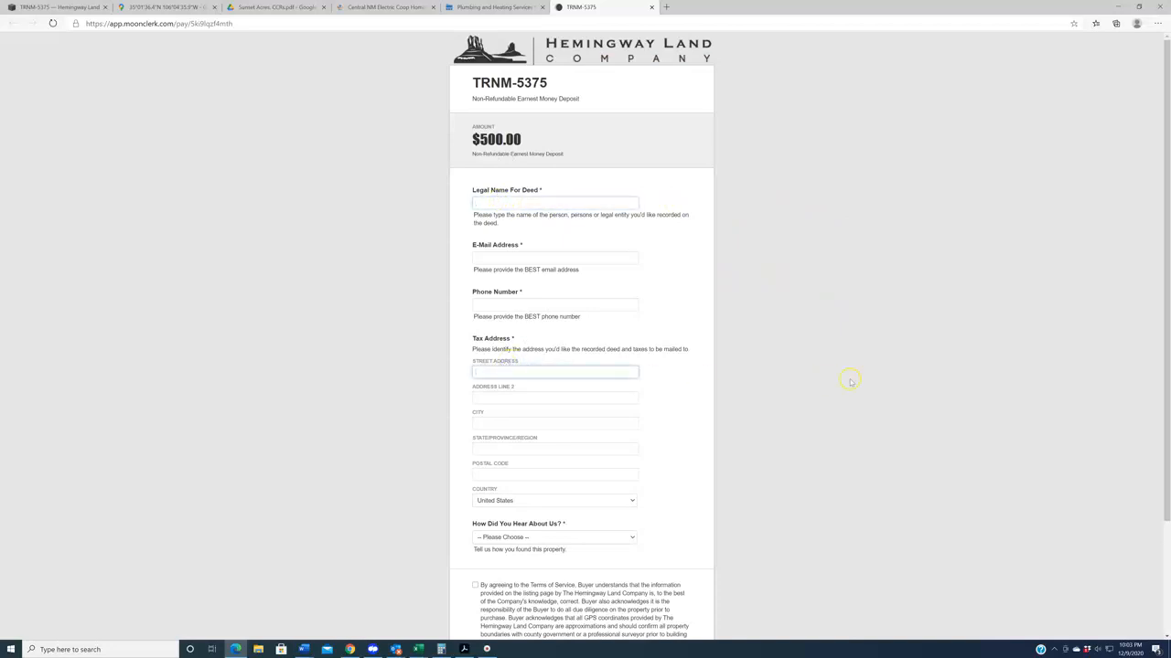
scroll("down", 3)
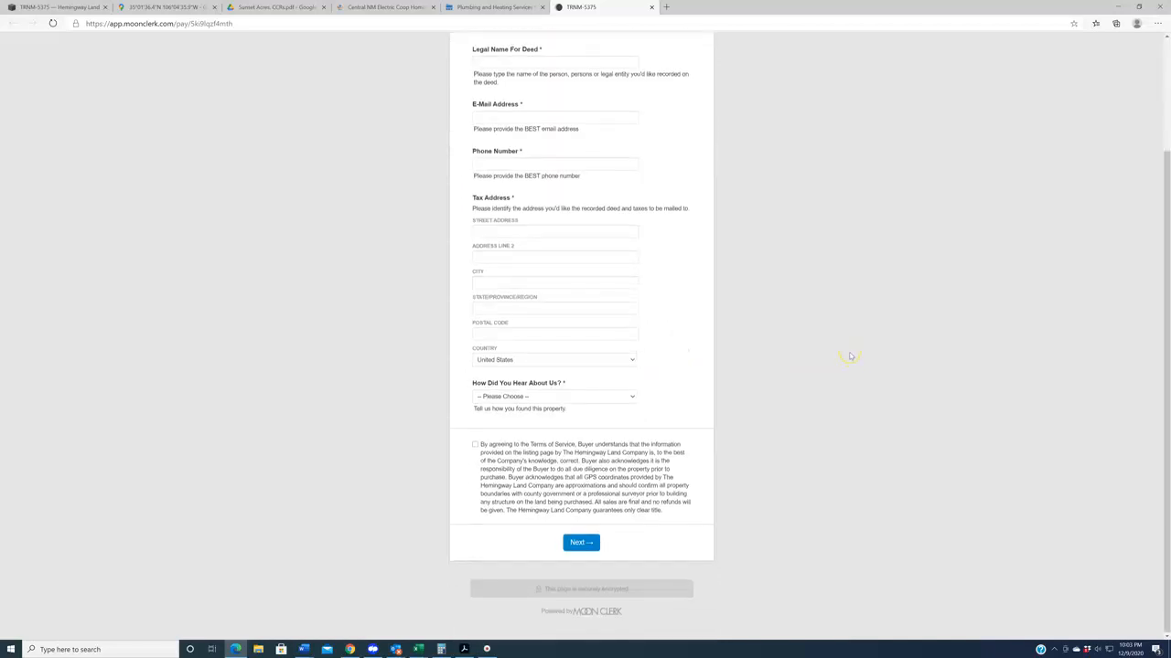
mouse_move(849, 357)
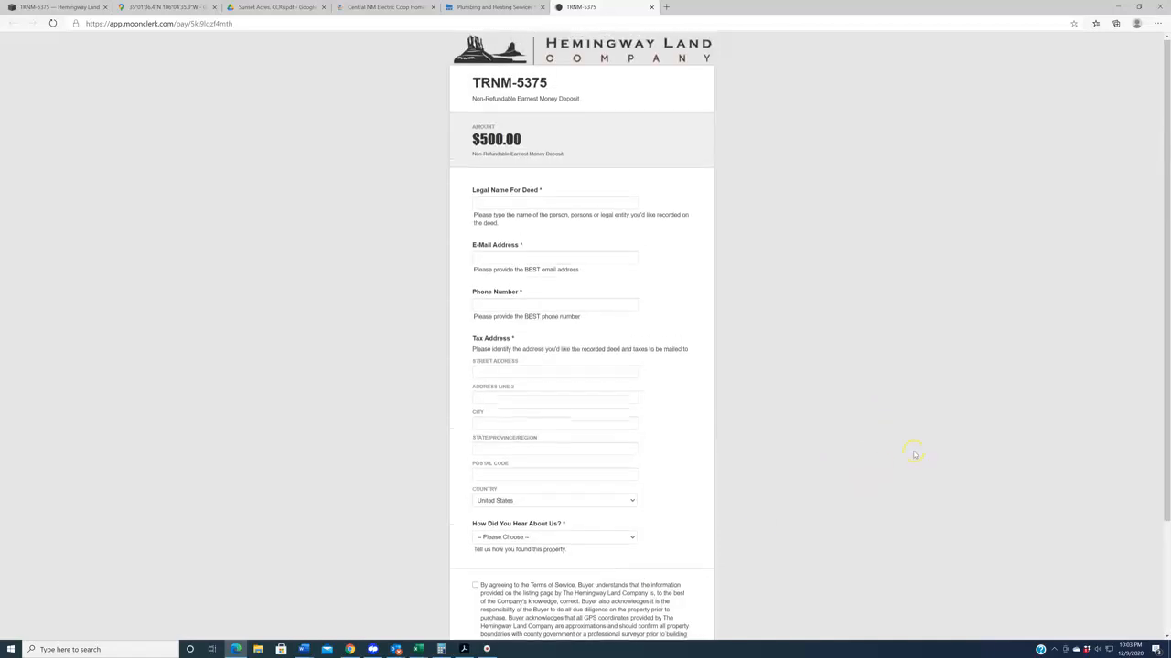
mouse_move(947, 494)
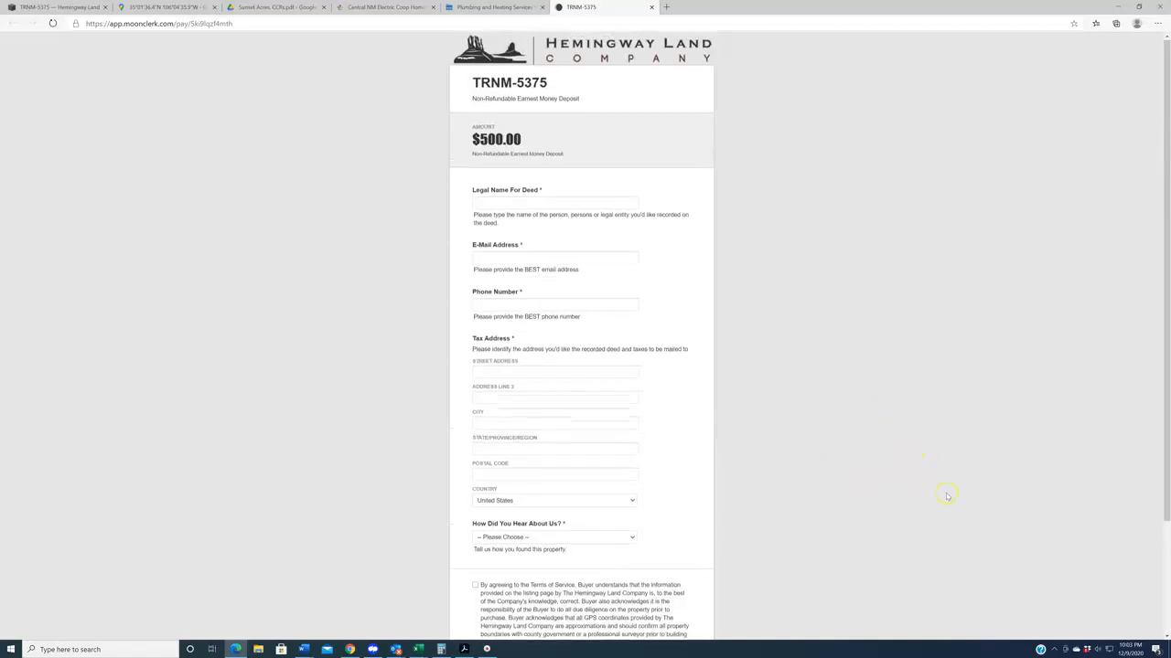